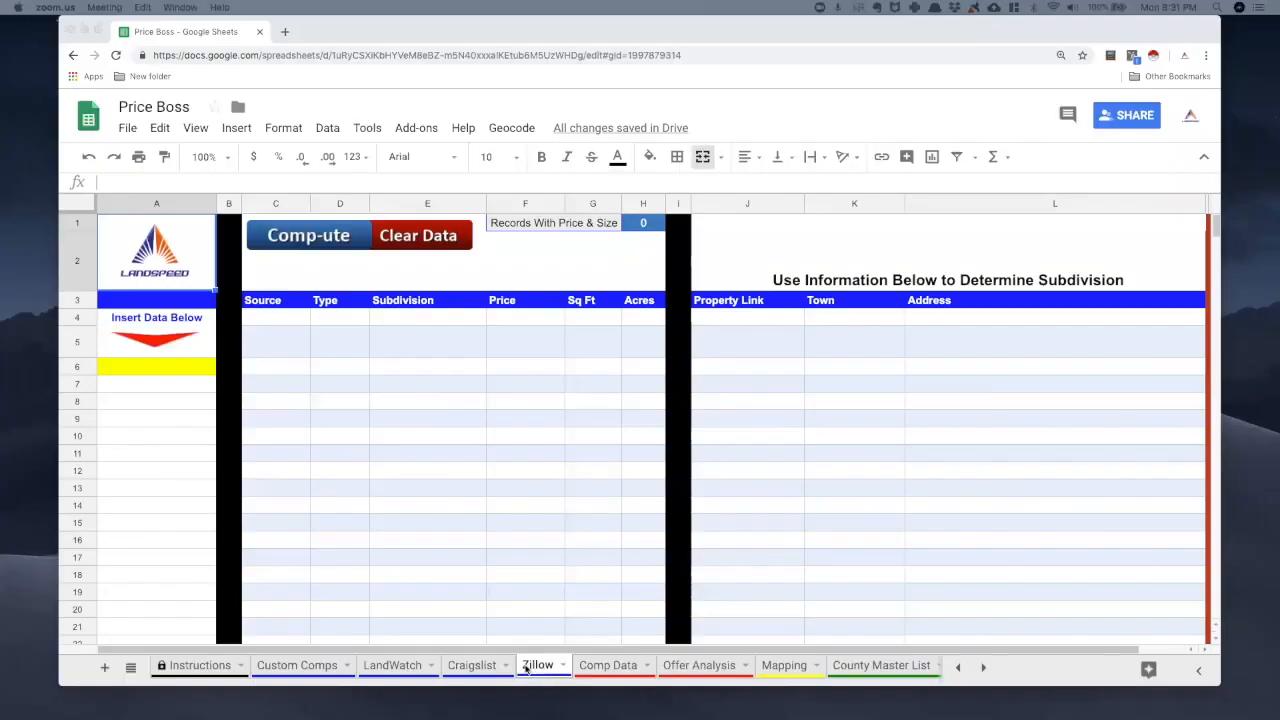
- Load zillow.com in a new tab and pick the recent search Klickitat County WA
left_click(540, 664)
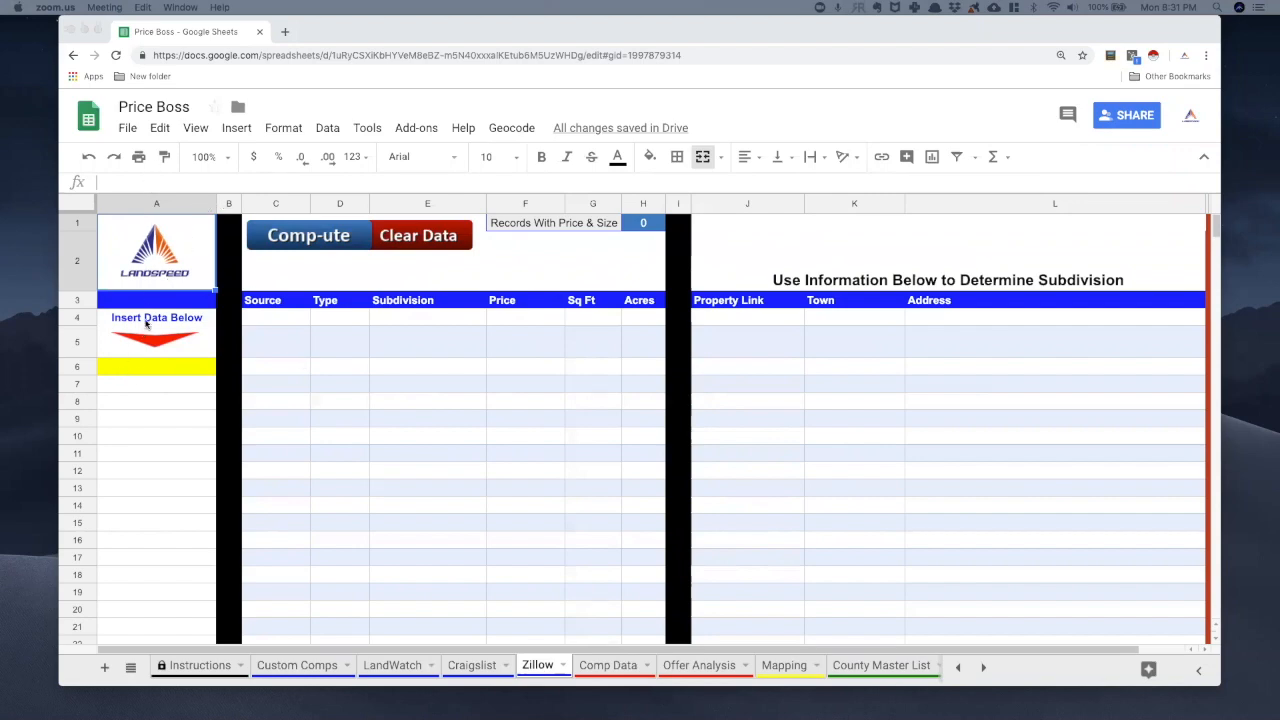
mouse_move(130, 504)
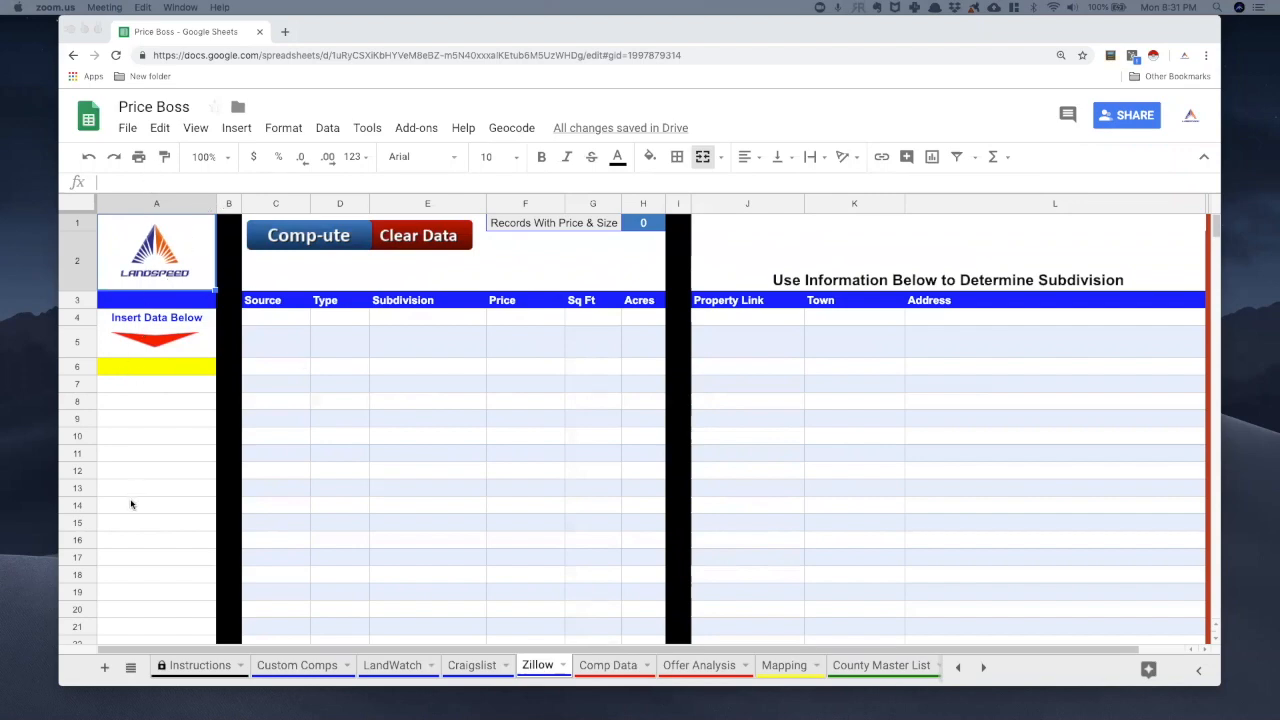
mouse_move(152, 460)
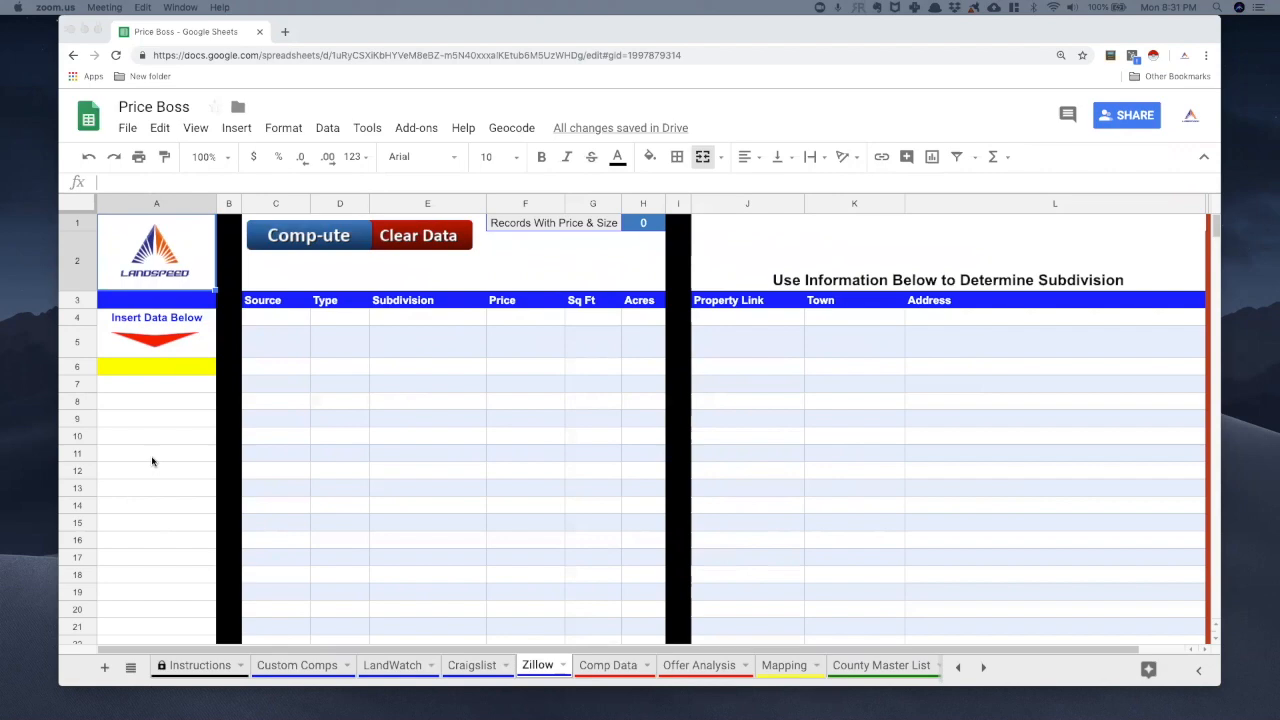
mouse_move(292, 348)
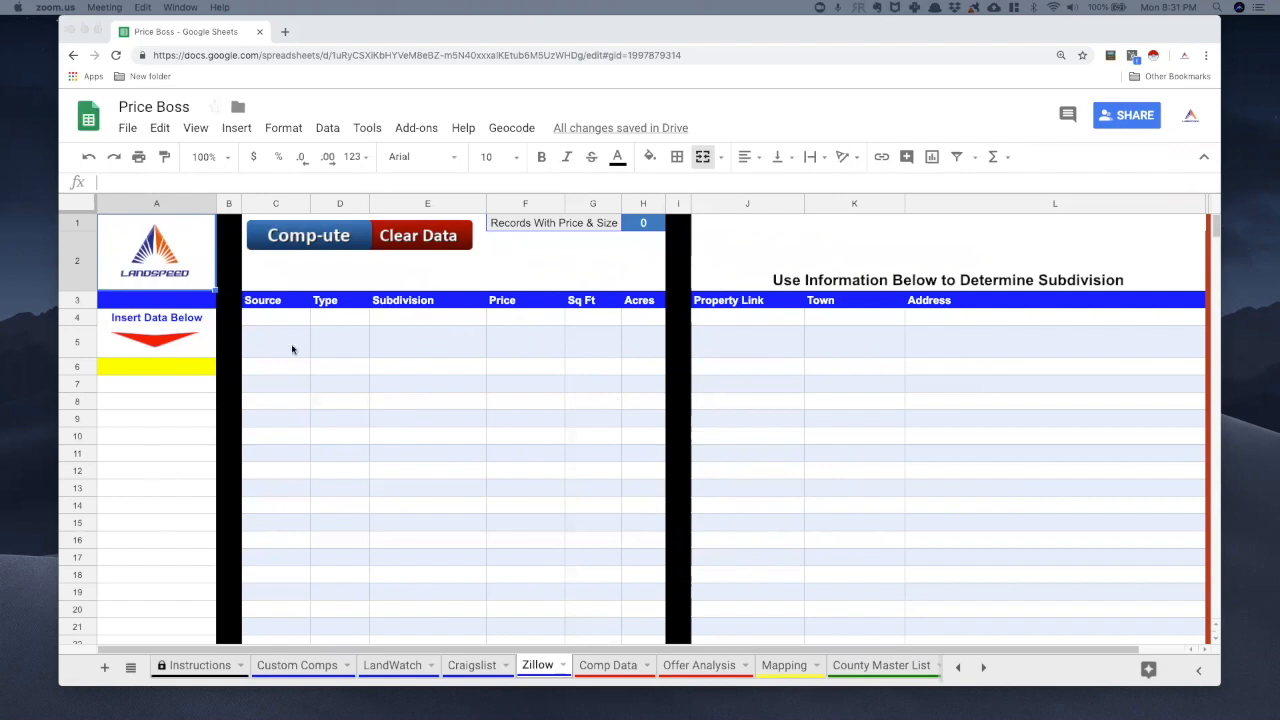
mouse_move(504, 472)
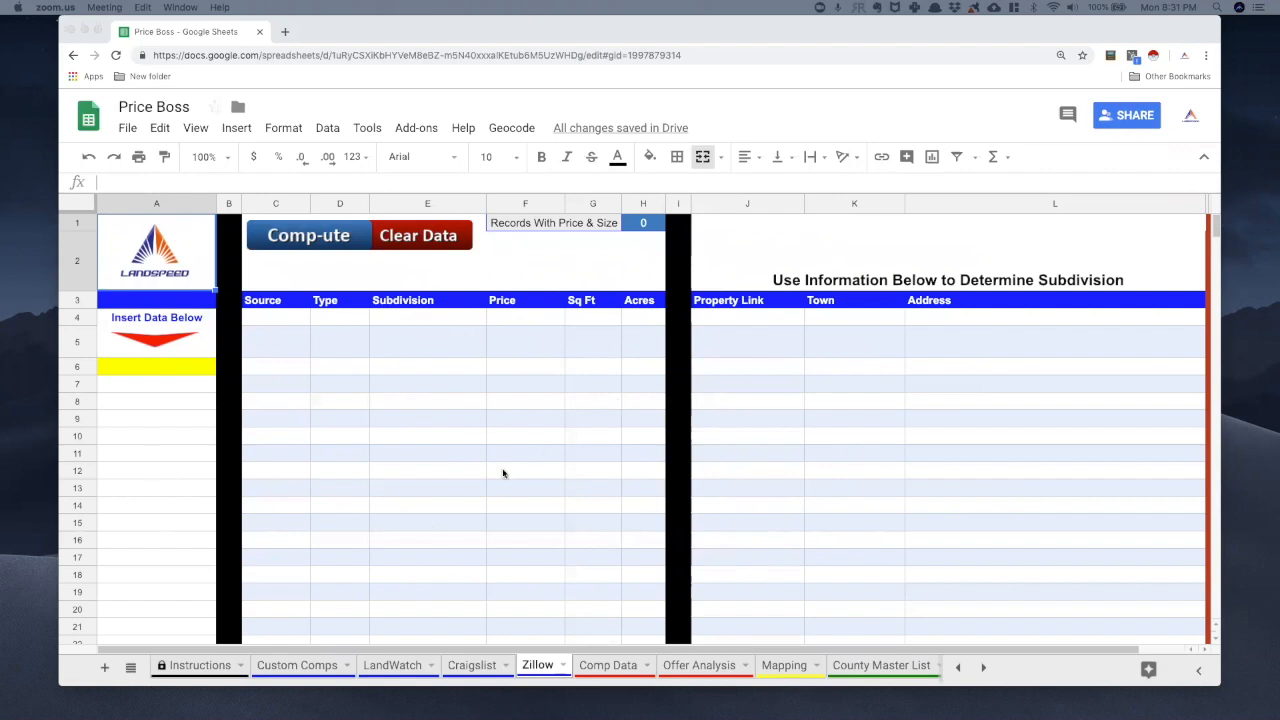
mouse_move(514, 442)
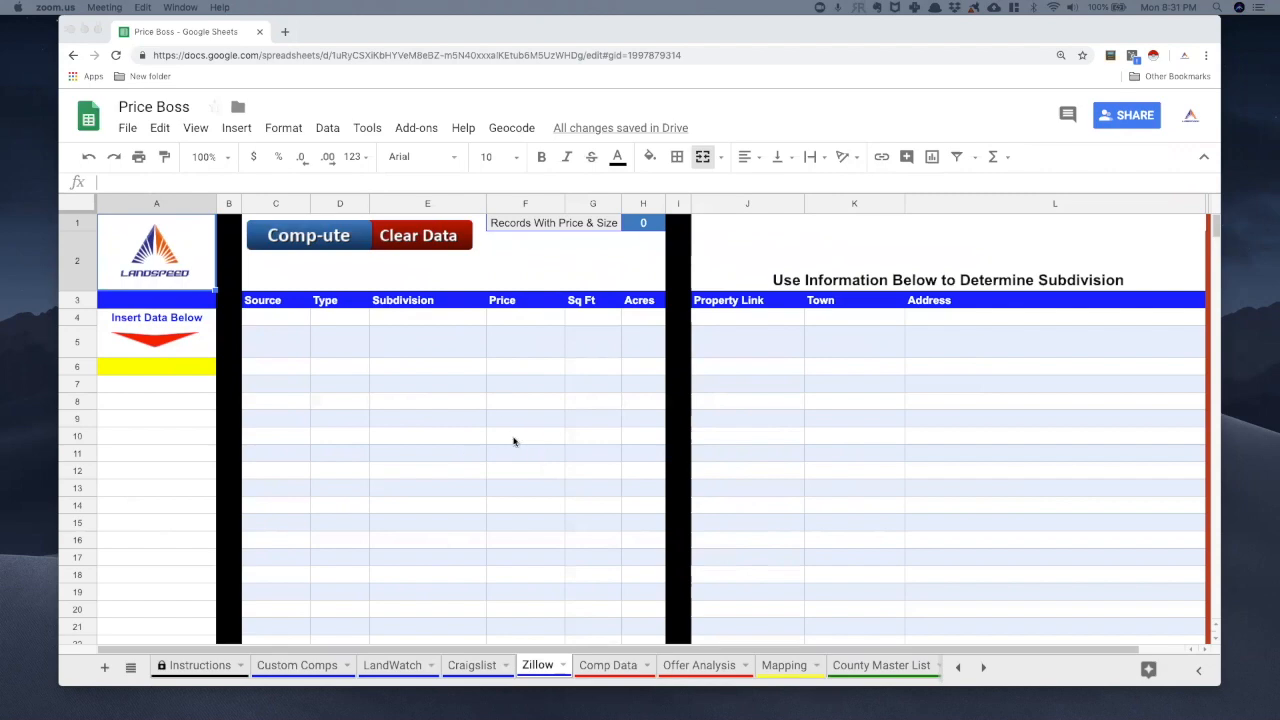
mouse_move(404, 558)
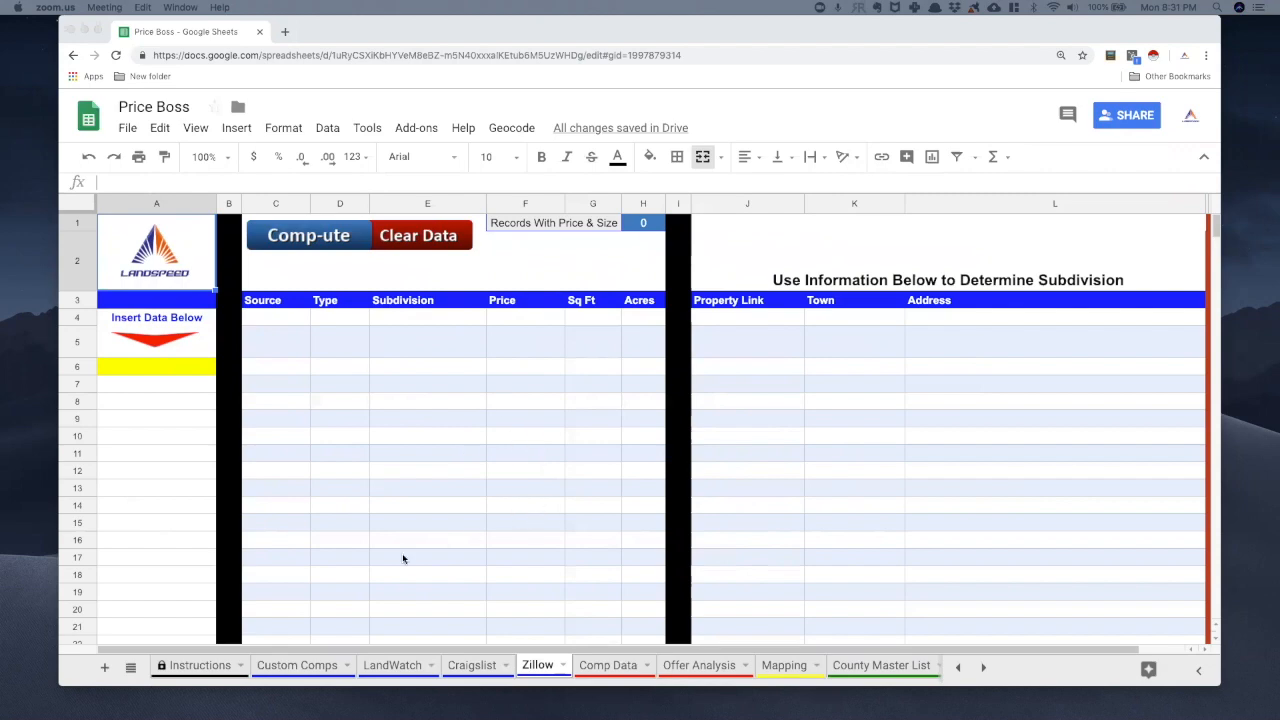
mouse_move(428, 314)
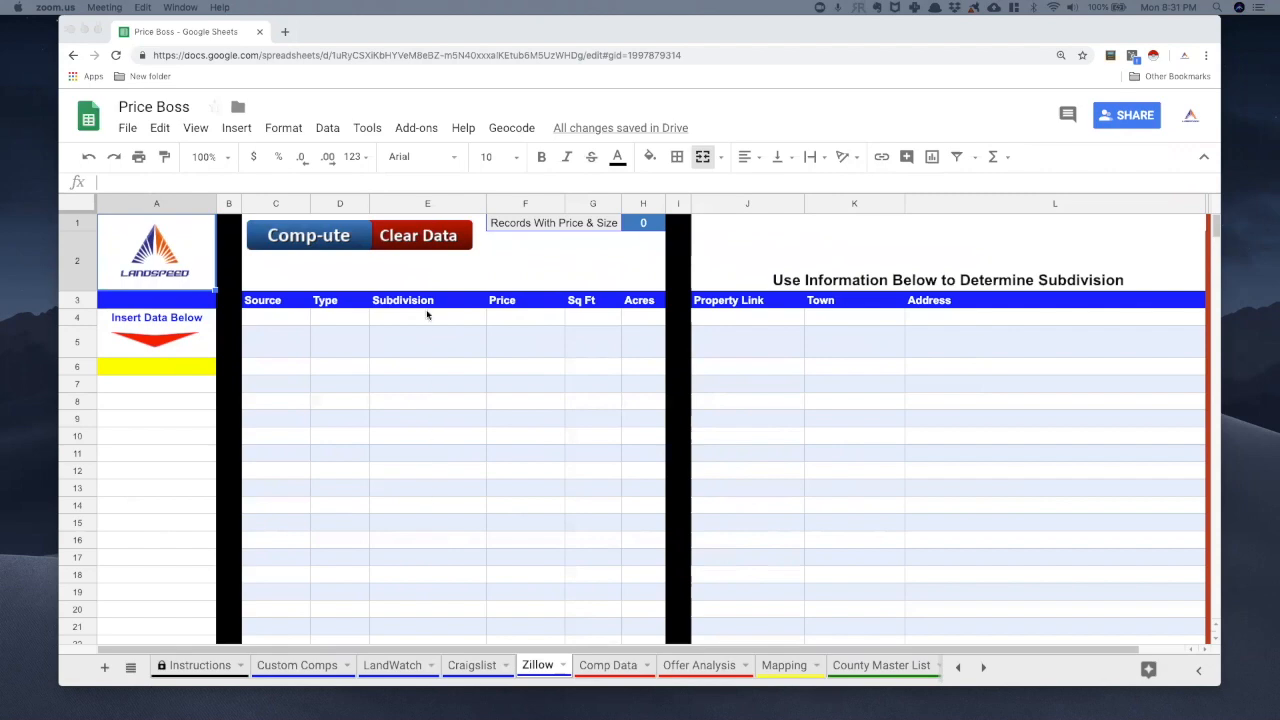
mouse_move(424, 472)
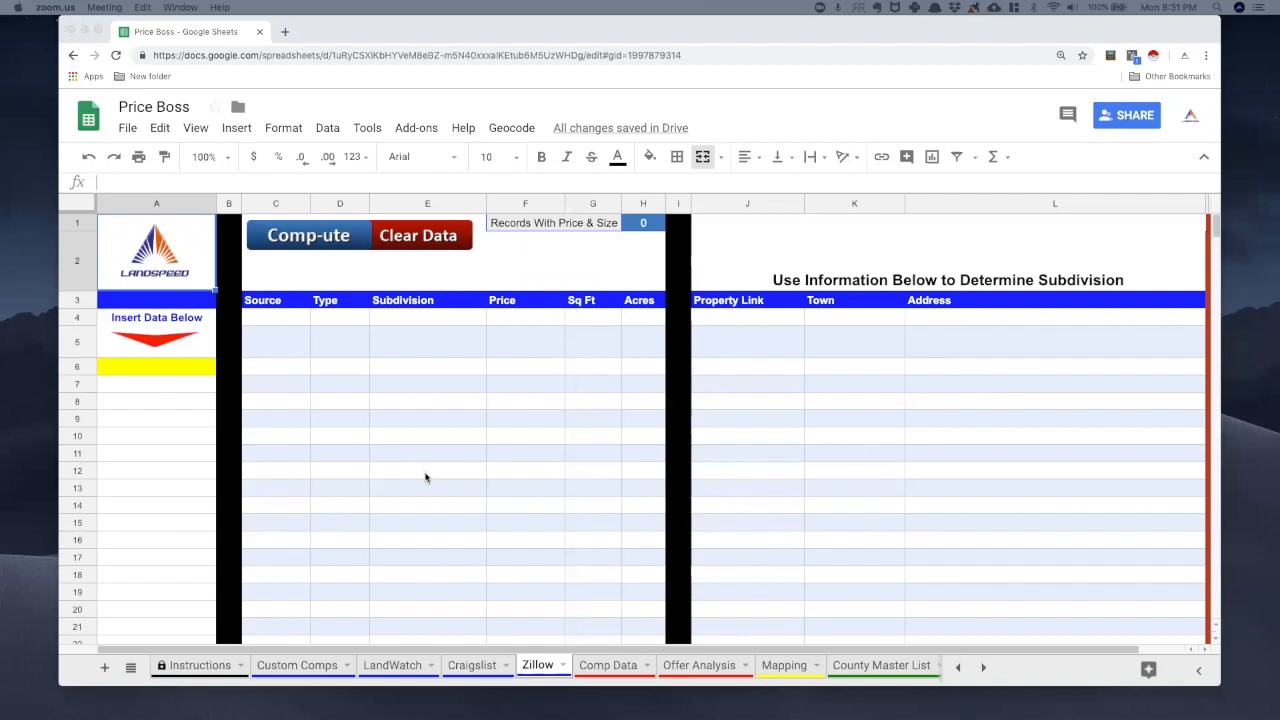
mouse_move(720, 436)
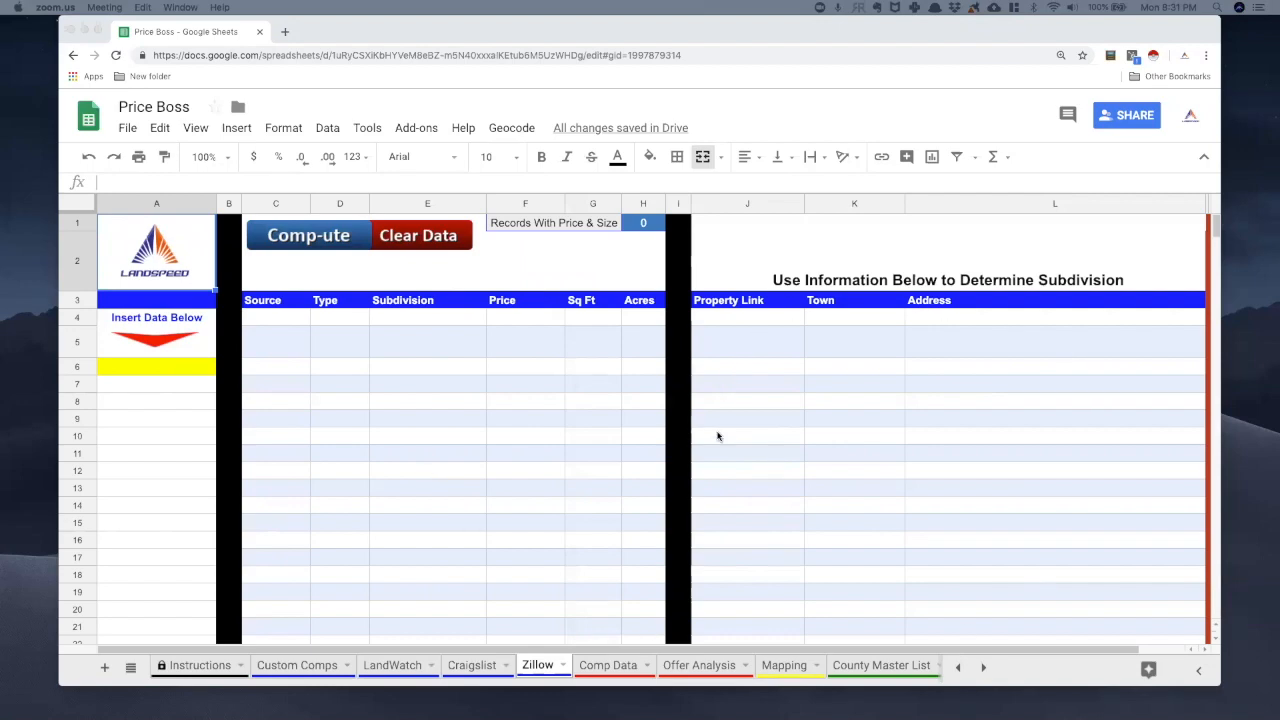
mouse_move(920, 390)
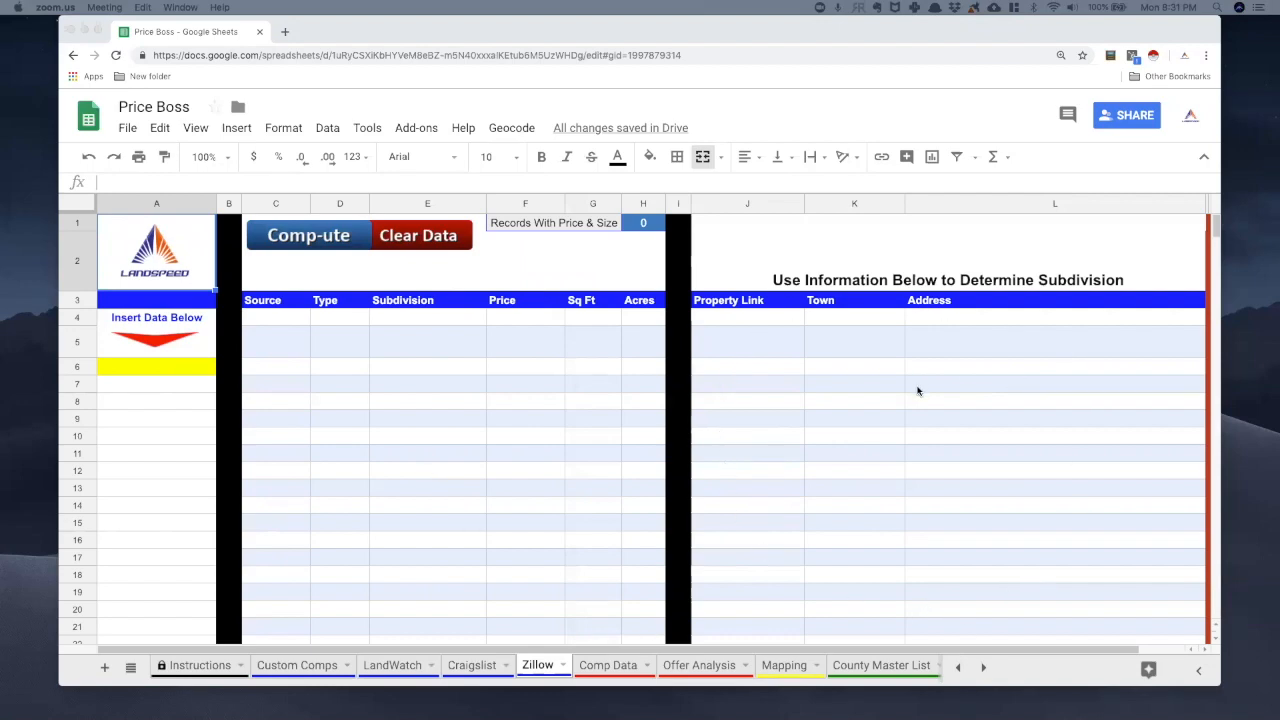
mouse_move(824, 442)
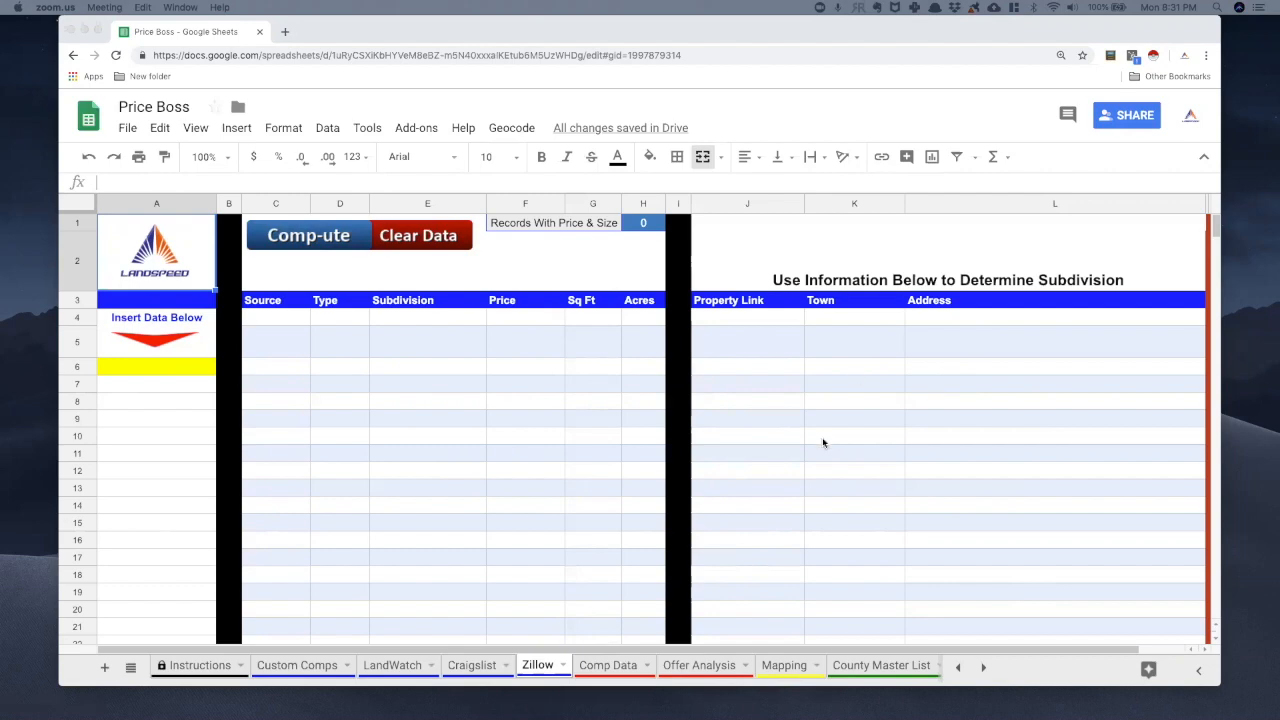
mouse_move(842, 424)
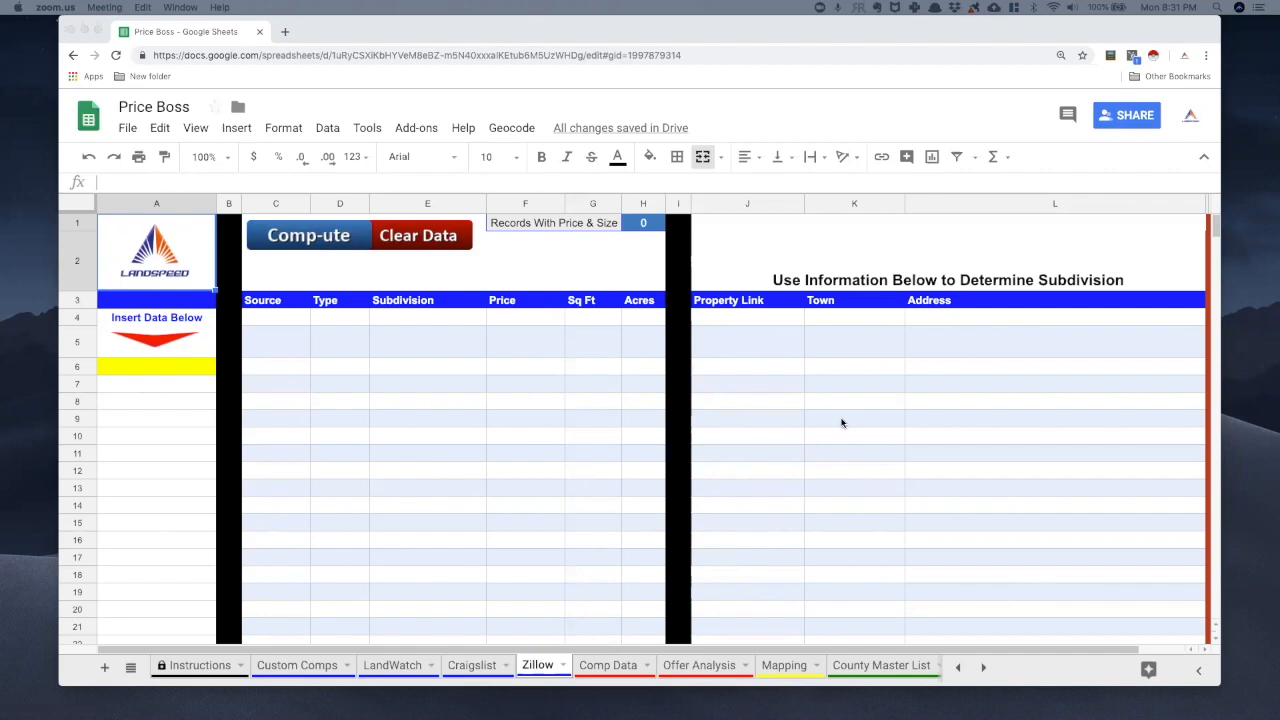
left_click(288, 32)
type("zi")
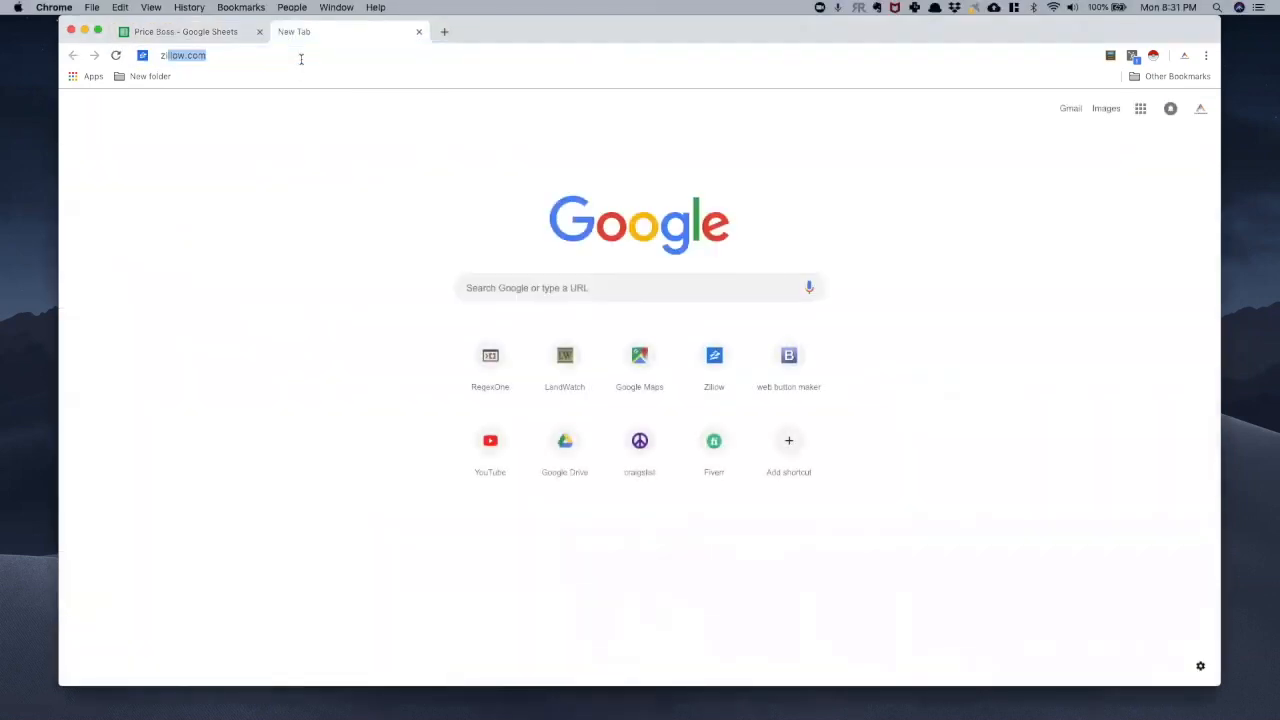
key("Enter")
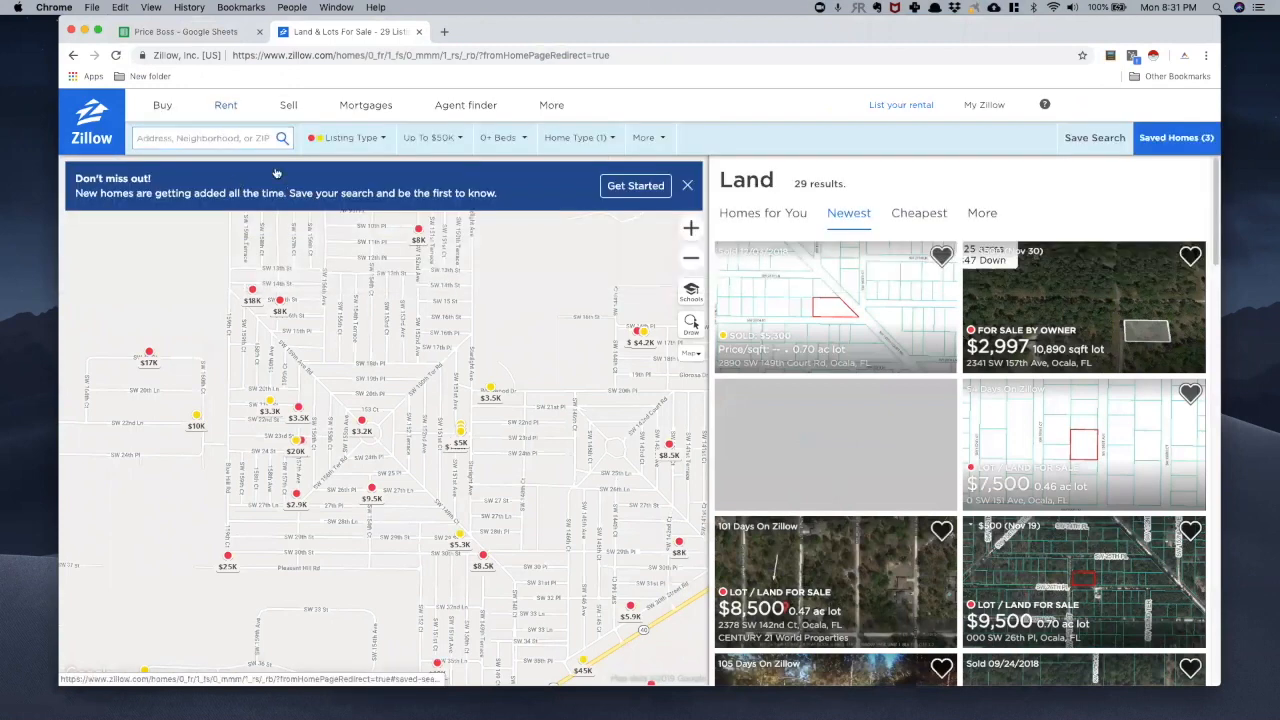
left_click(210, 136)
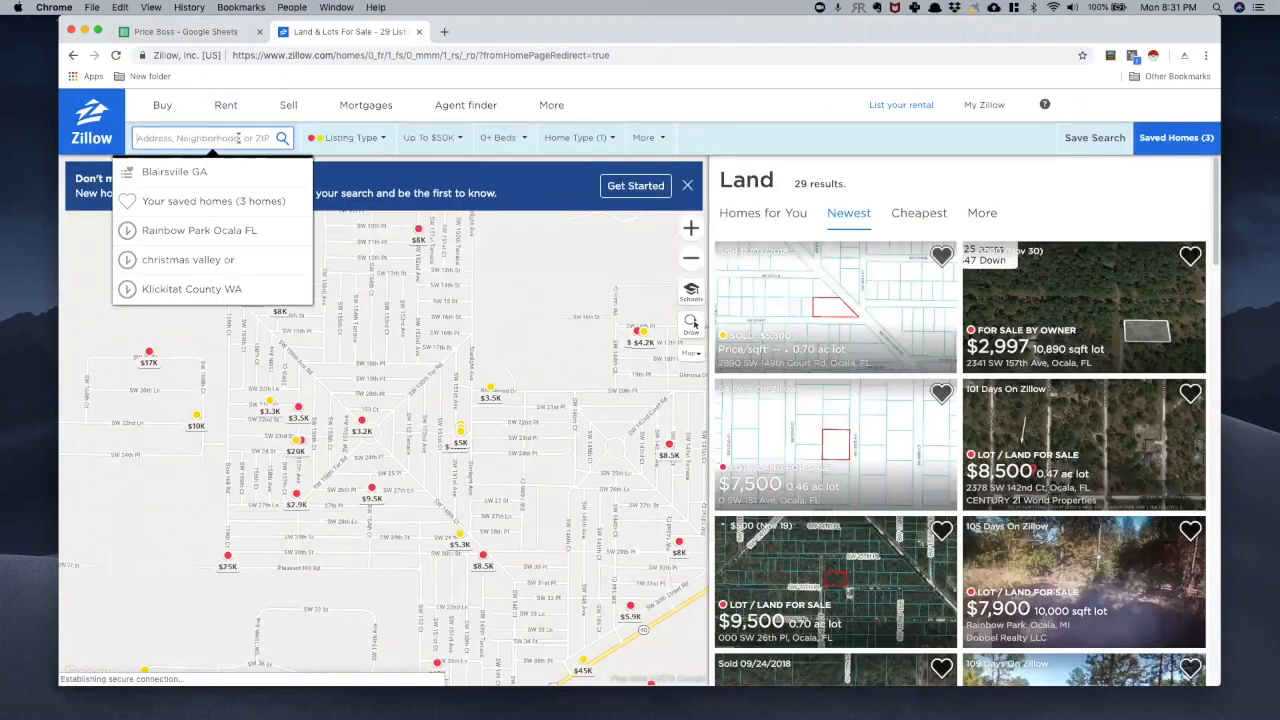
mouse_move(196, 288)
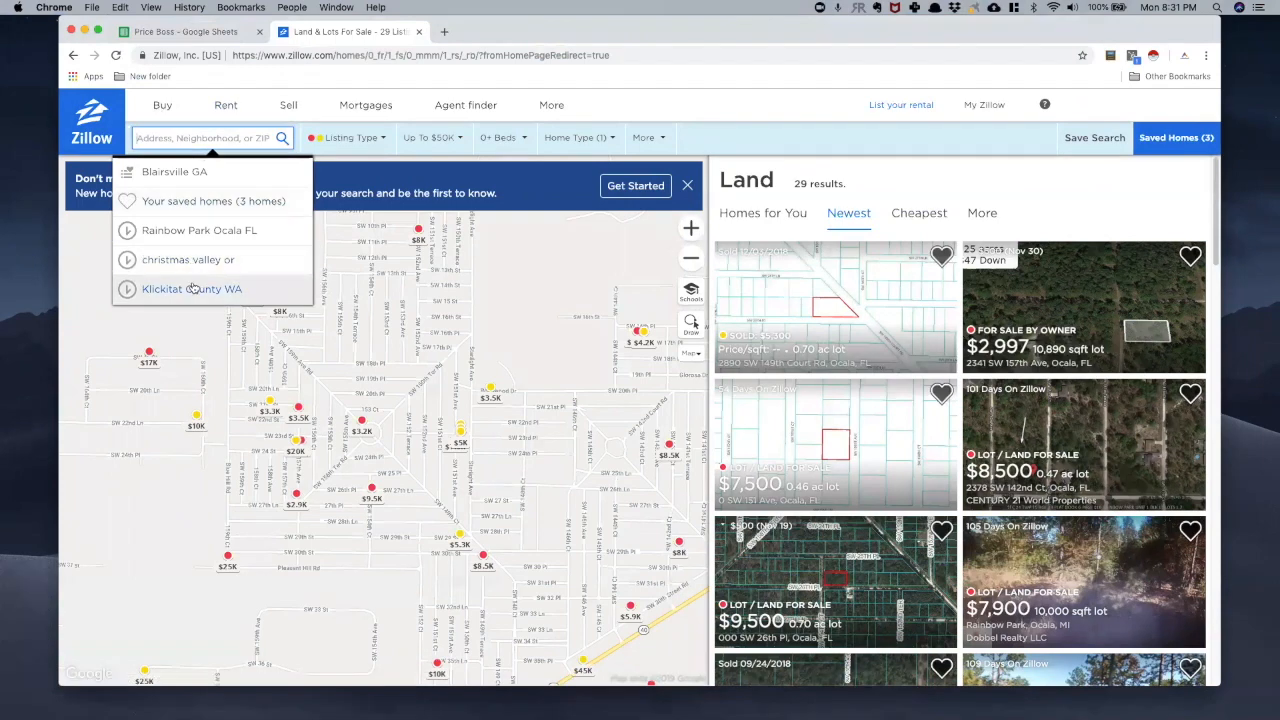
left_click(192, 288)
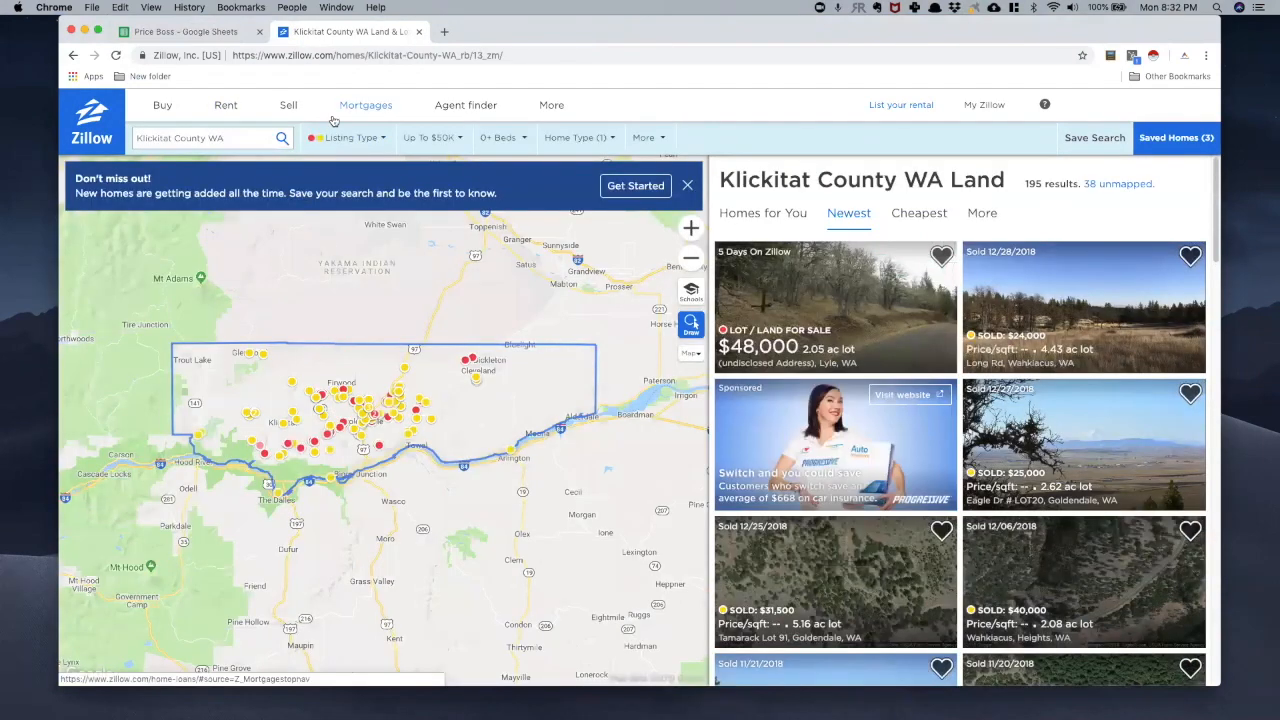
- Review the Listing Type, max price $50,000, Lots/Land home type and More filters without changing them
left_click(348, 136)
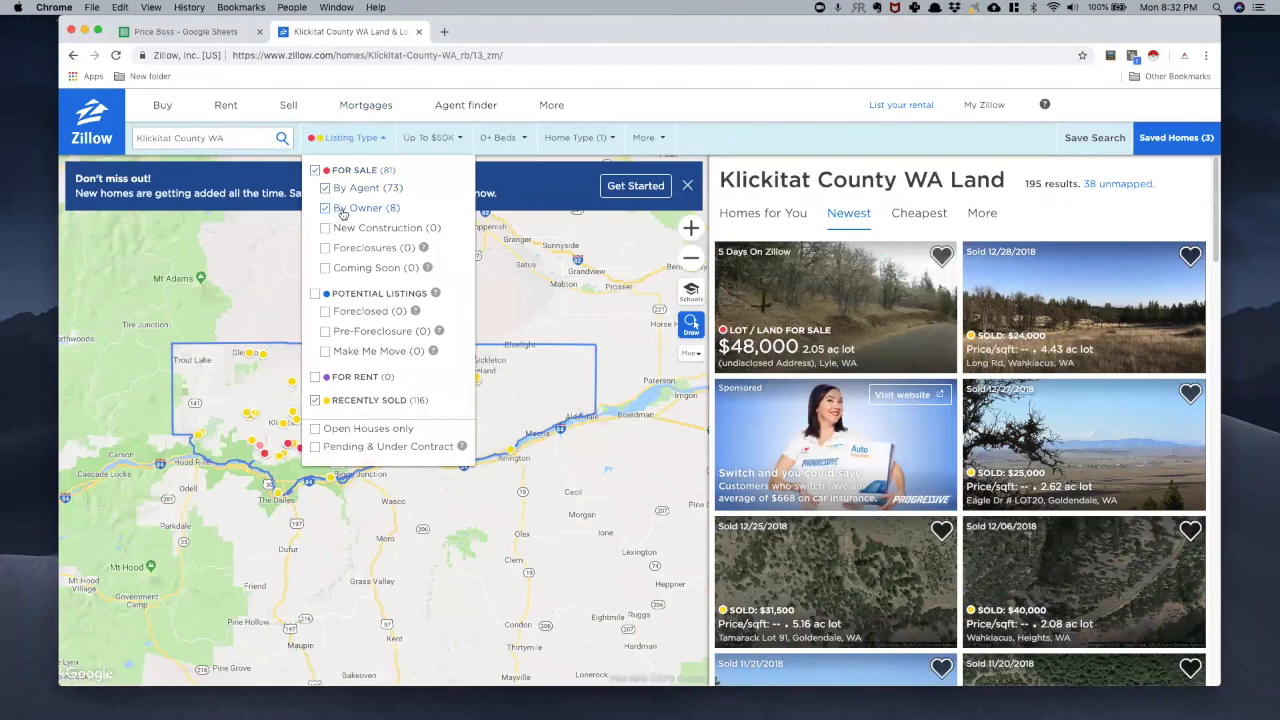
mouse_move(444, 242)
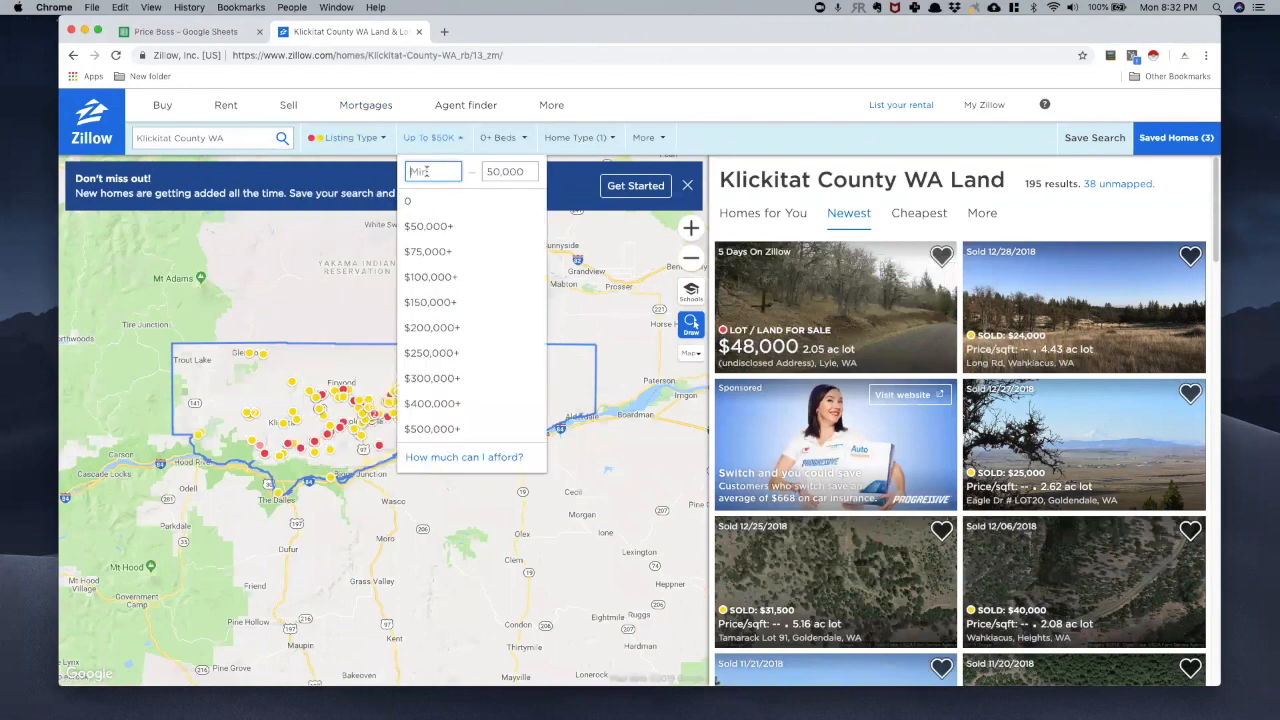
left_click(506, 172)
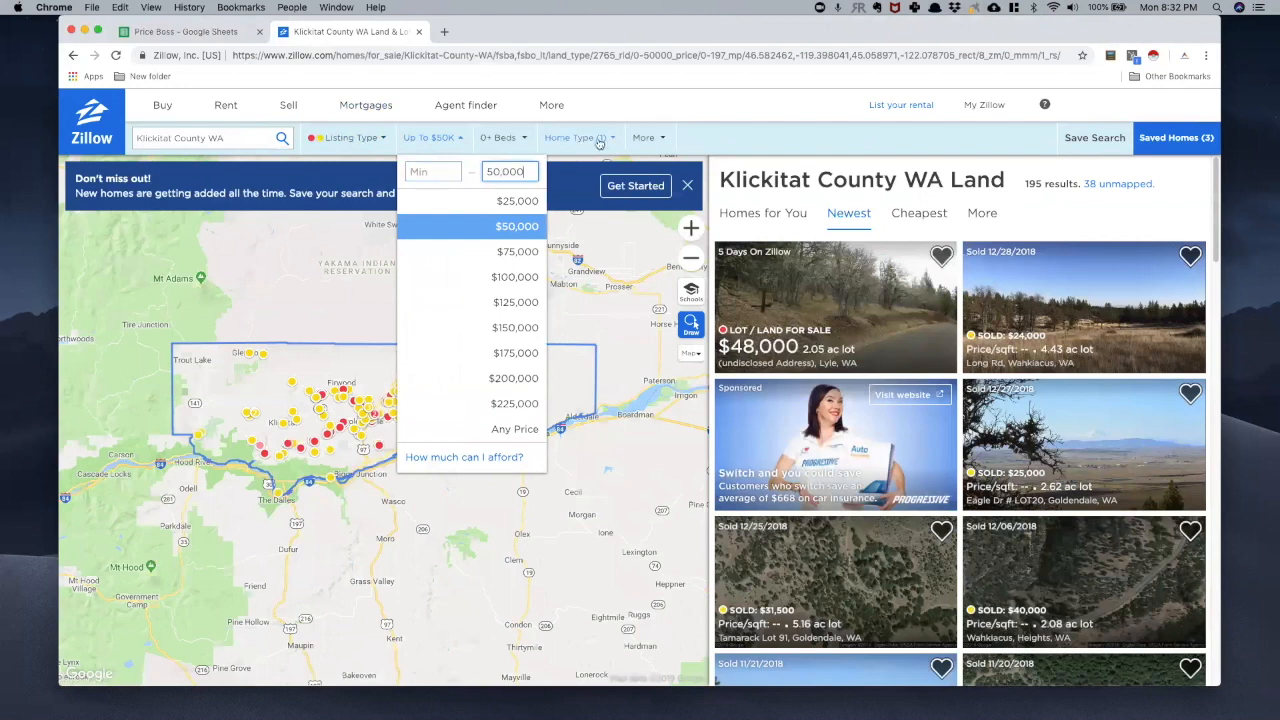
left_click(576, 136)
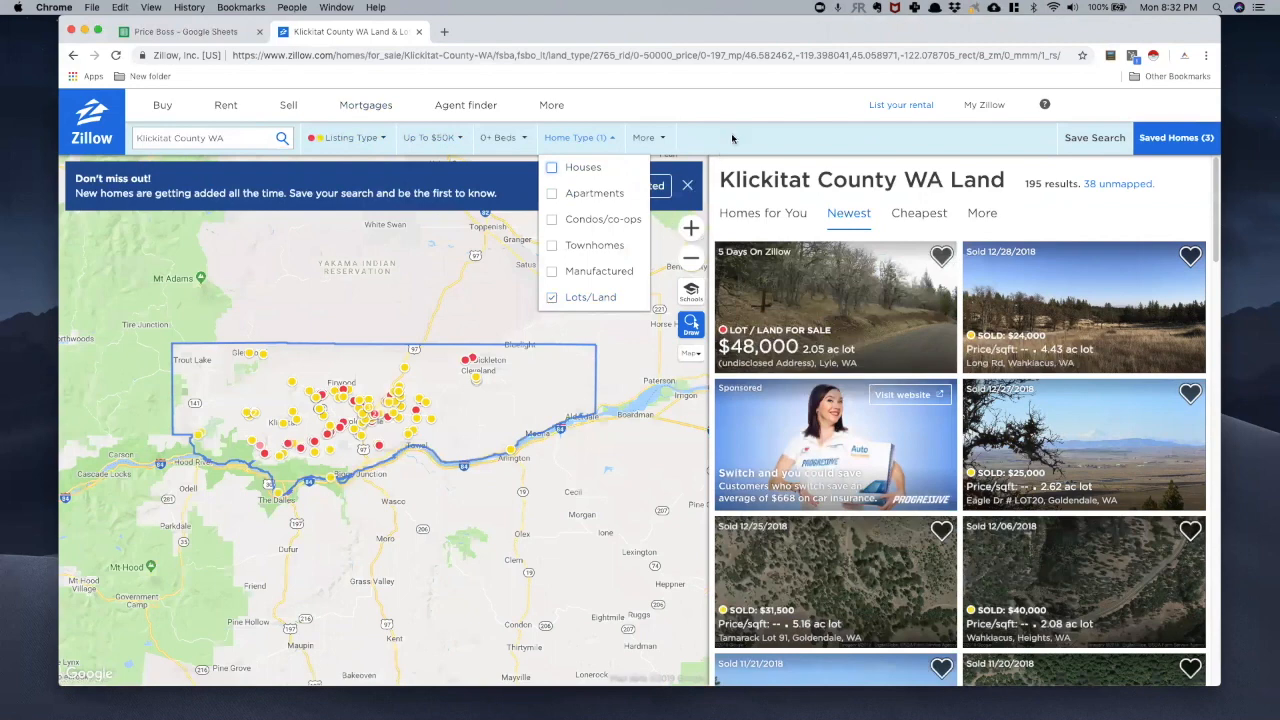
left_click(644, 136)
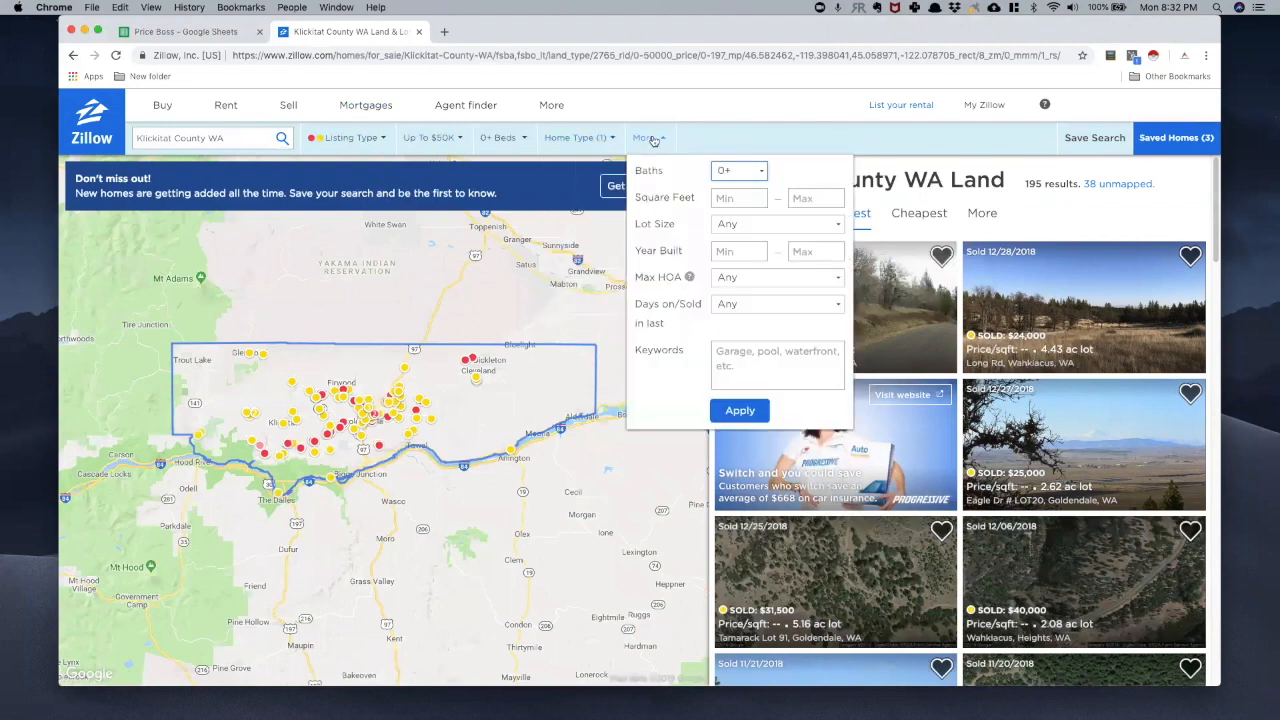
mouse_move(764, 232)
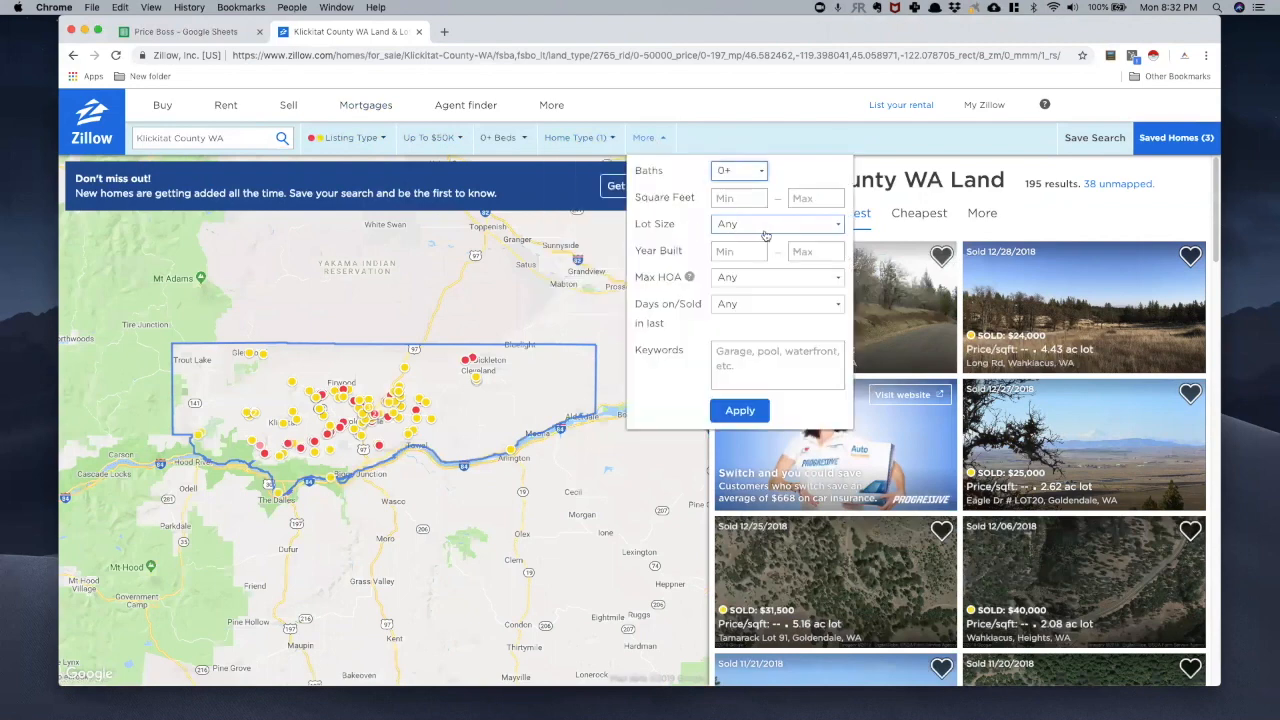
left_click(776, 224)
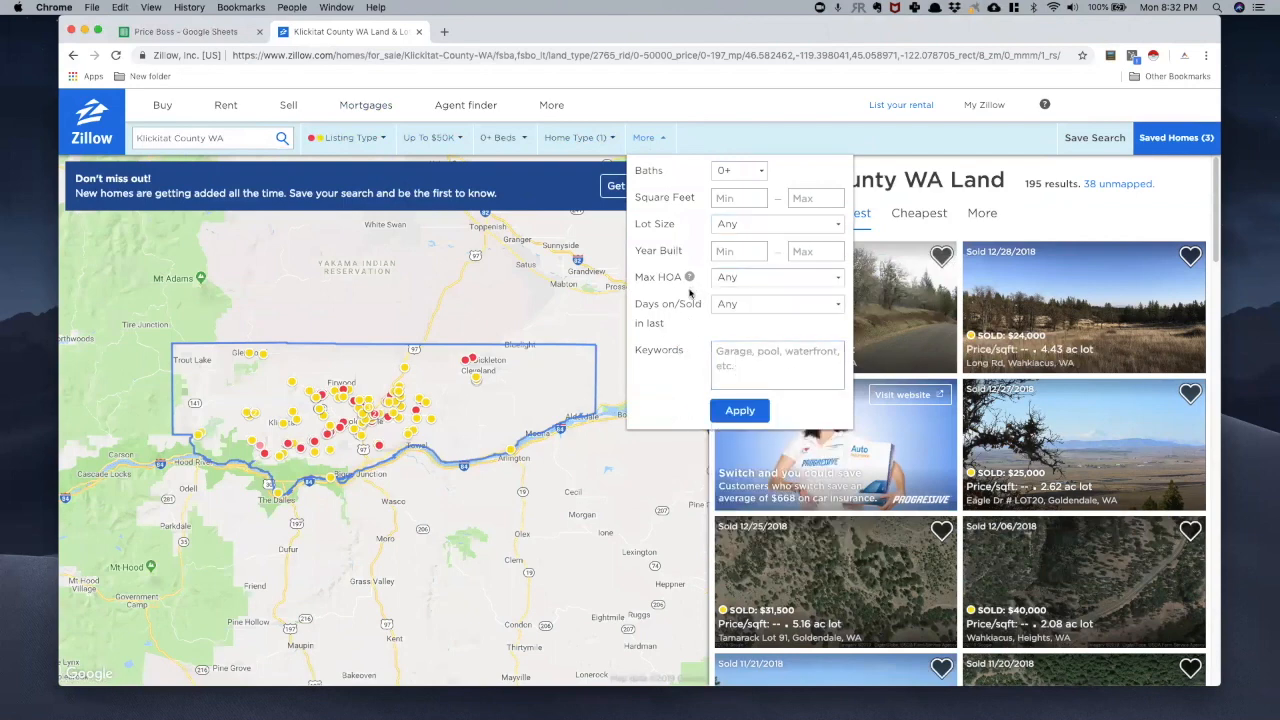
left_click(776, 364)
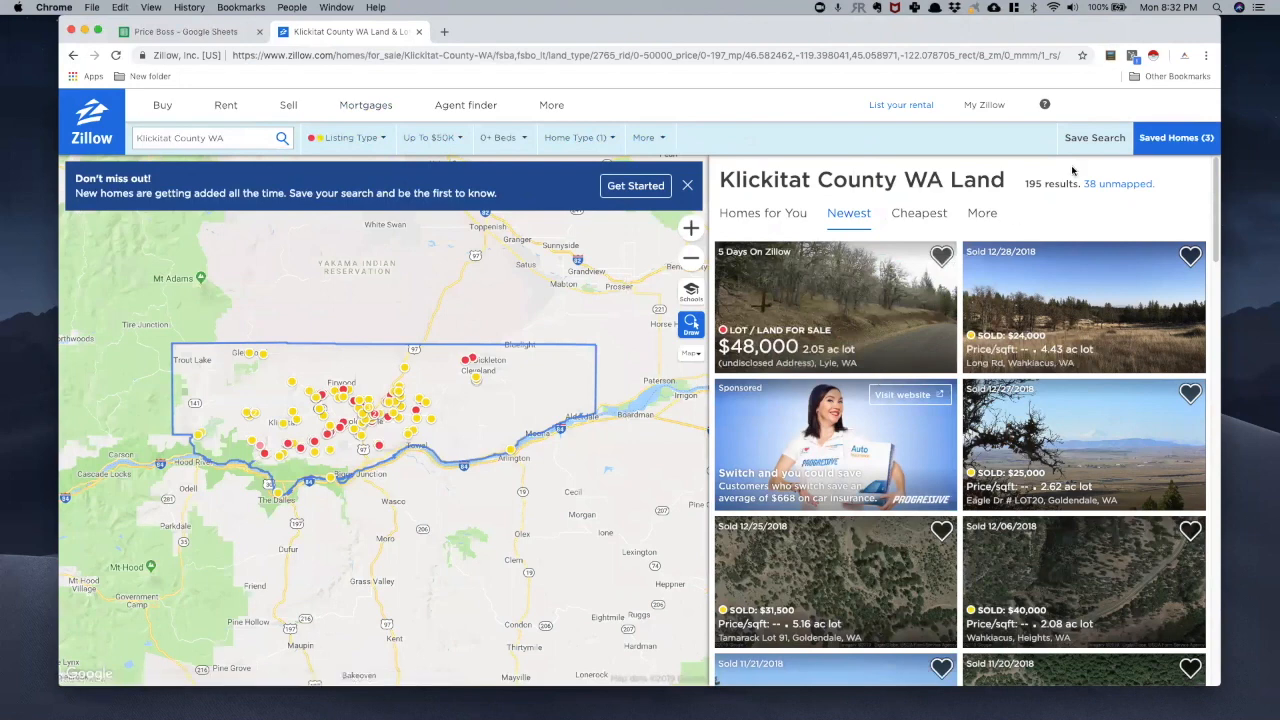
mouse_move(1064, 198)
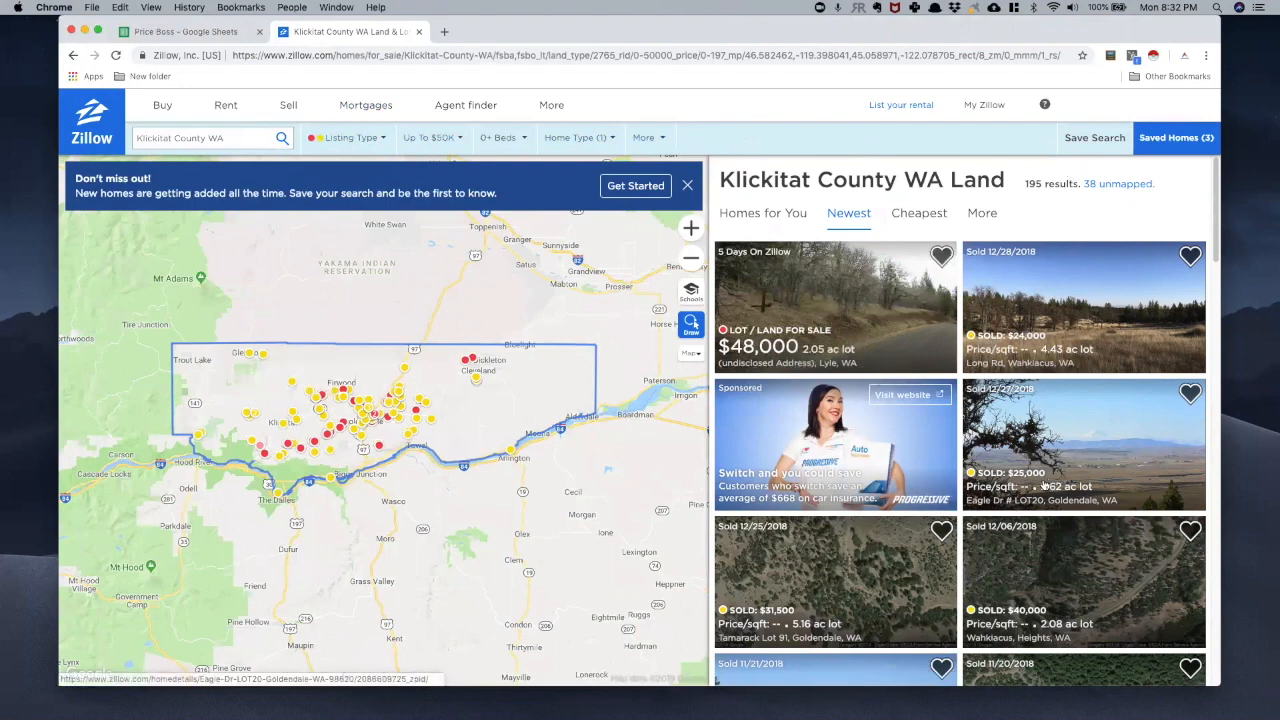
- Browse page one of the results and copy the selected listing text
scroll("down", 3)
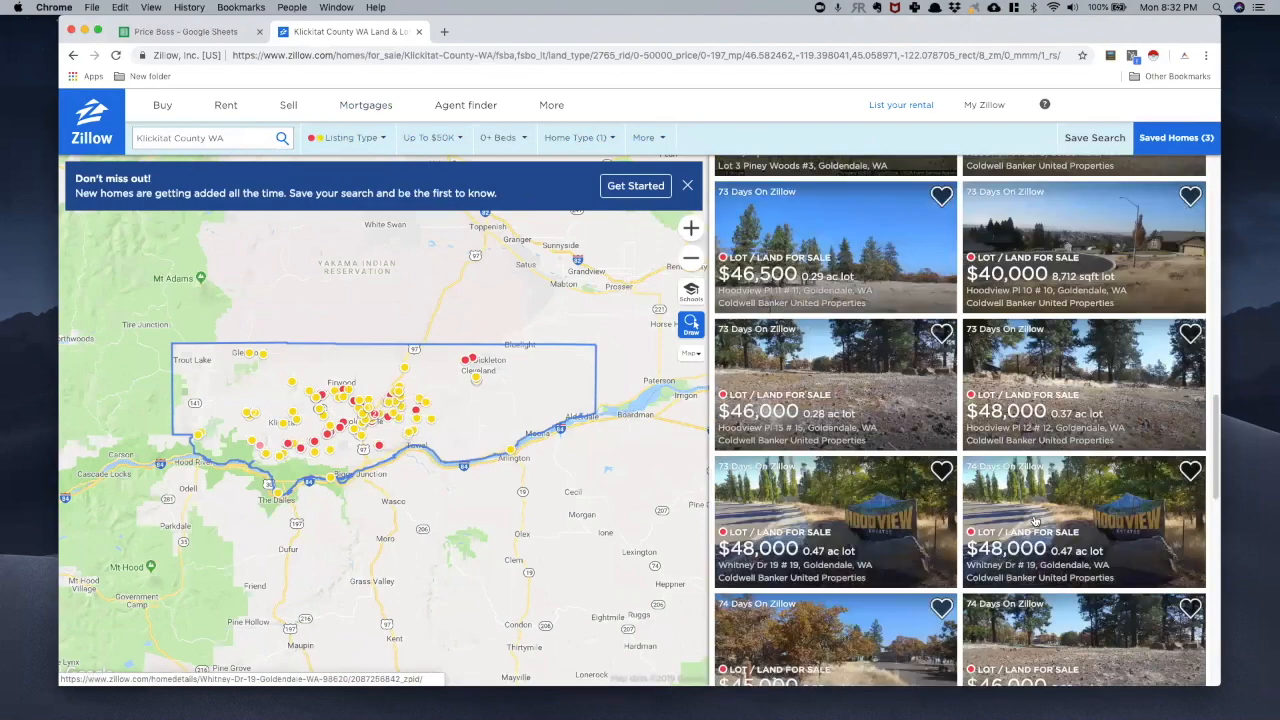
scroll("down", 3)
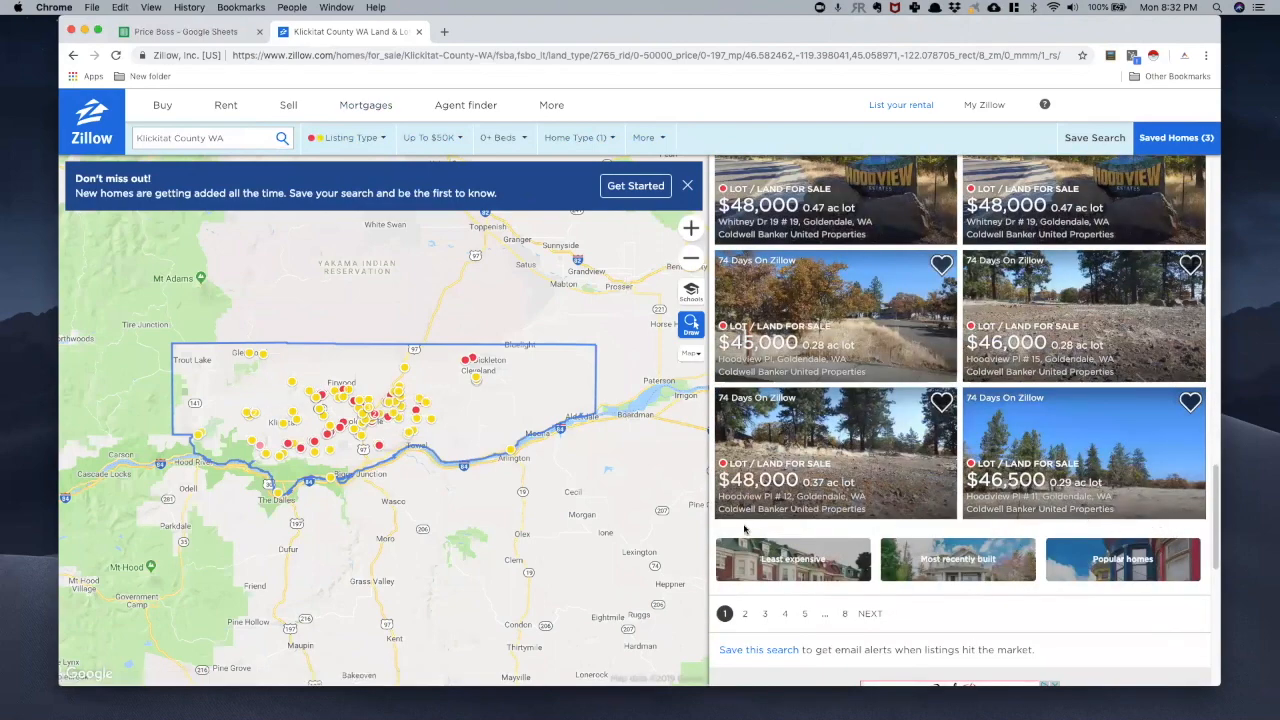
mouse_move(1016, 422)
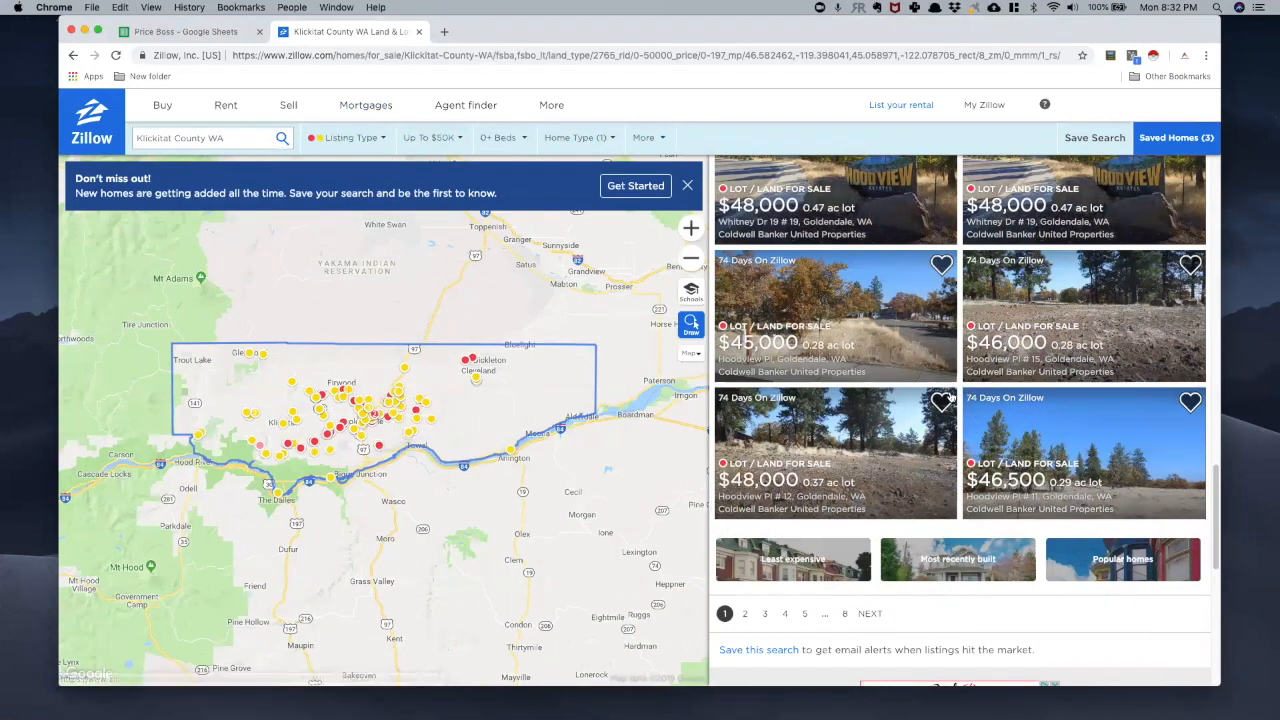
mouse_move(1104, 436)
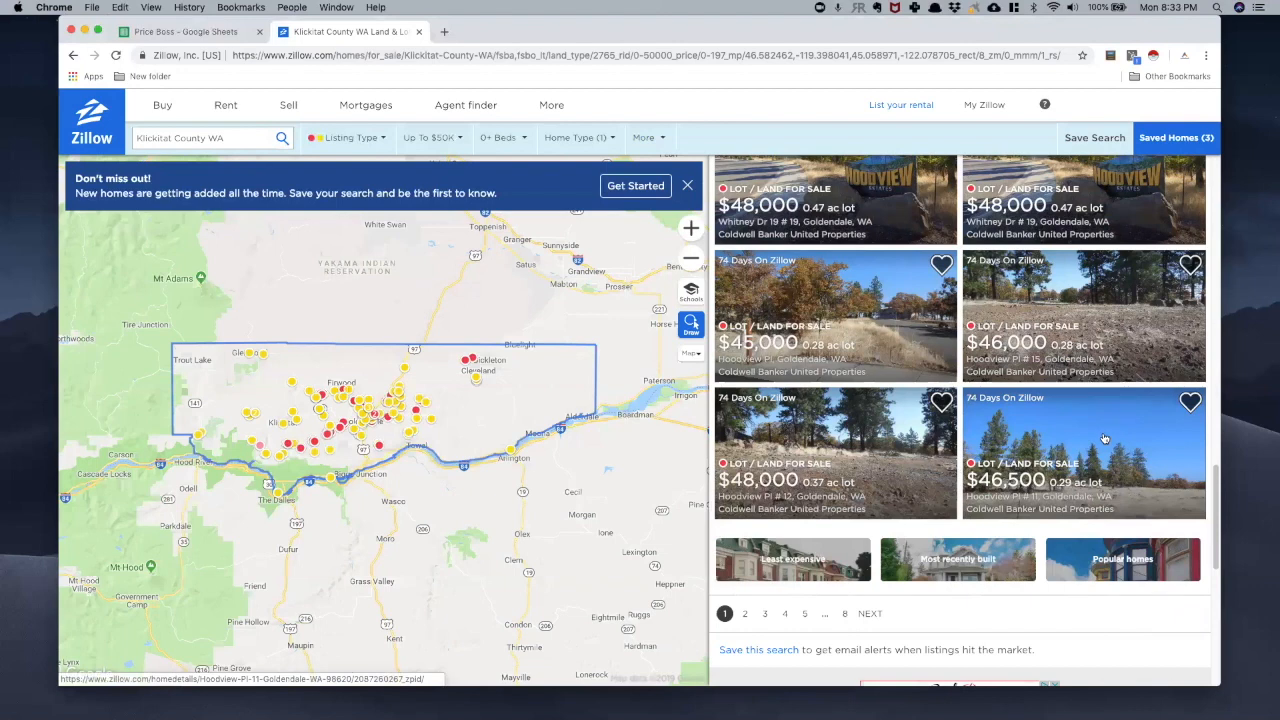
mouse_move(1200, 526)
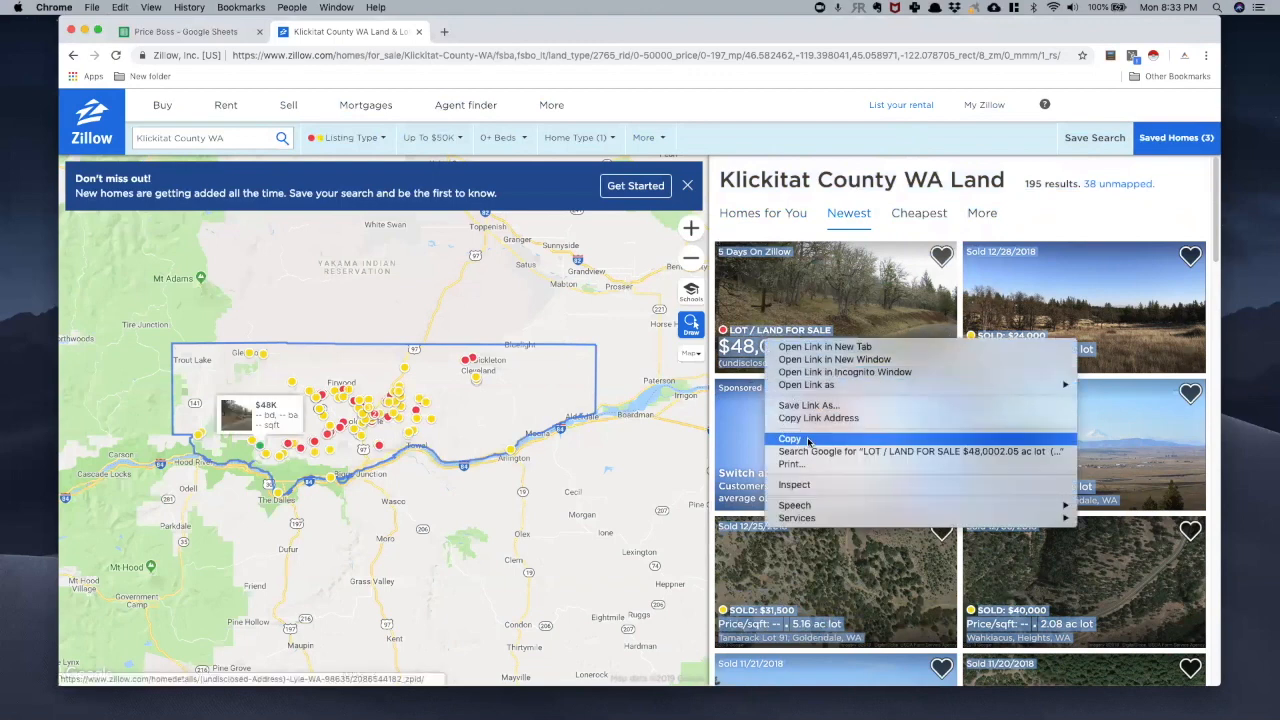
left_click(788, 438)
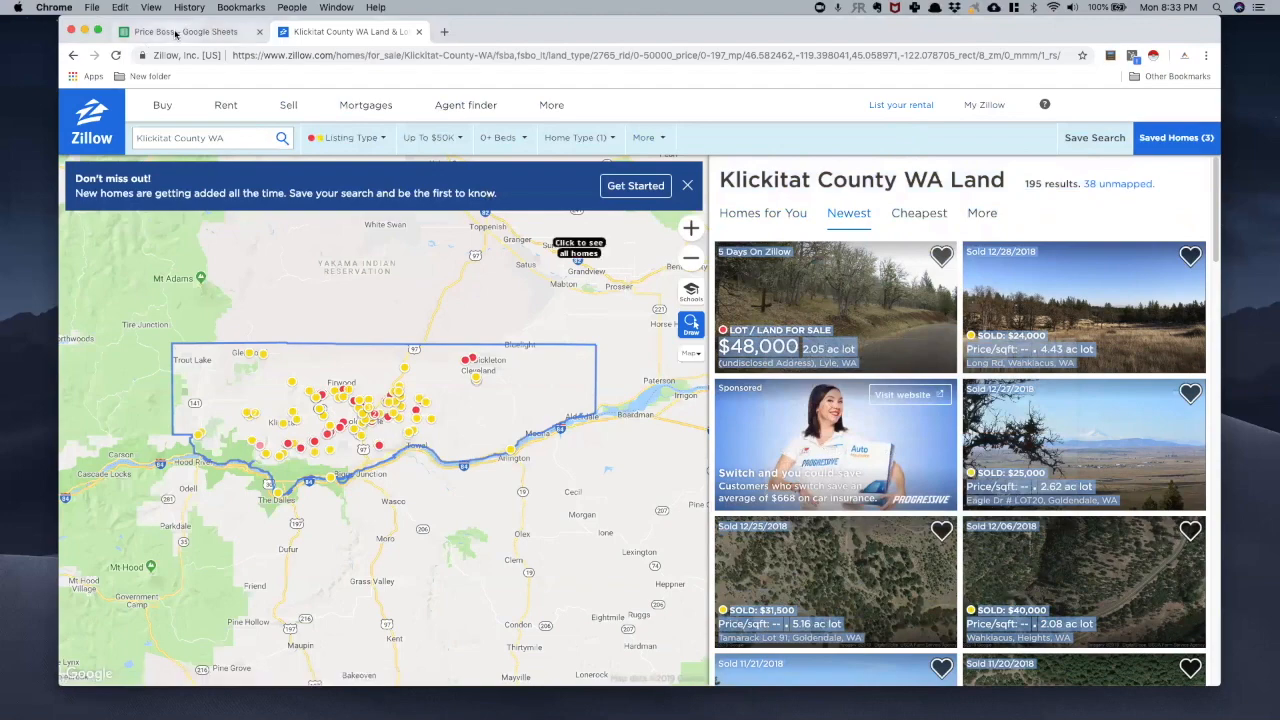
- Paste the page-one listings at A6 of the Price Boss Zillow sheet, reaching row 117, and return to Zillow
left_click(186, 32)
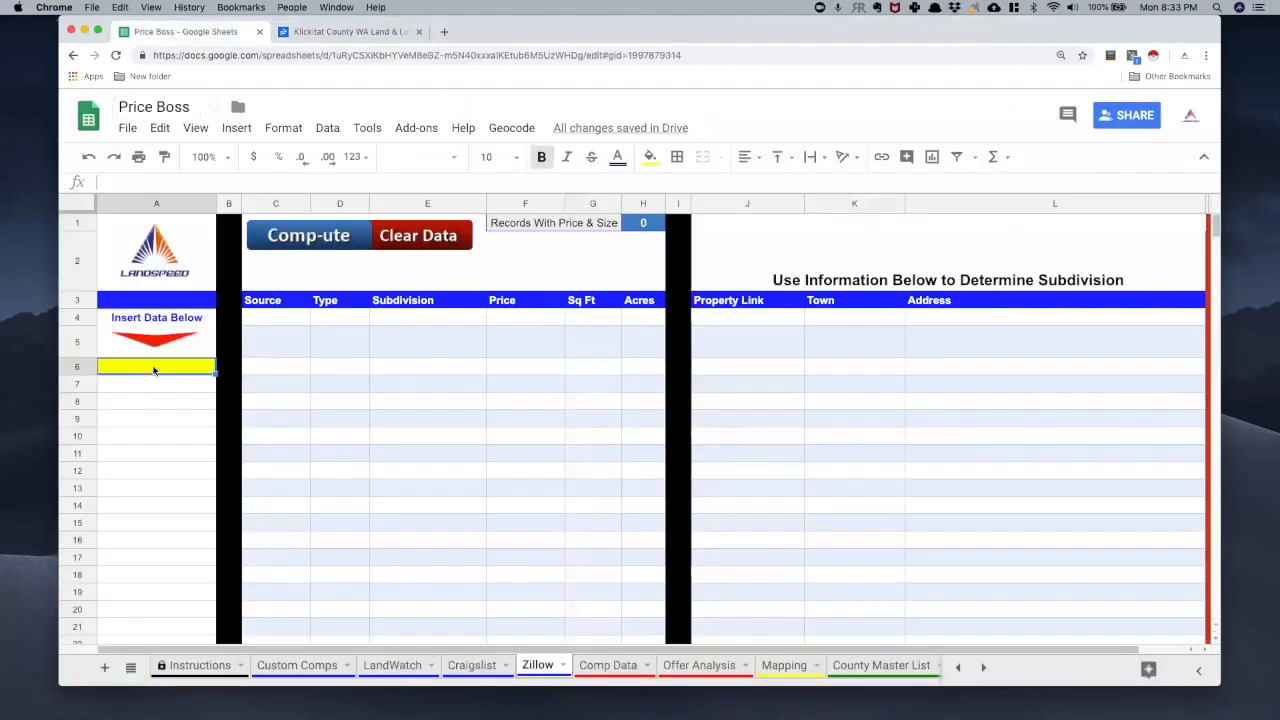
right_click(156, 366)
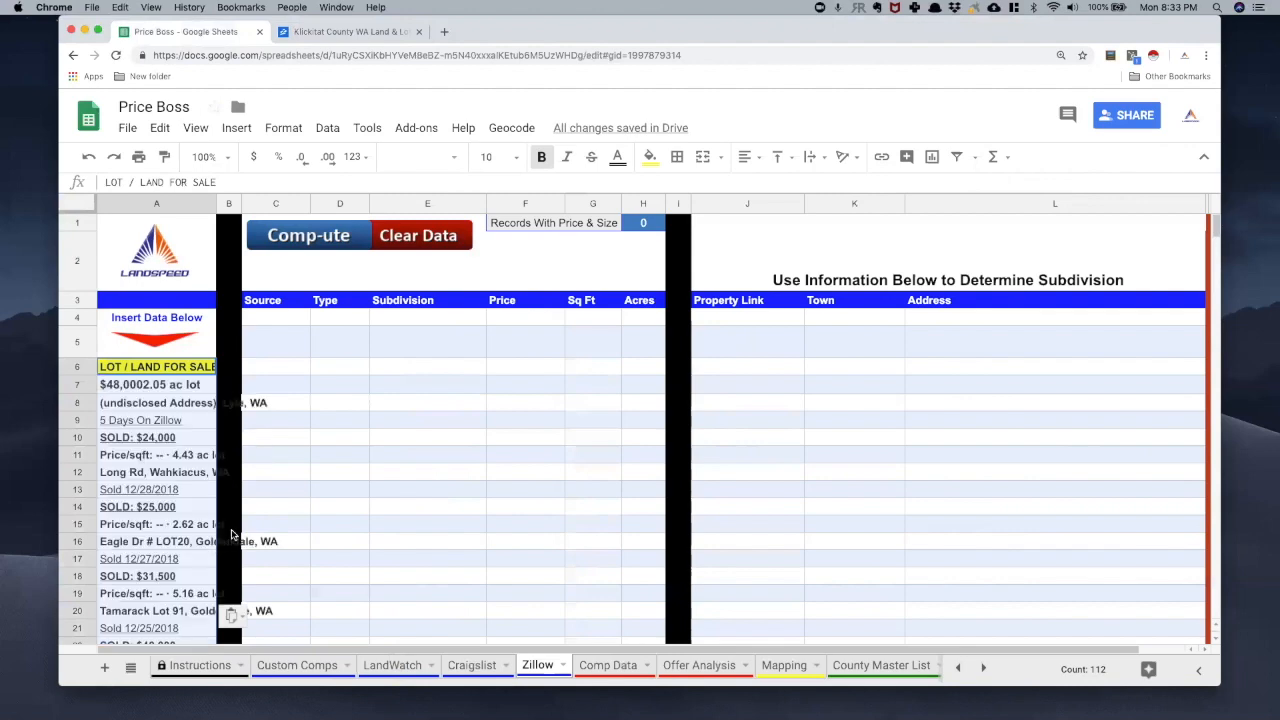
scroll("down", 3)
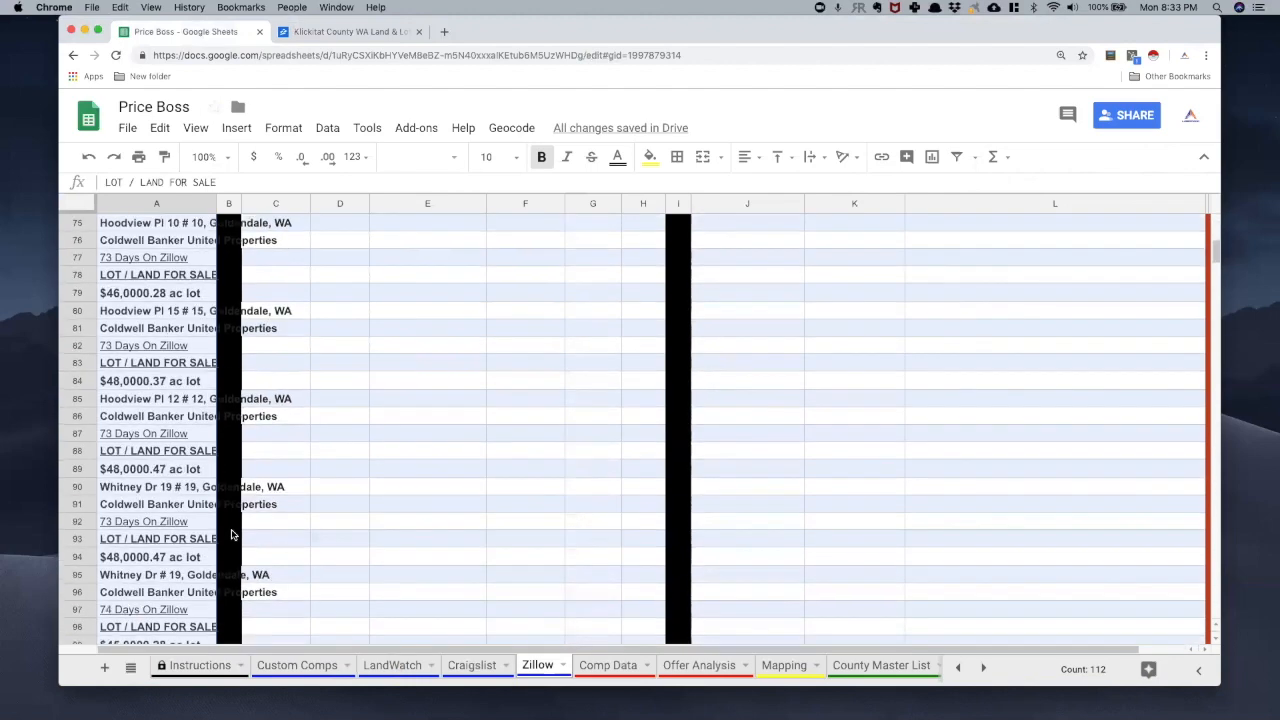
scroll("down", 3)
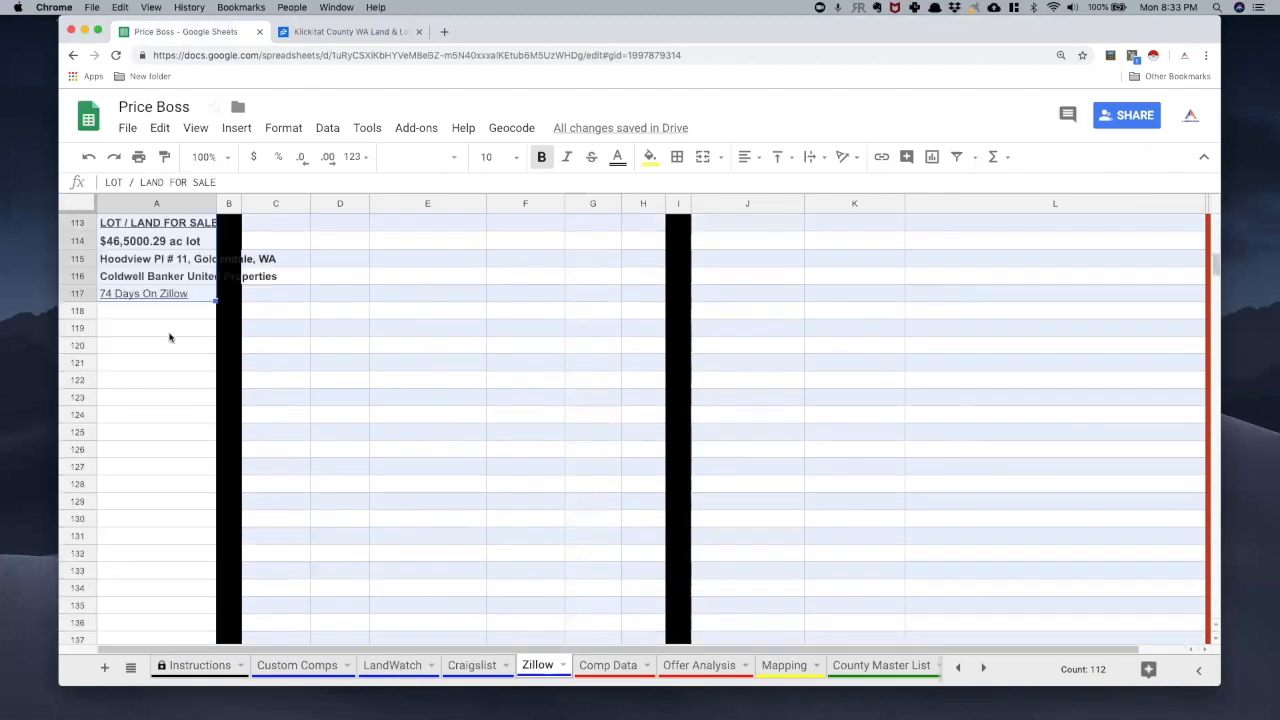
left_click(156, 310)
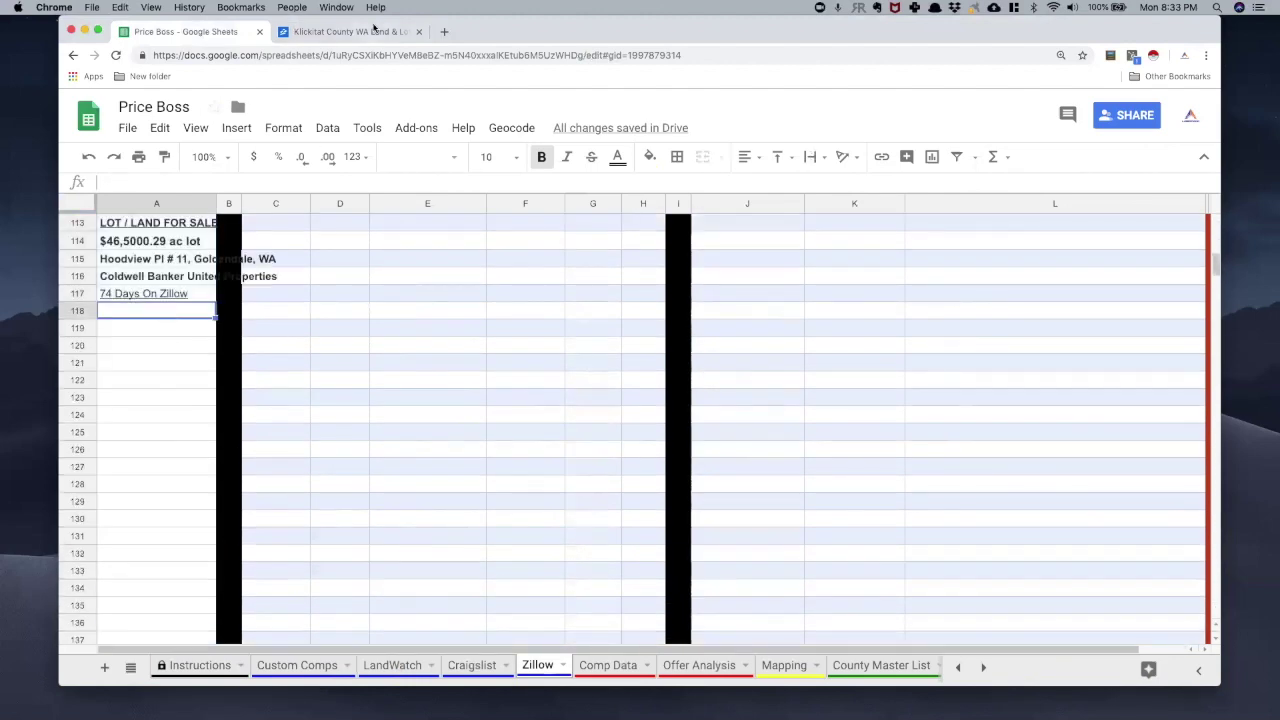
left_click(344, 32)
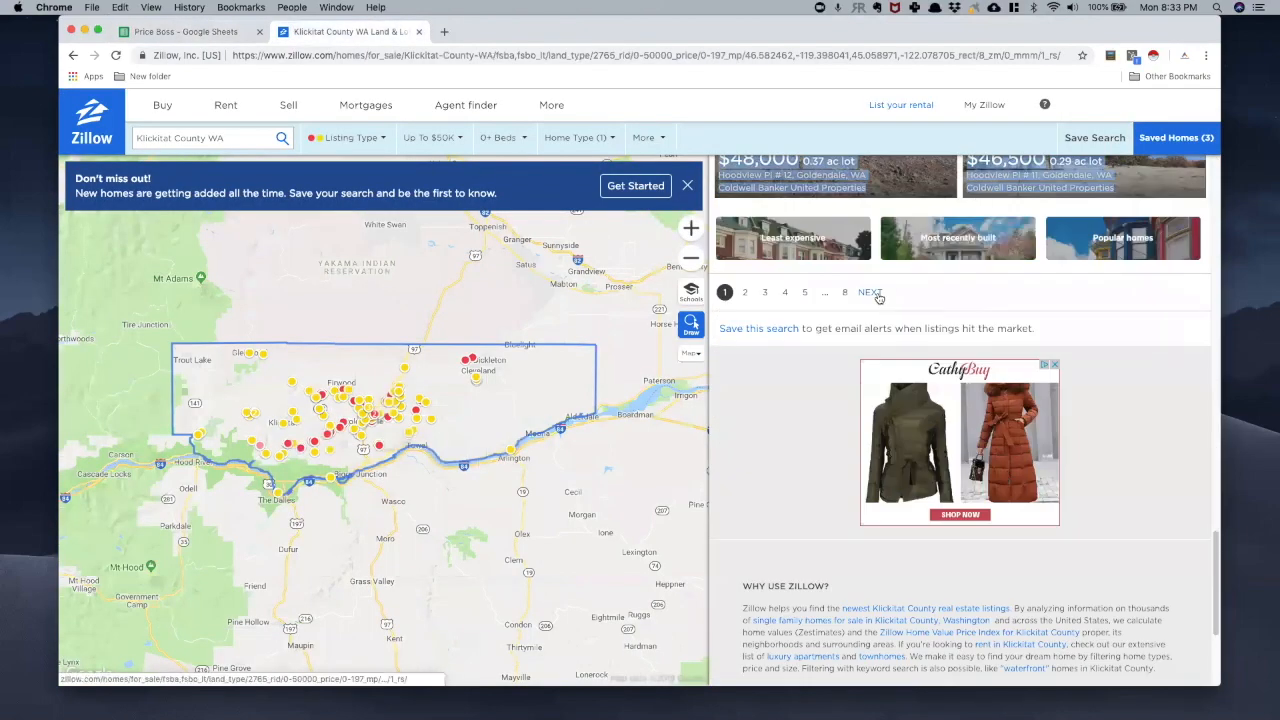
- Copy Zillow's second results page and paste it below row 117, extending the data to row 232
left_click(872, 292)
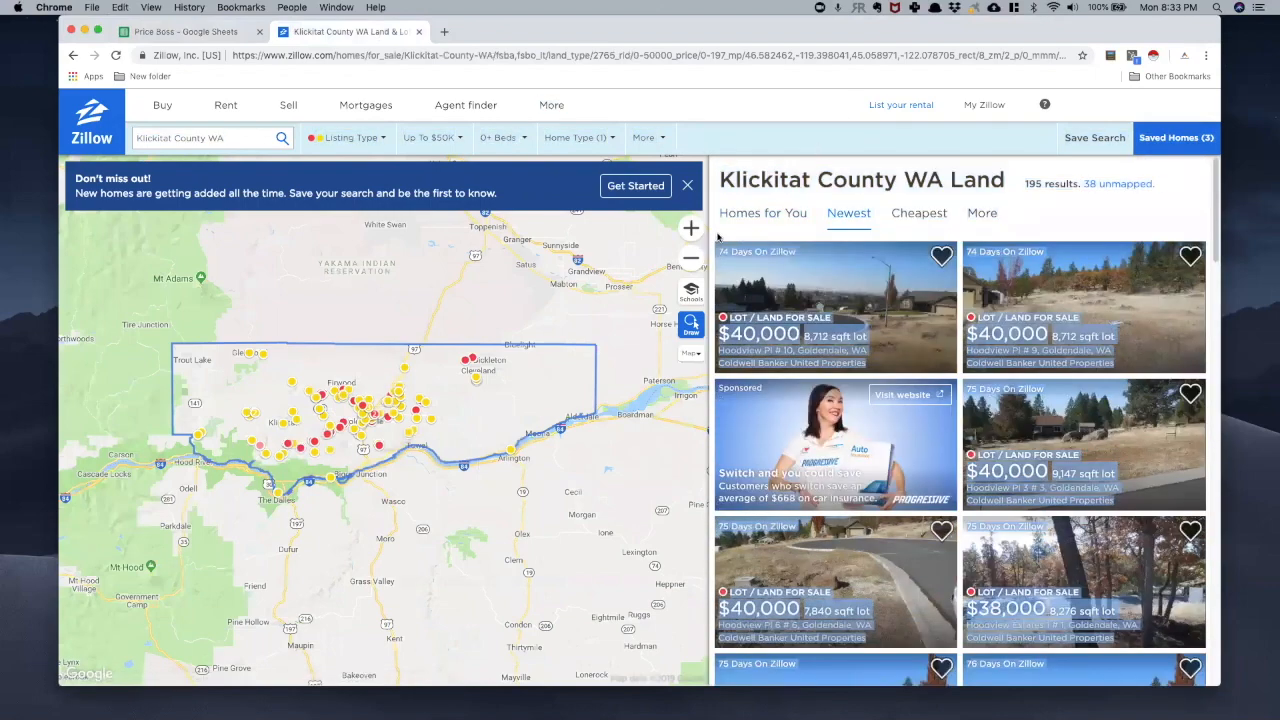
right_click(810, 308)
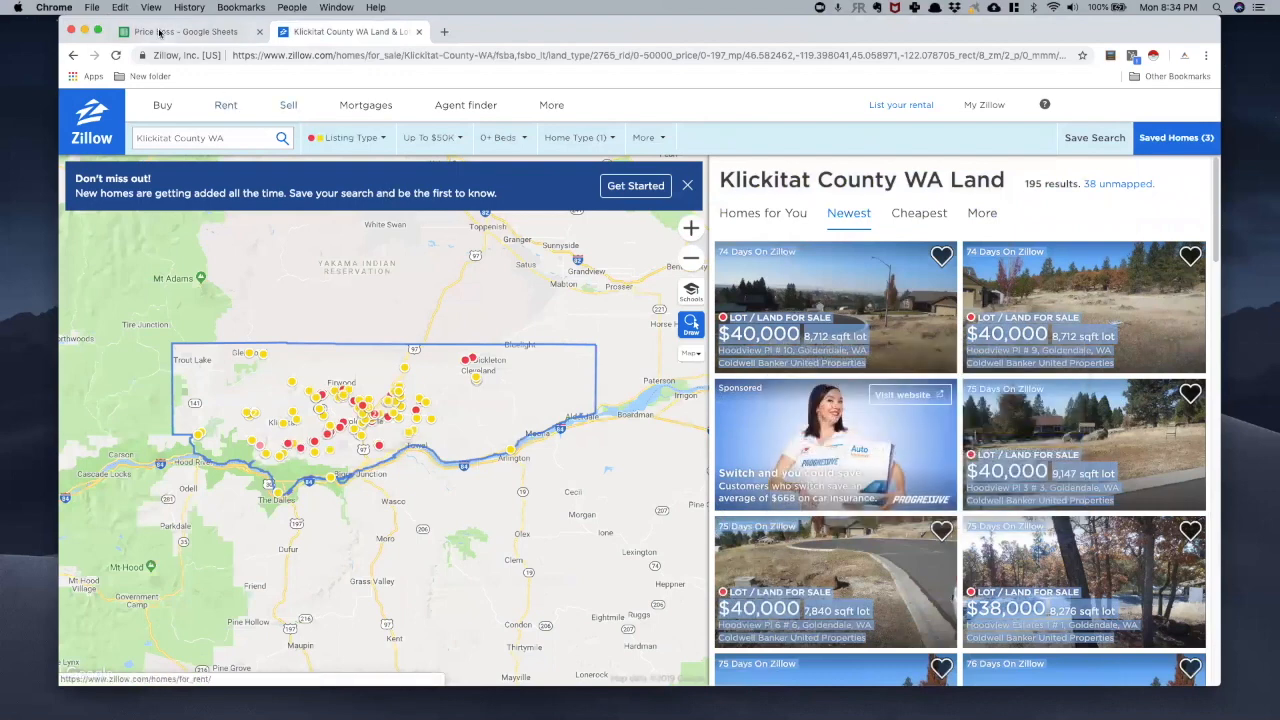
left_click(158, 32)
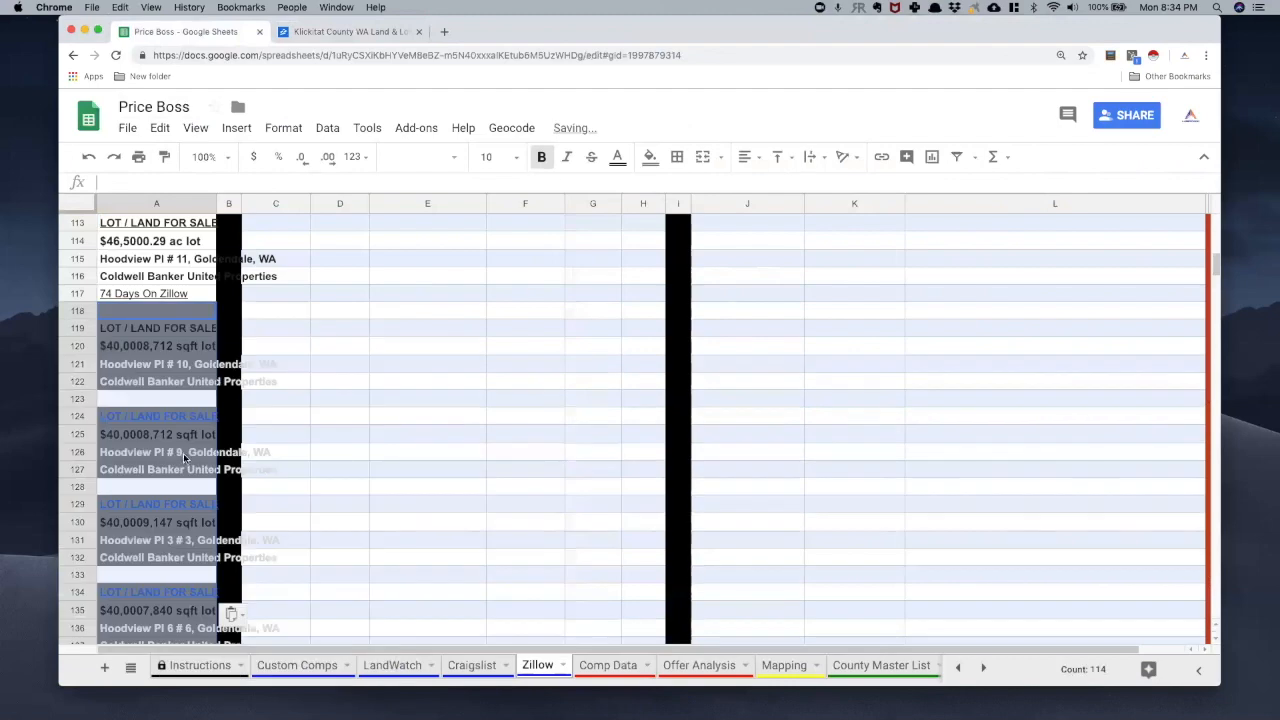
scroll("down", 3)
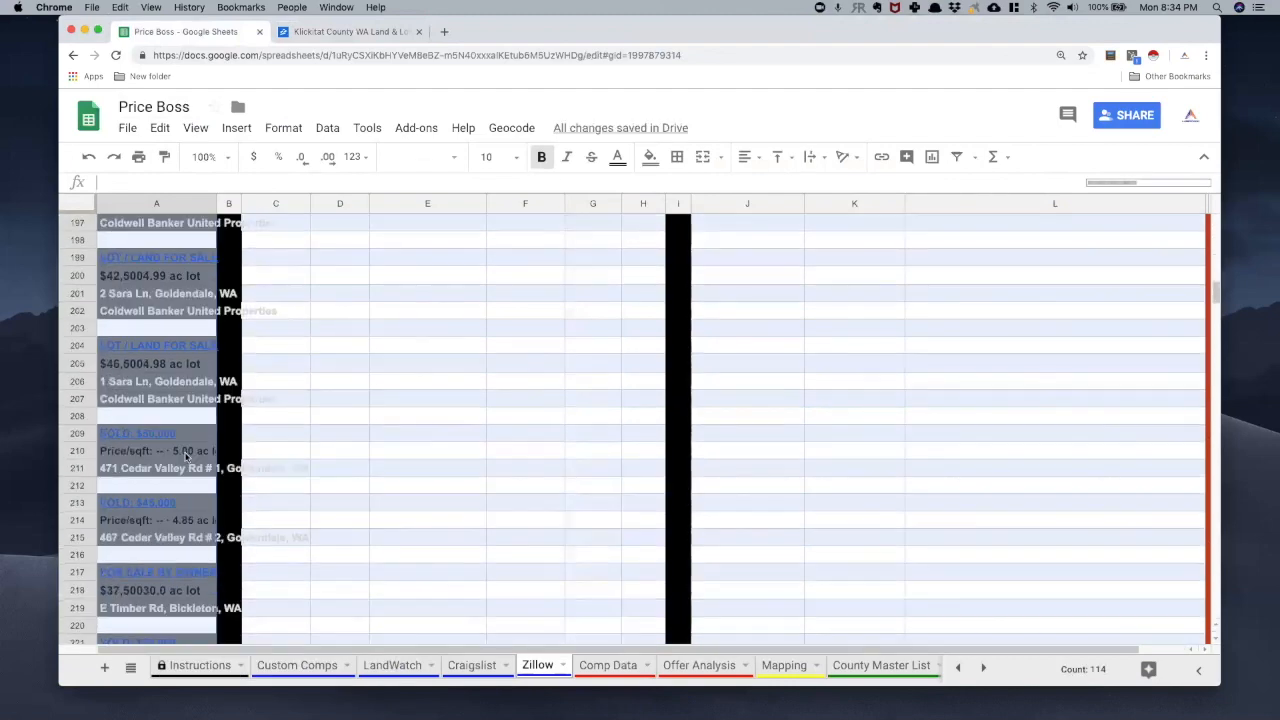
scroll("down", 3)
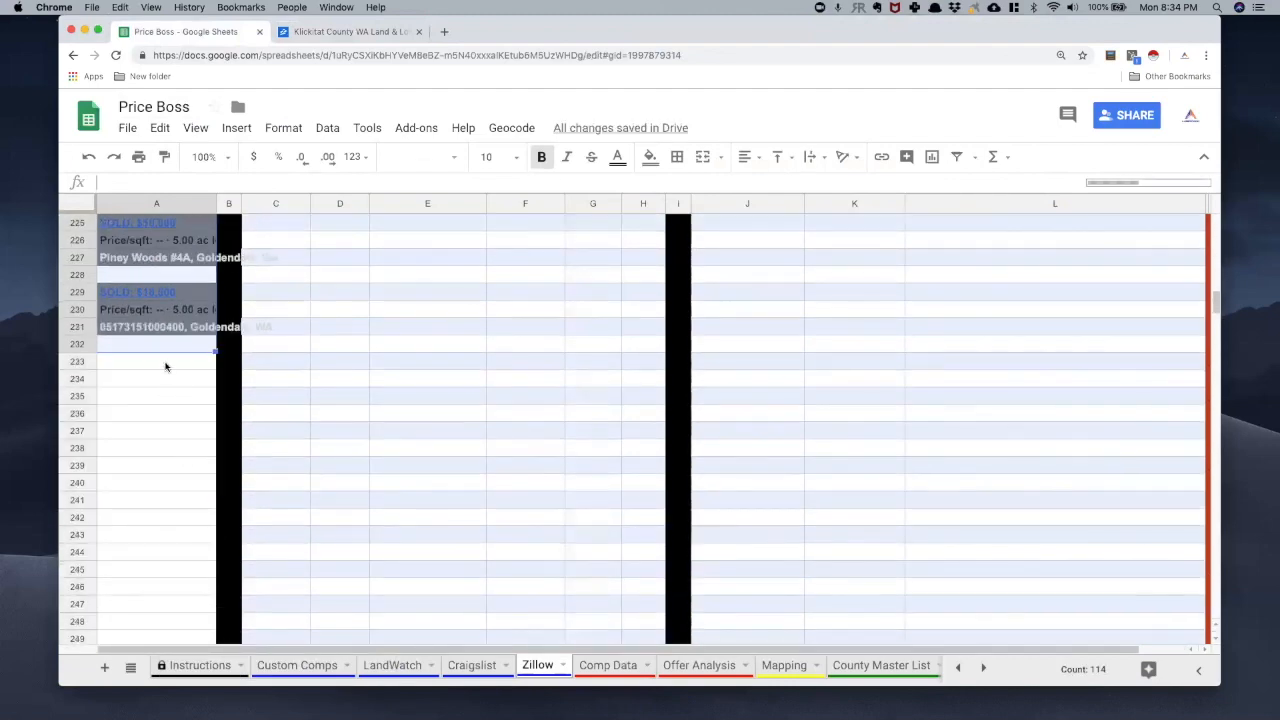
mouse_move(156, 212)
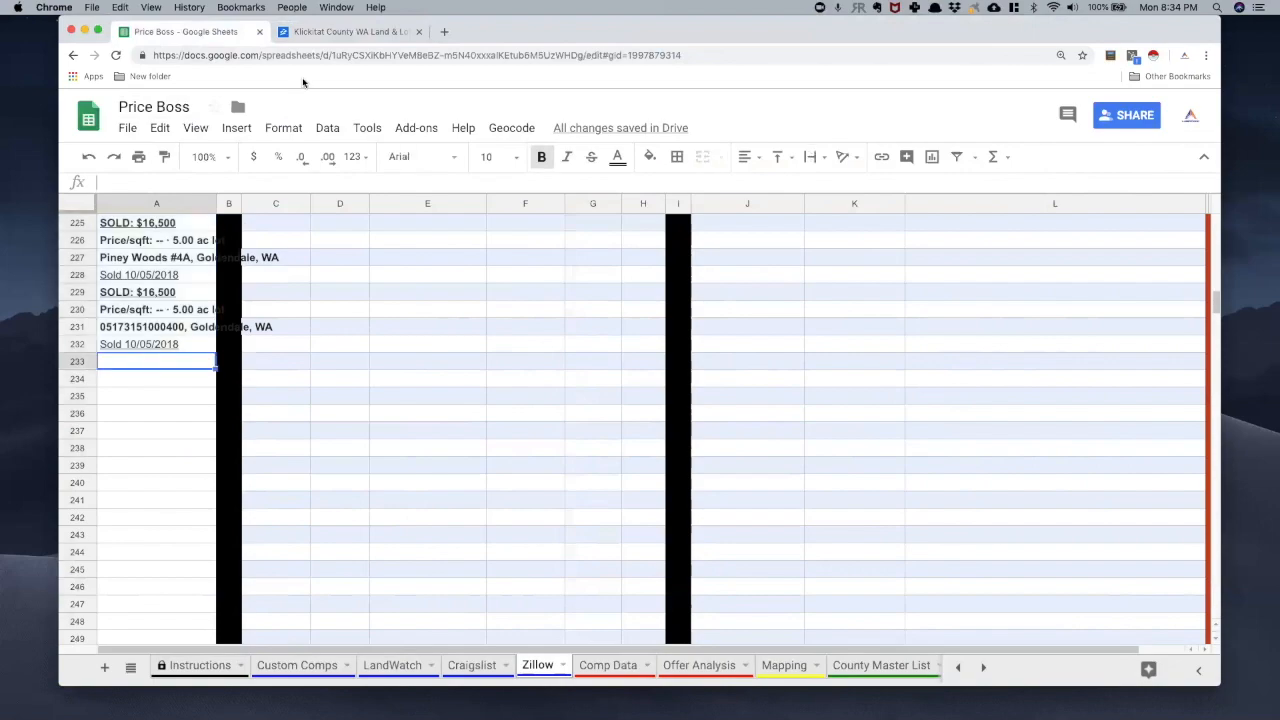
left_click(344, 32)
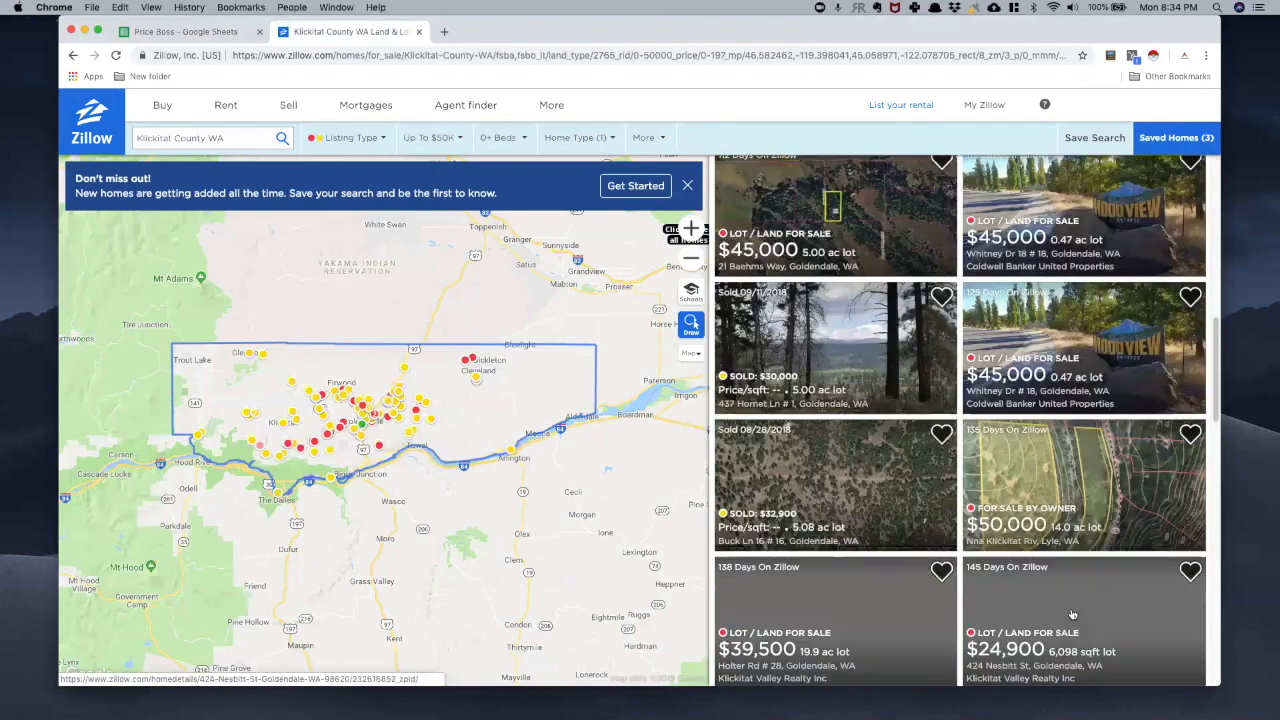
- Scroll the next Zillow results page to gather its listings for copying
scroll("down", 3)
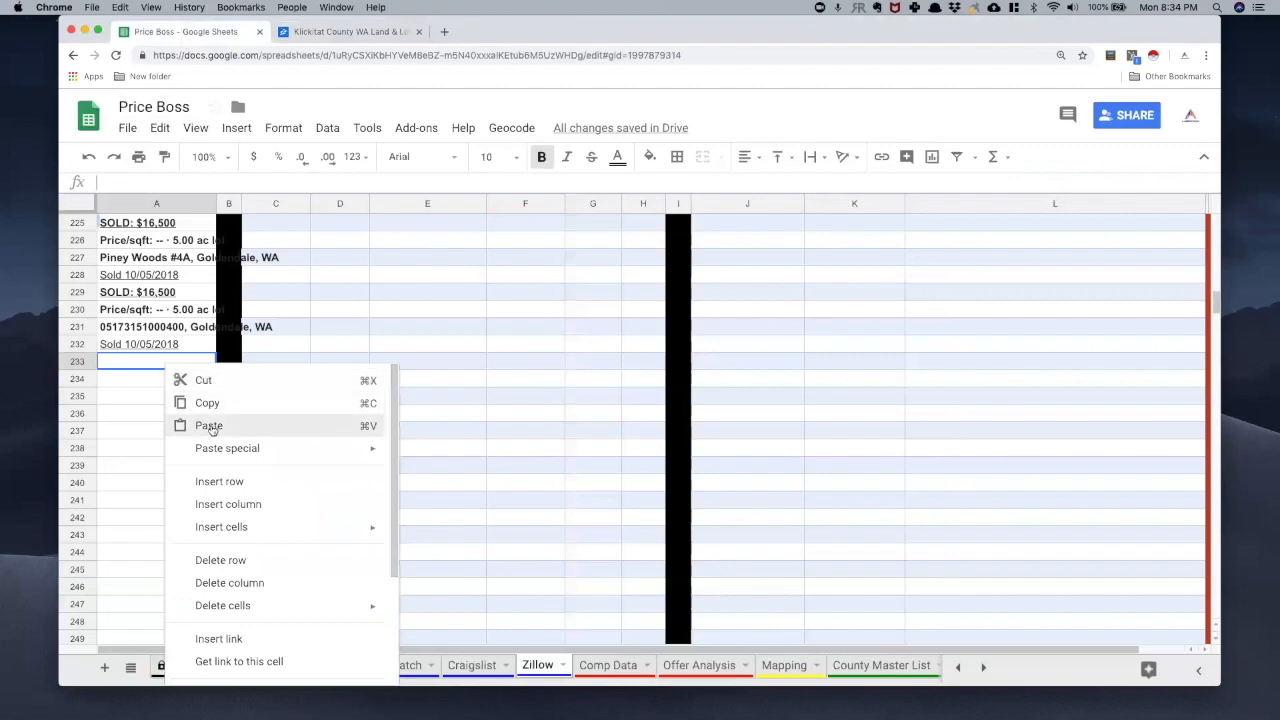
- Paste the third batch of listings at A233, extending the data past row 318
left_click(208, 426)
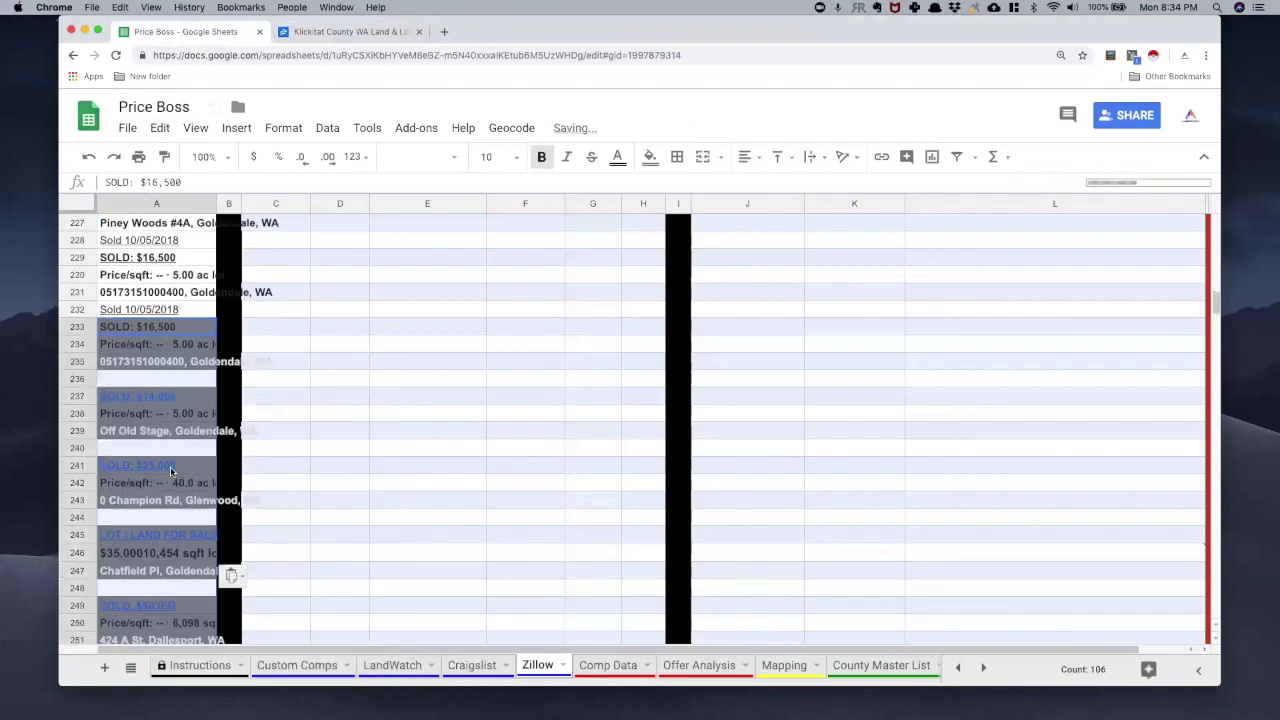
scroll("down", 3)
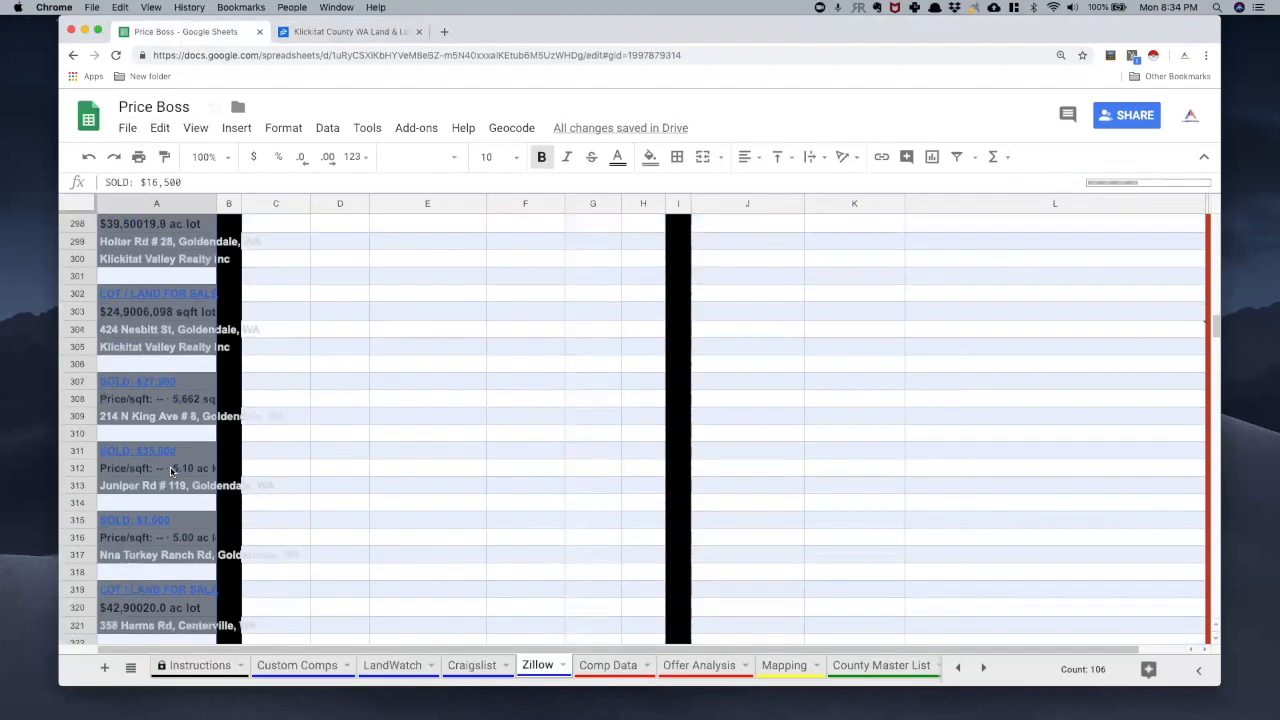
scroll("down", 3)
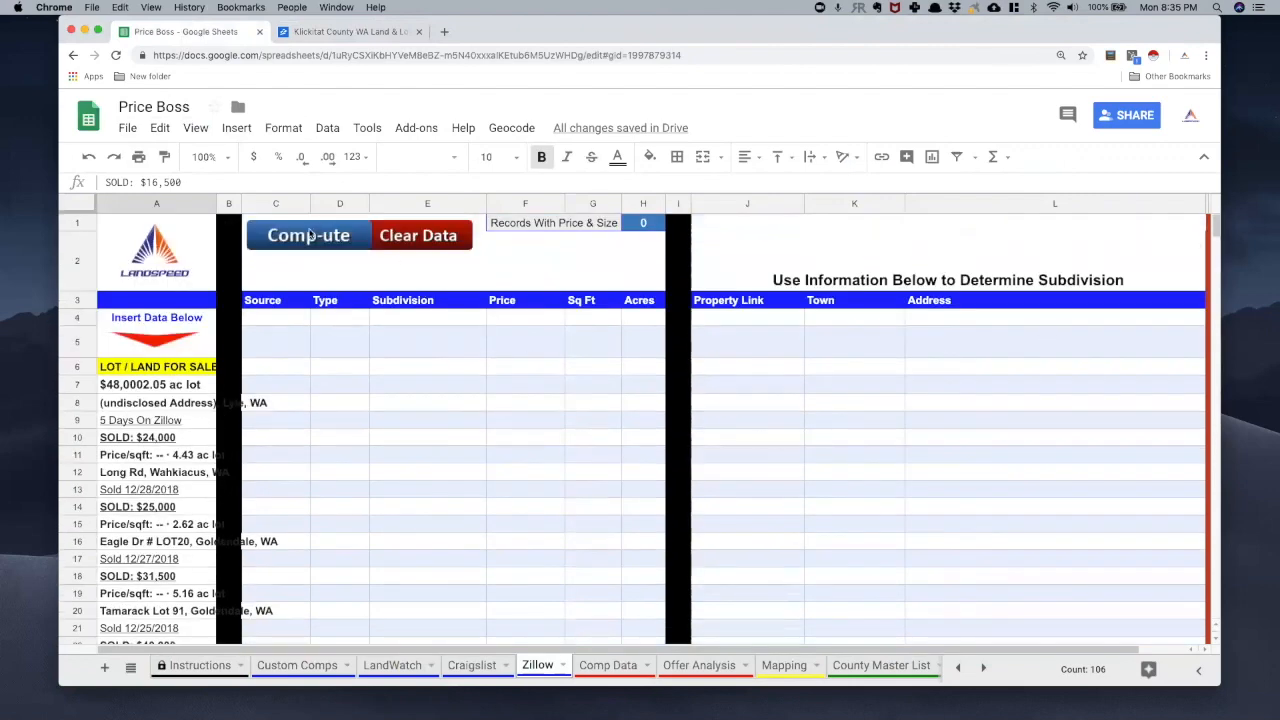
- Run Comp-ute to fill the comparison table with 75 records of price, acres, link, town and address
left_click(308, 236)
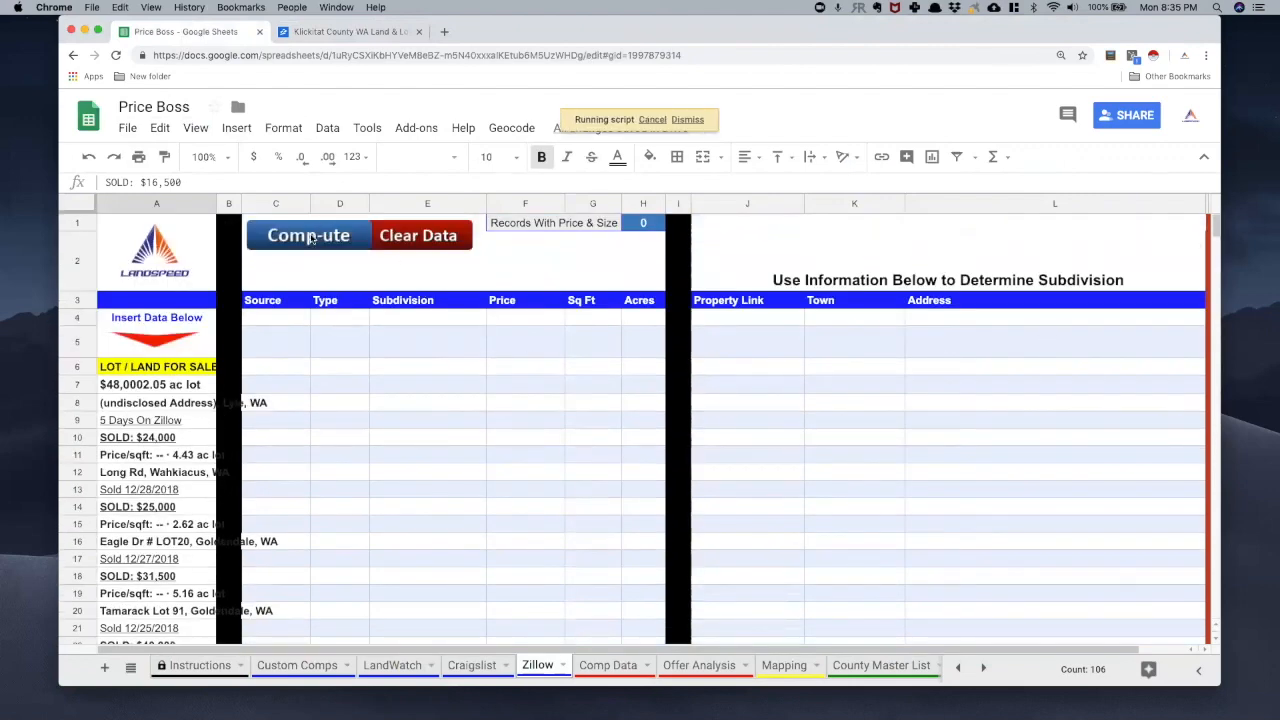
left_click(308, 234)
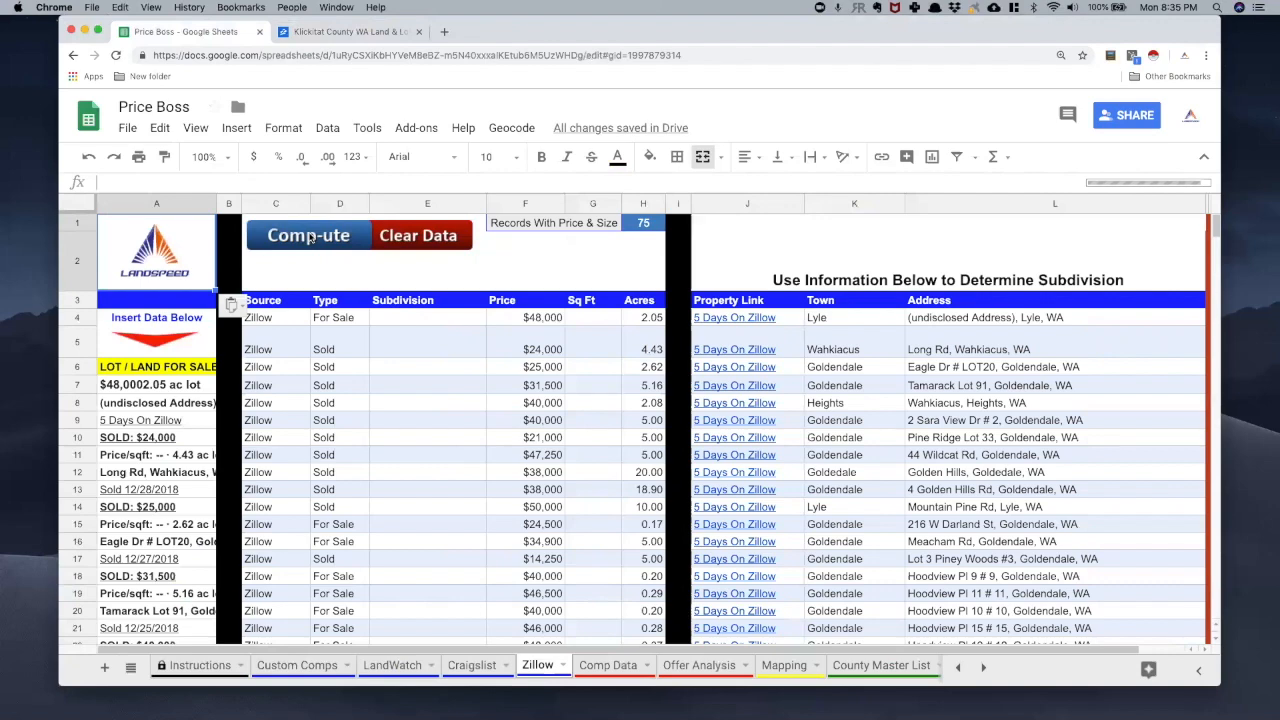
scroll("down", 3)
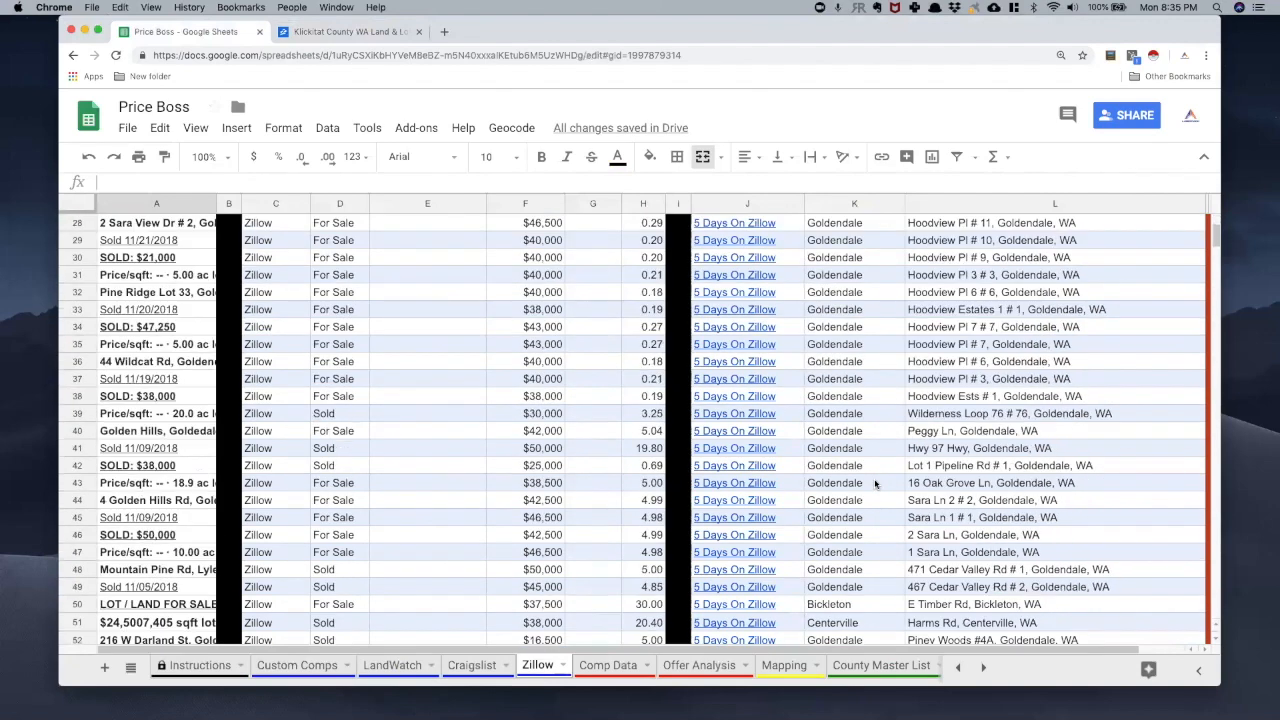
scroll("down", 3)
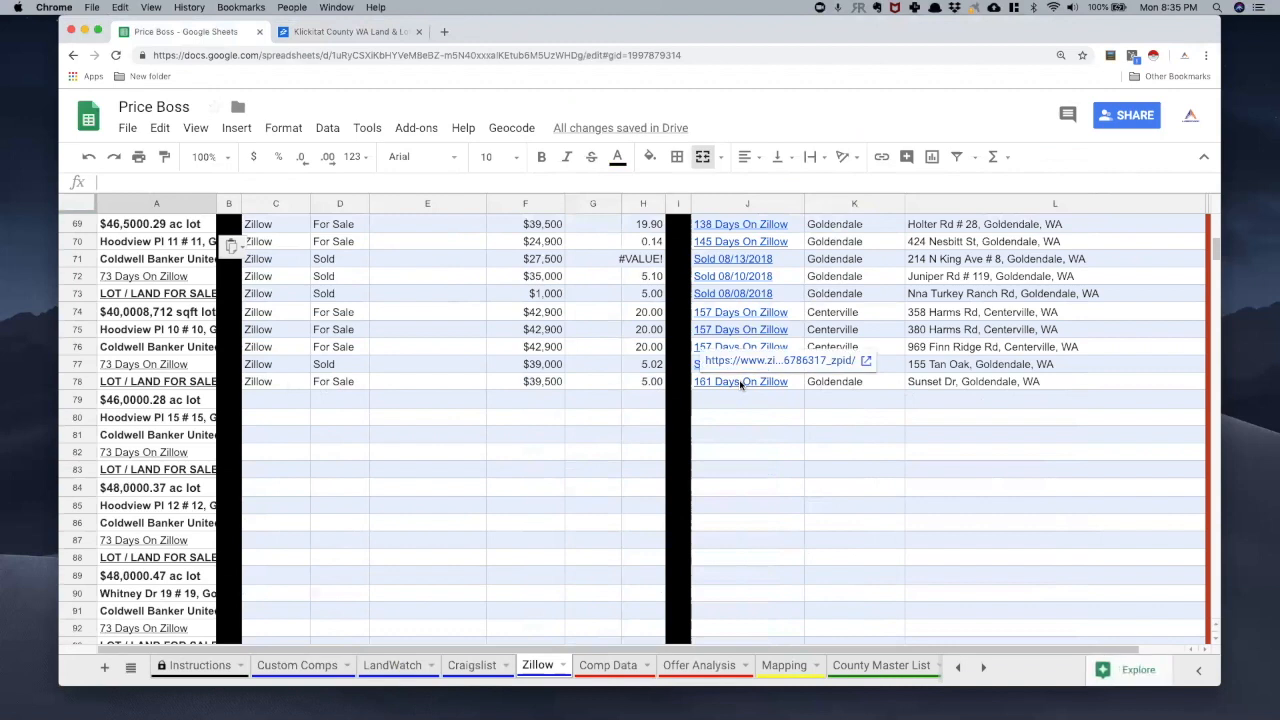
mouse_move(748, 430)
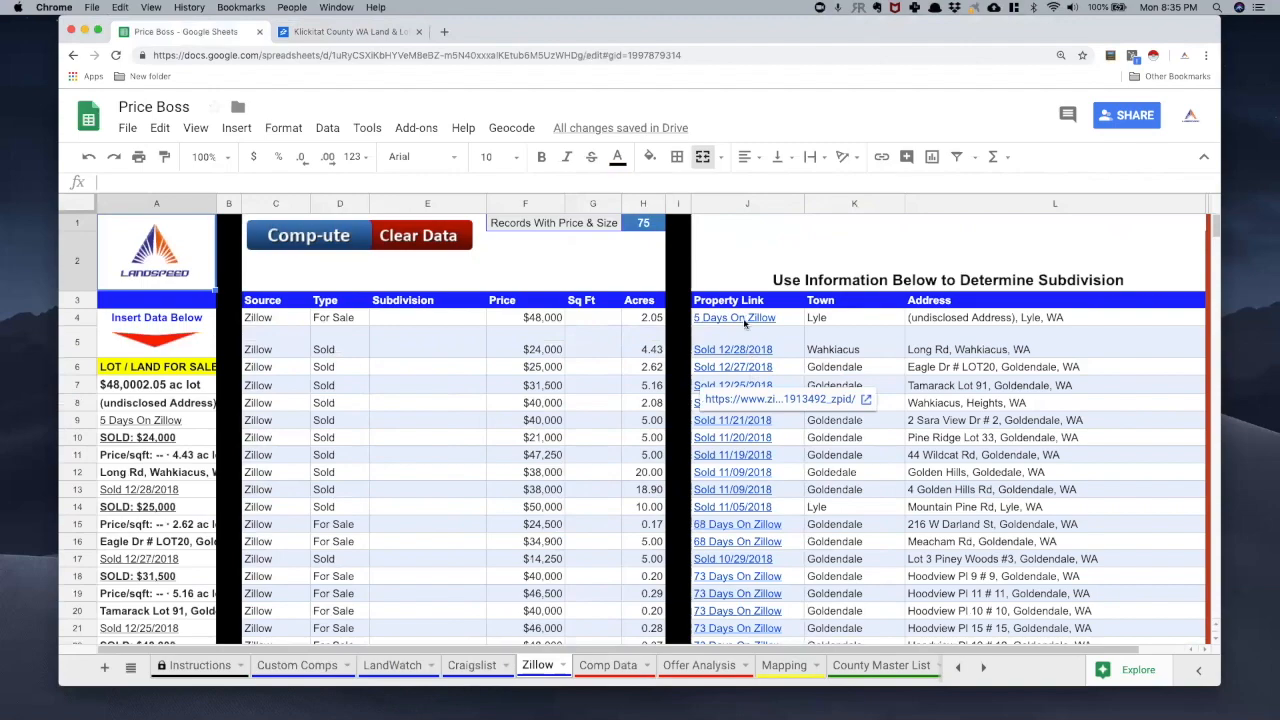
- Follow the property link in J78 to the Sunset Dr, Goldendale listing
scroll("down", 3)
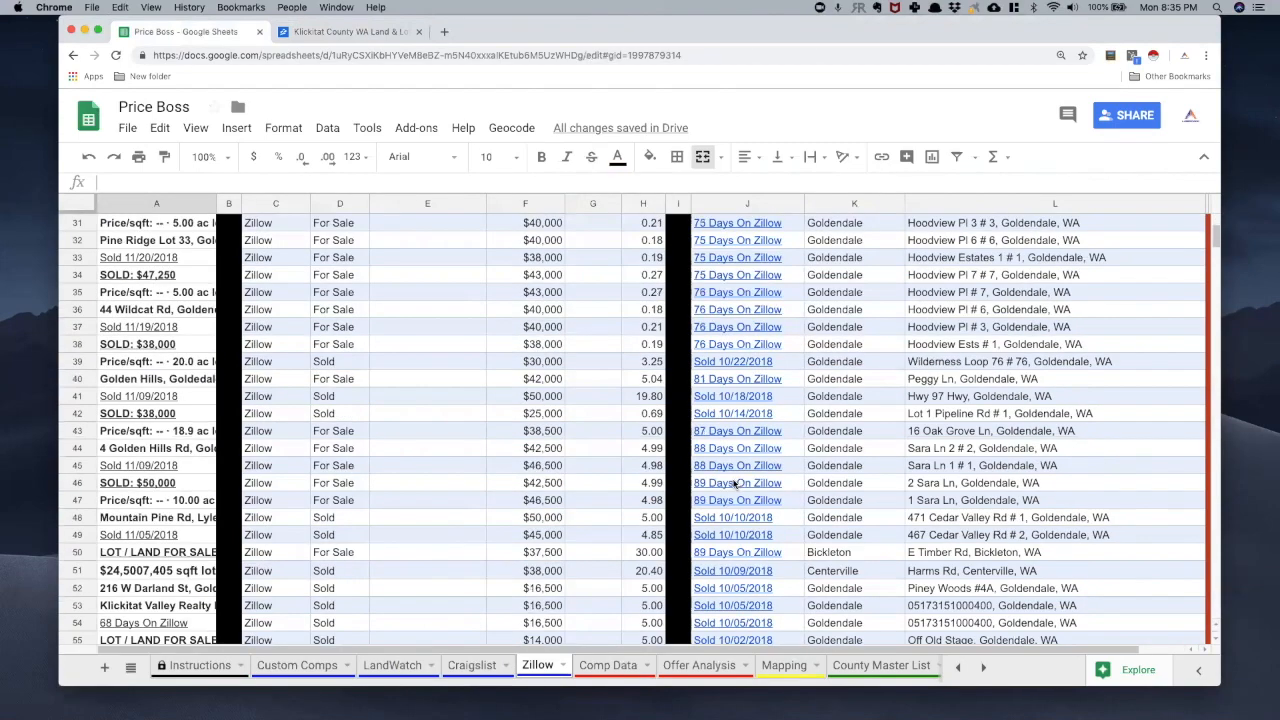
scroll("down", 3)
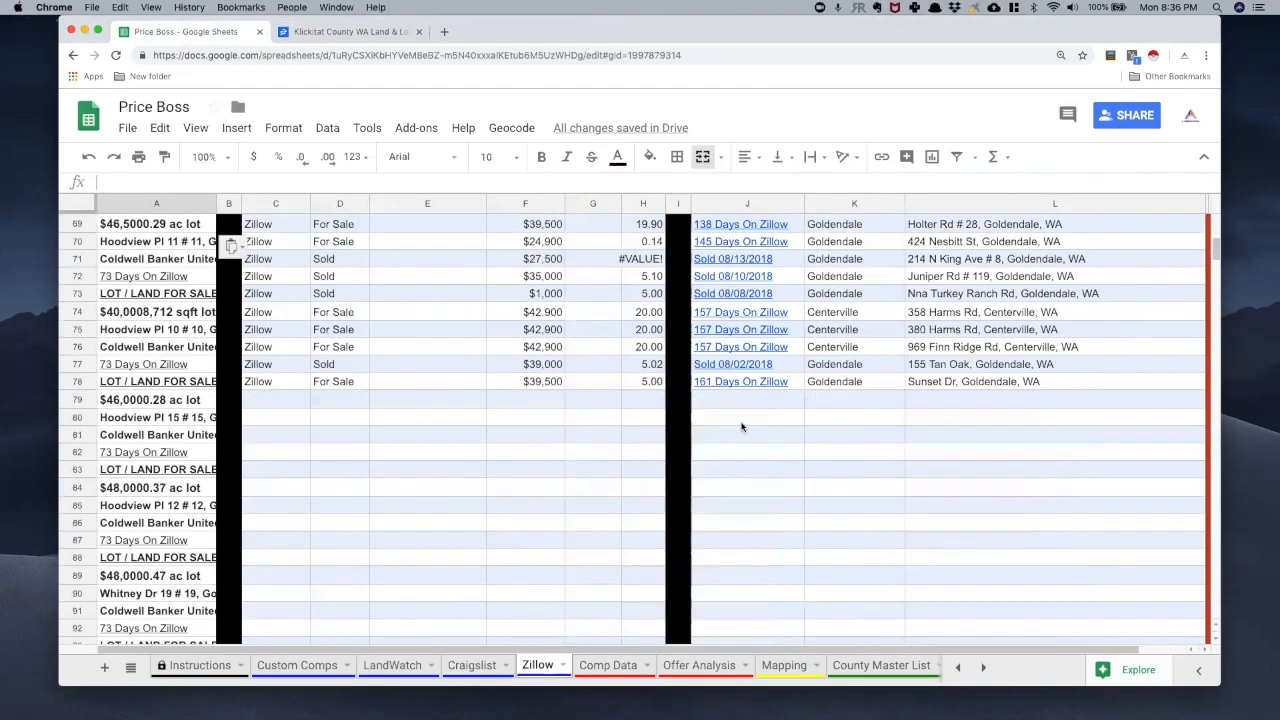
mouse_move(736, 396)
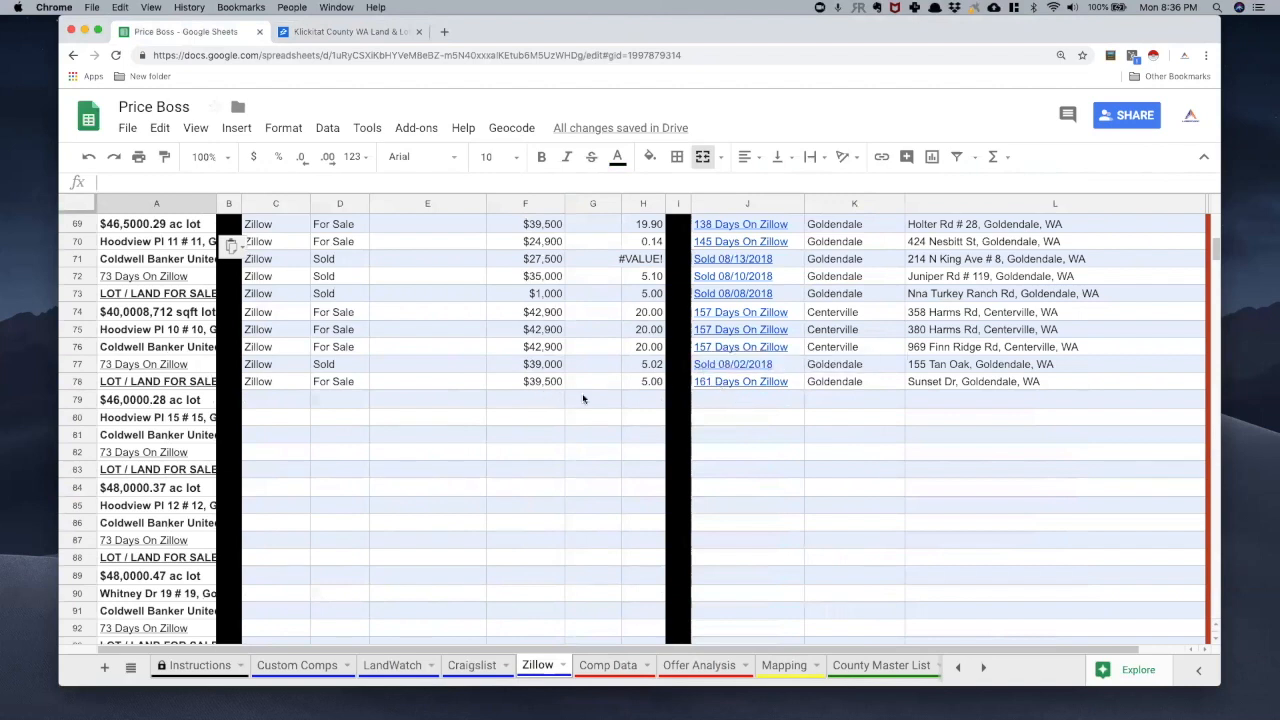
mouse_move(836, 400)
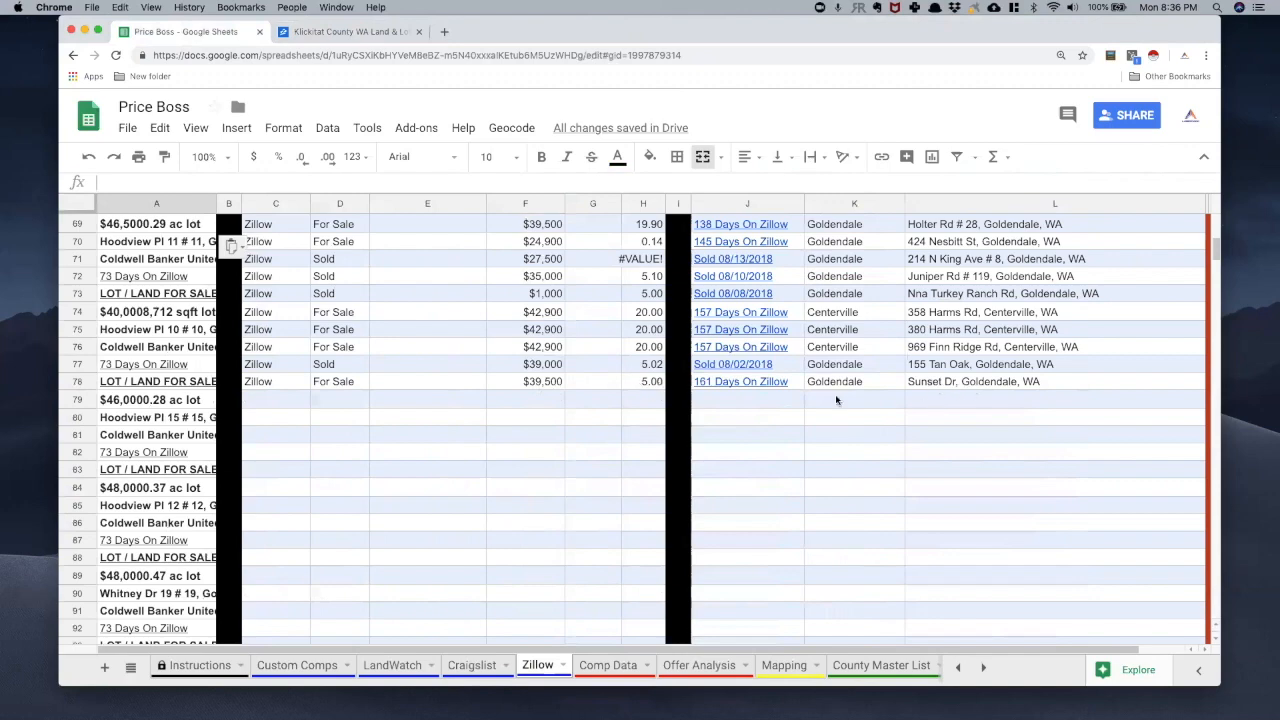
left_click(744, 380)
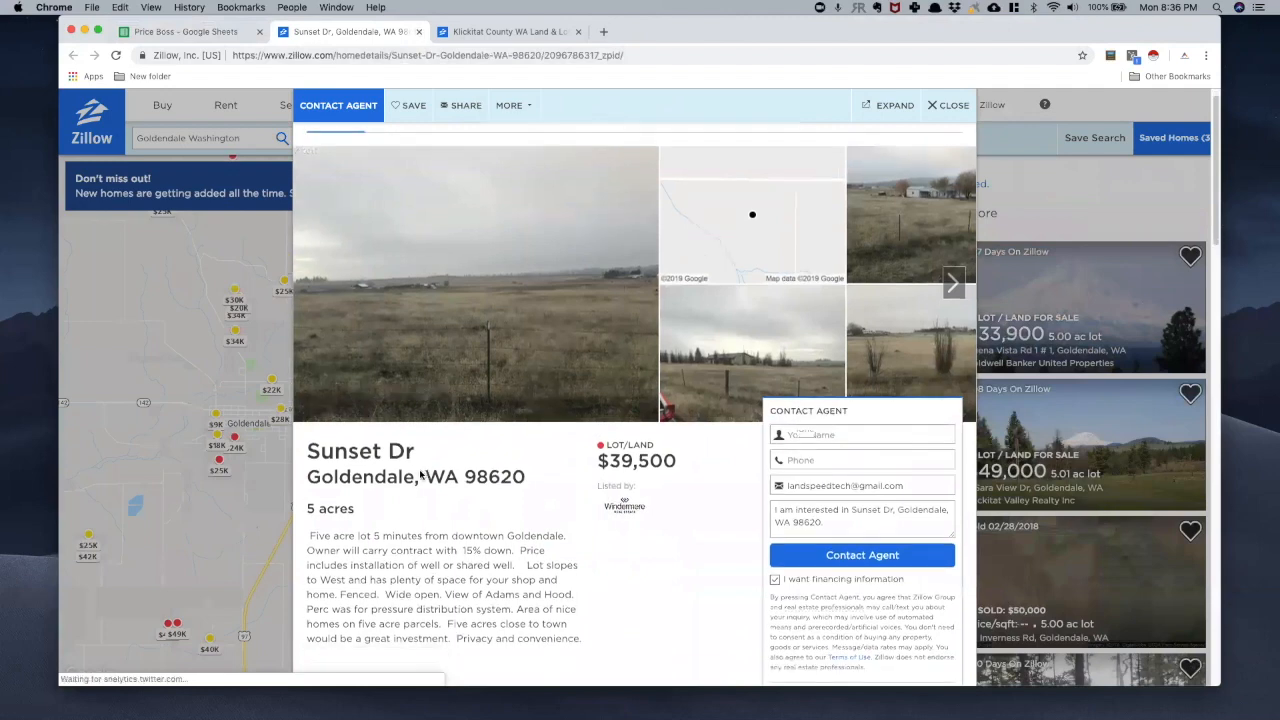
- Review the $39,500, 5-acre Sunset Dr listing details and return to the Price Boss sheet
scroll("down", 3)
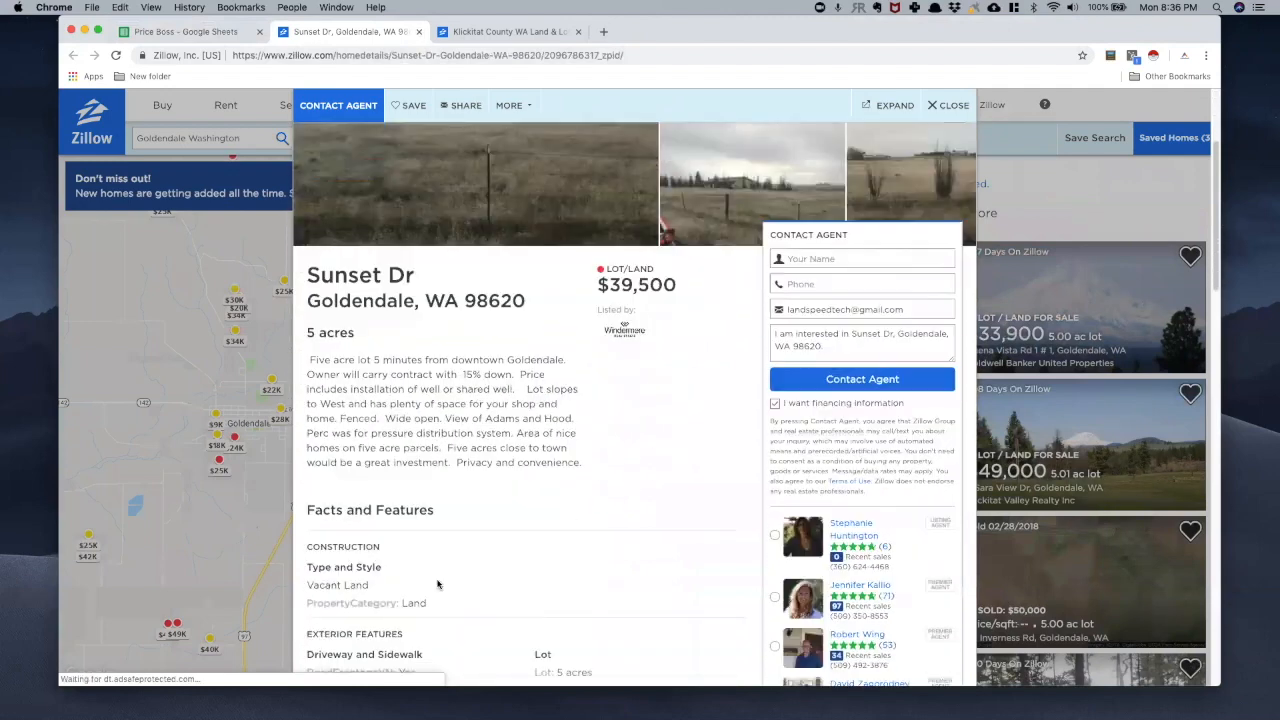
scroll("down", 3)
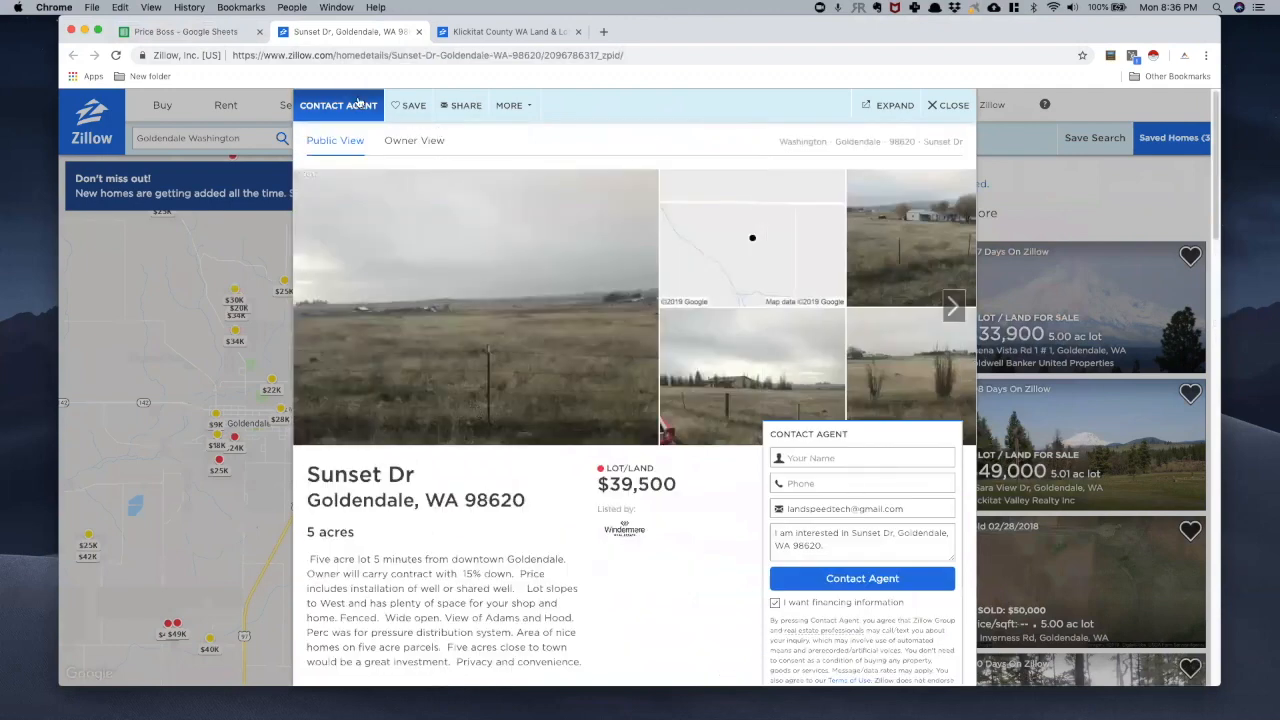
left_click(190, 32)
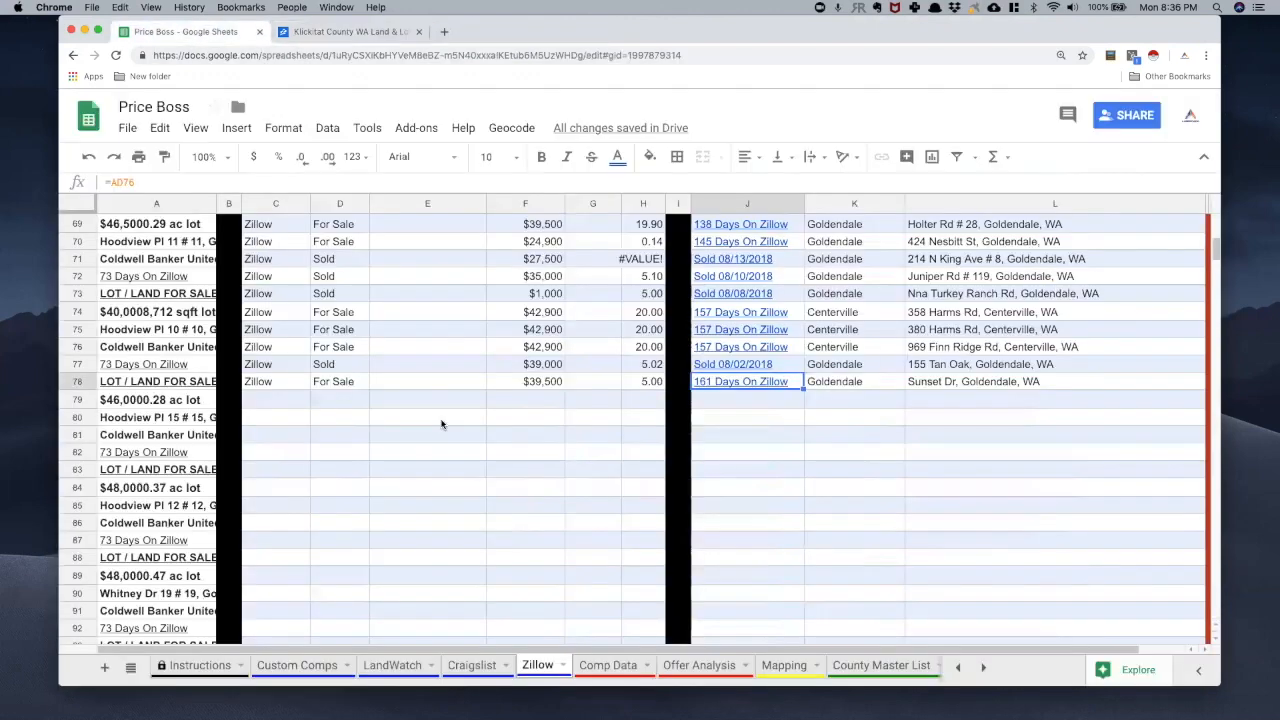
scroll("up", 3)
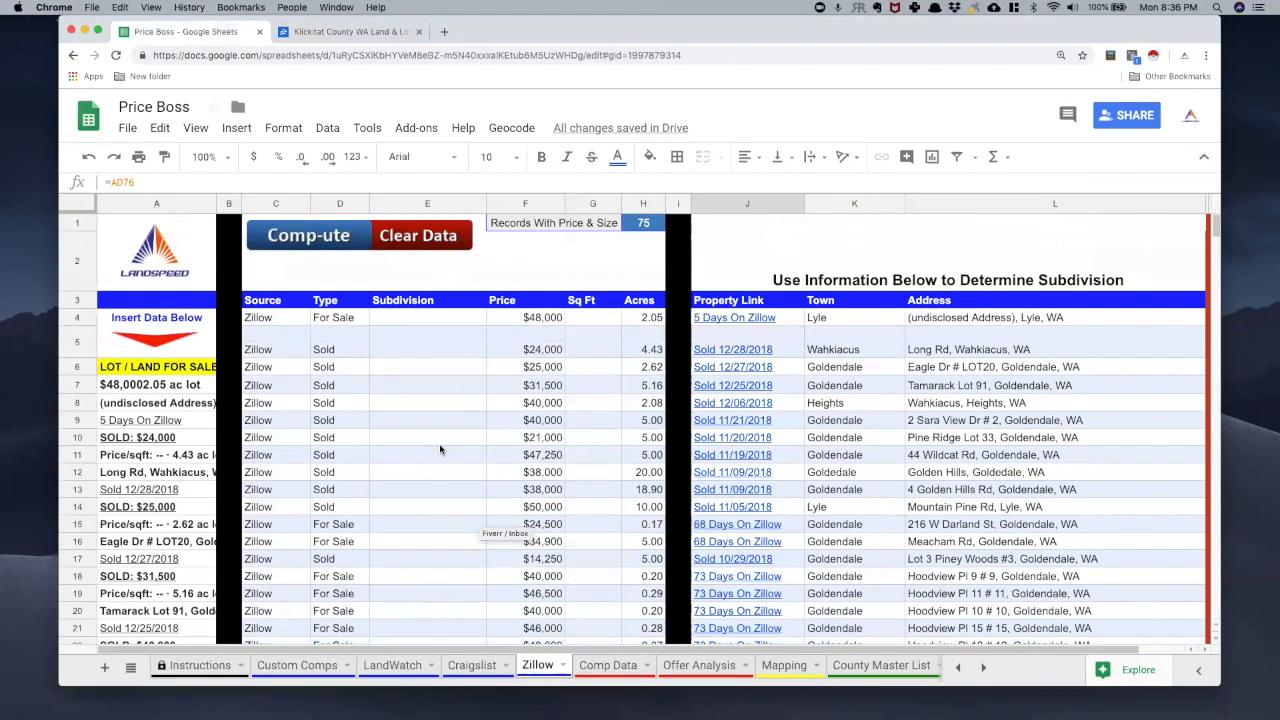
mouse_move(344, 316)
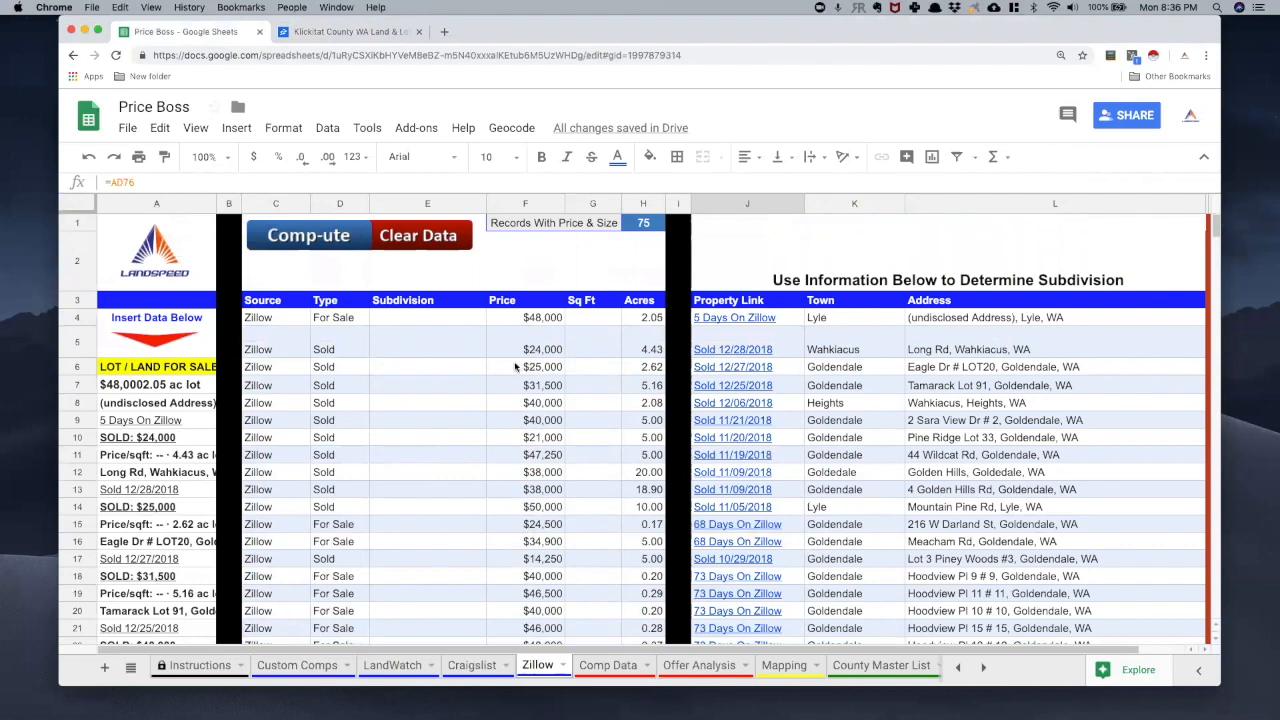
mouse_move(540, 350)
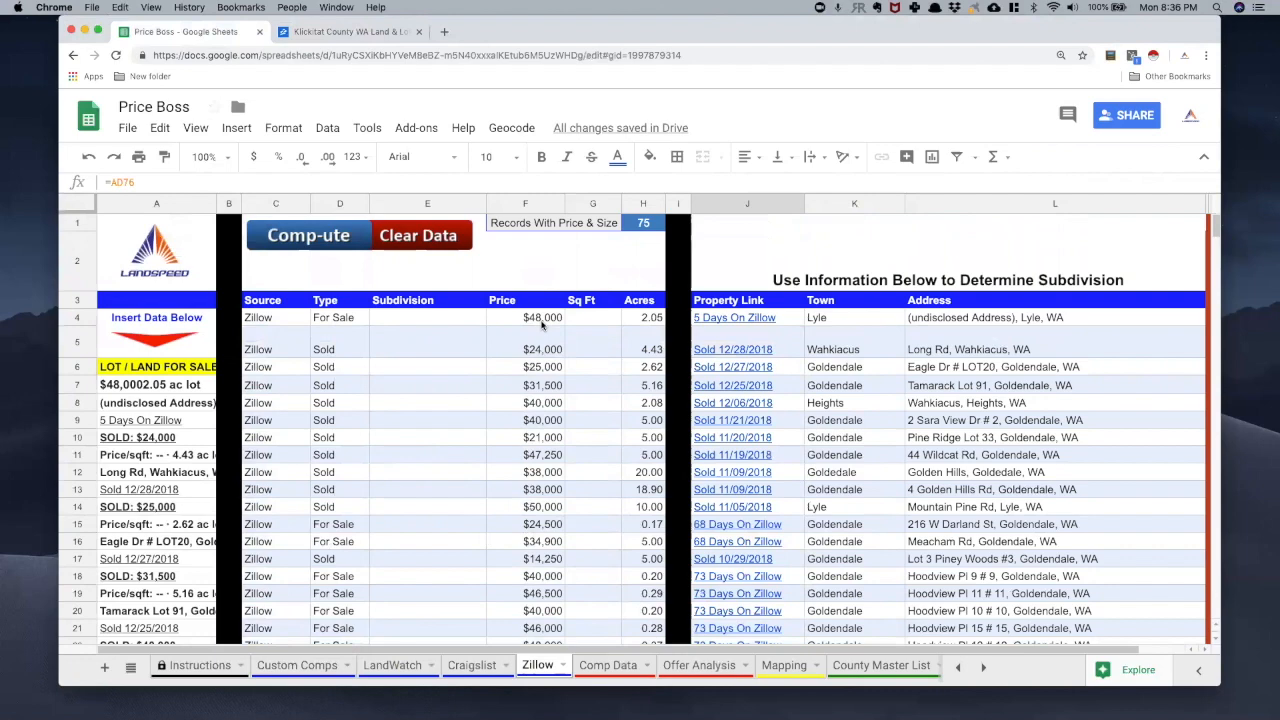
mouse_move(574, 316)
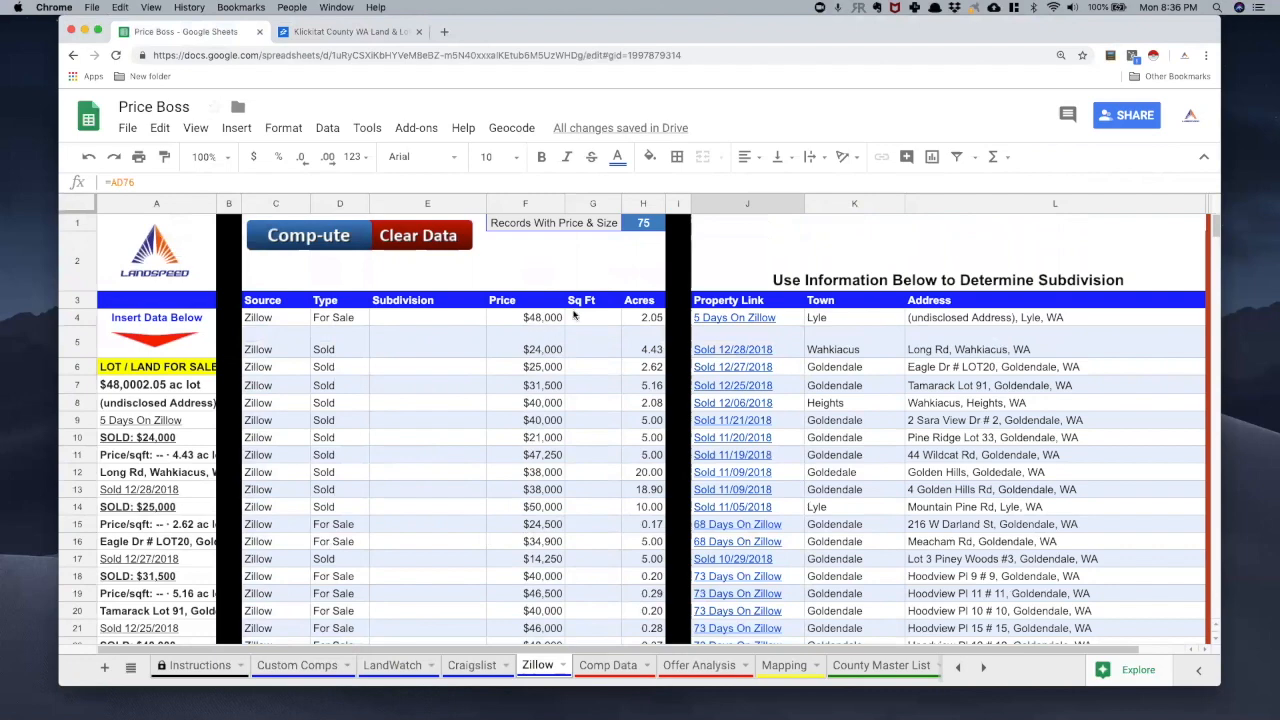
mouse_move(452, 428)
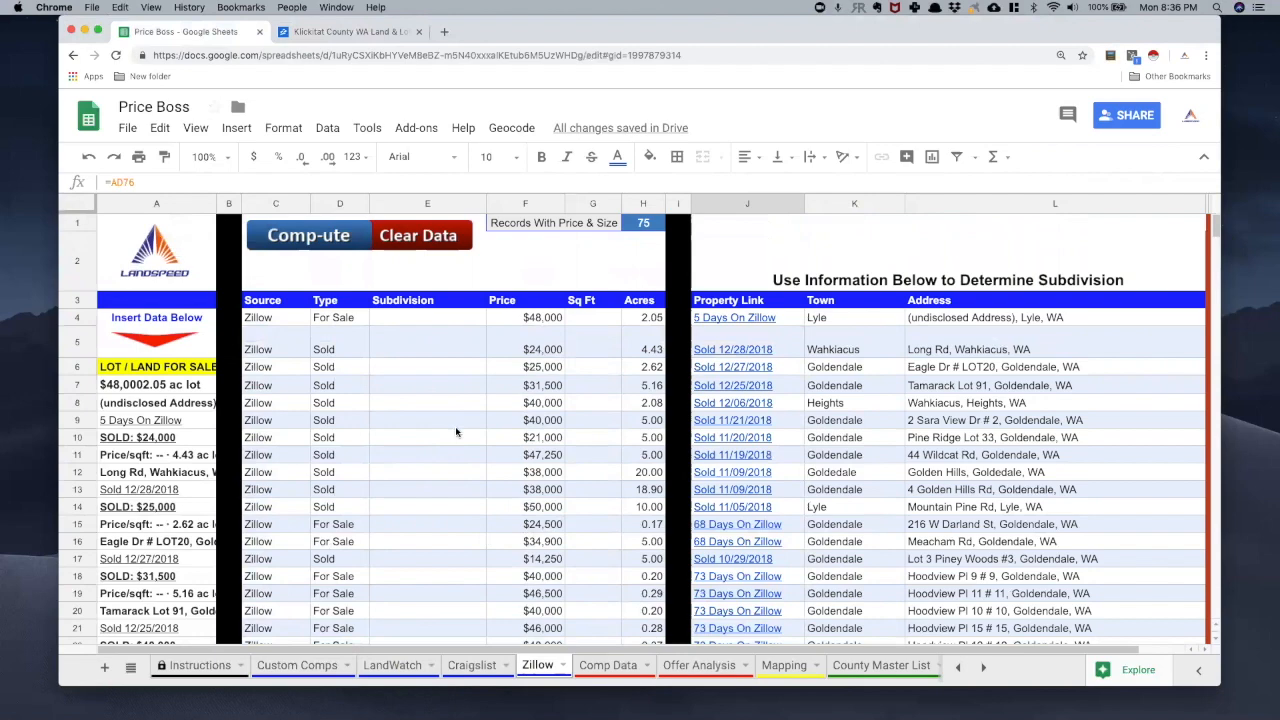
mouse_move(456, 432)
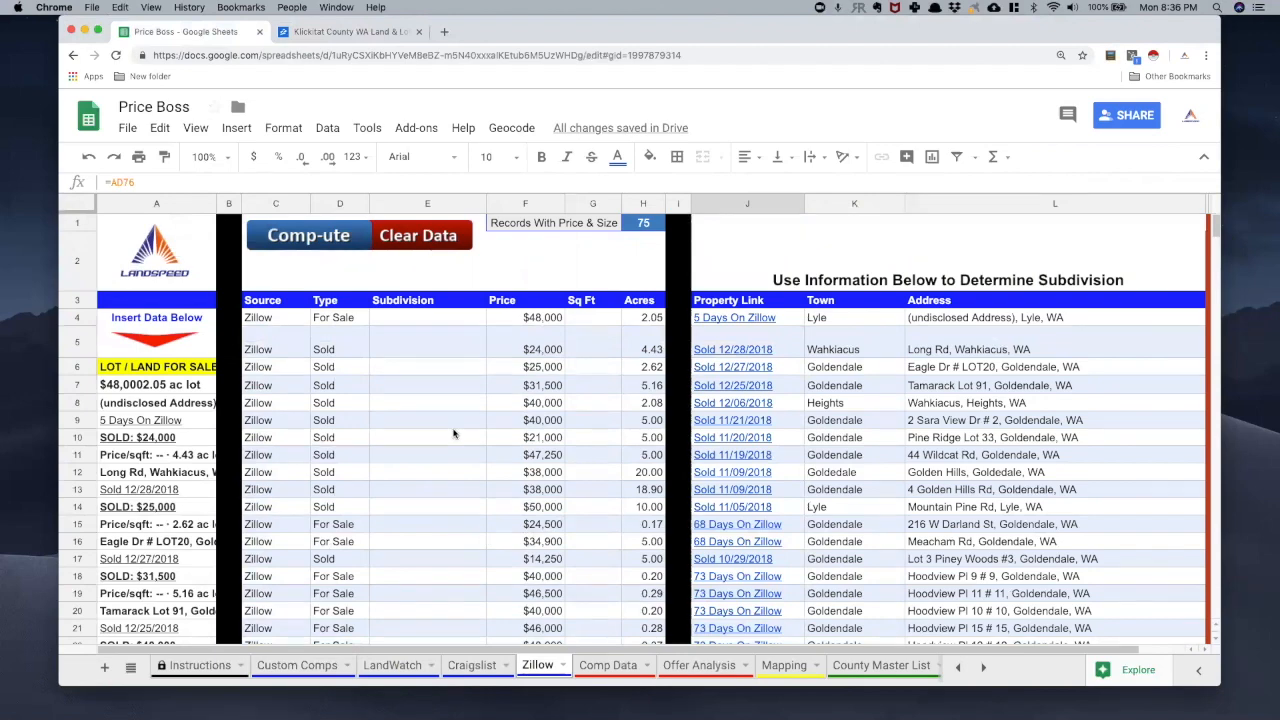
mouse_move(908, 480)
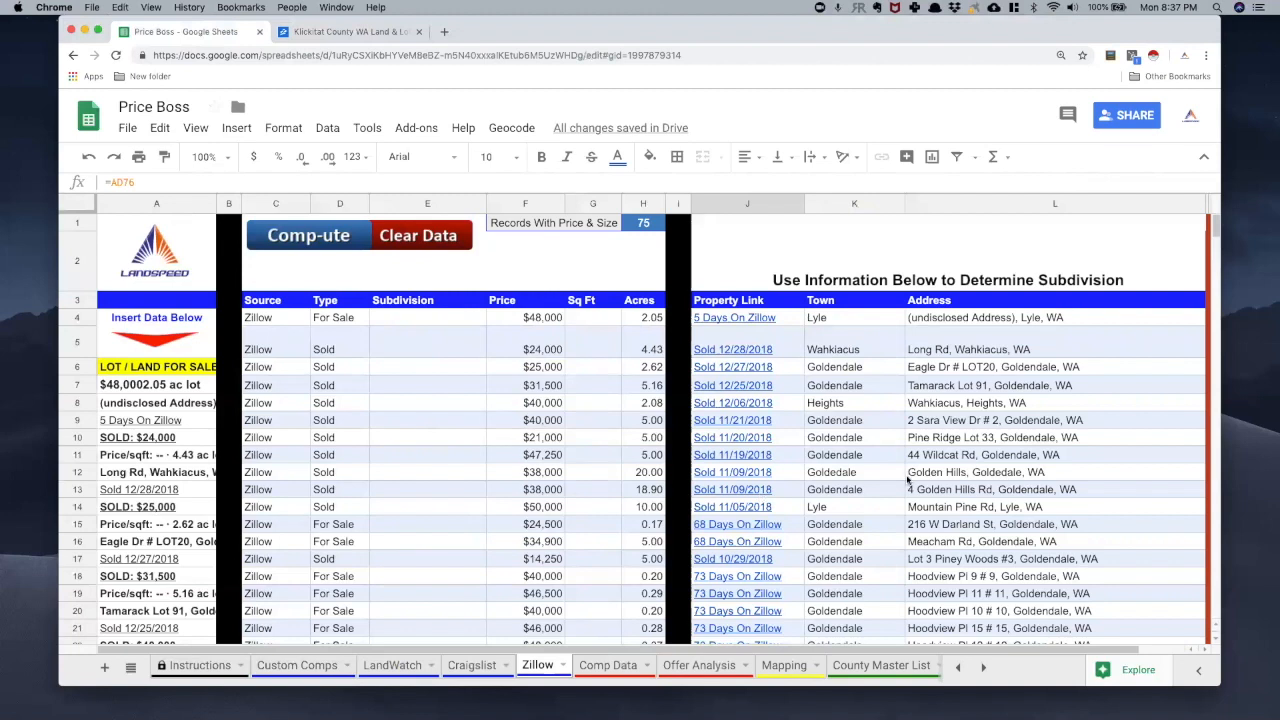
mouse_move(864, 450)
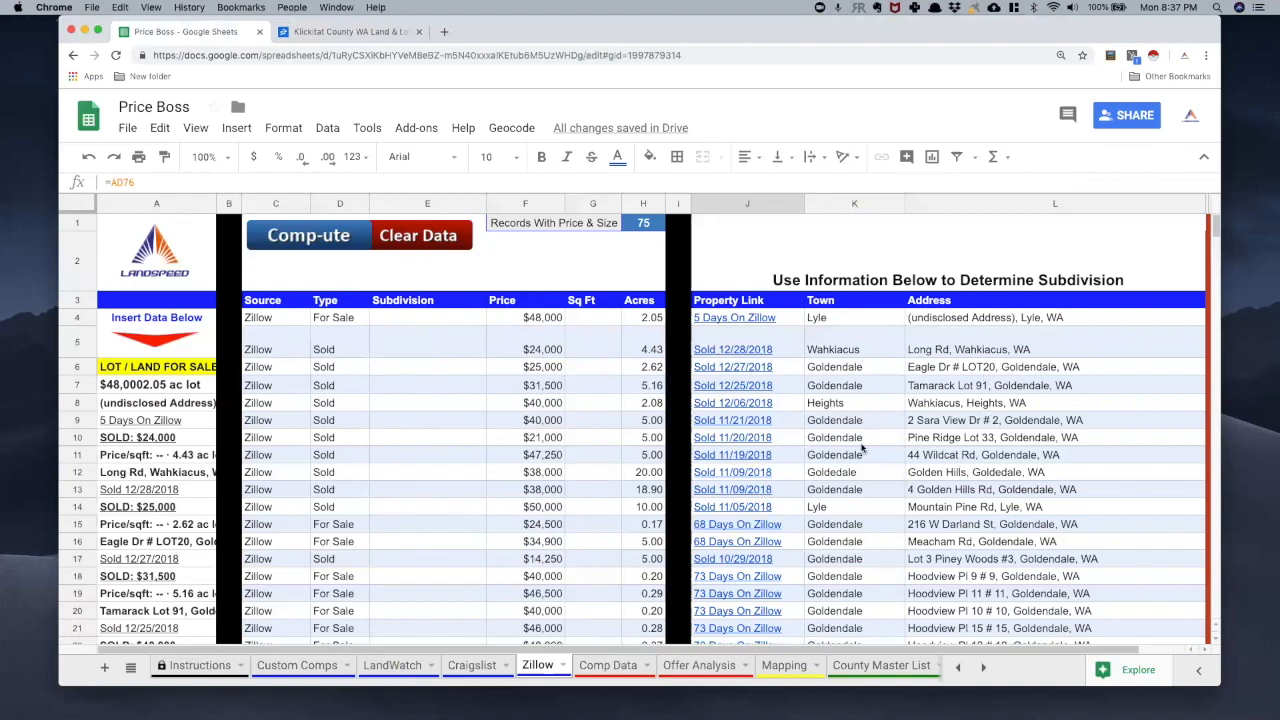
mouse_move(844, 542)
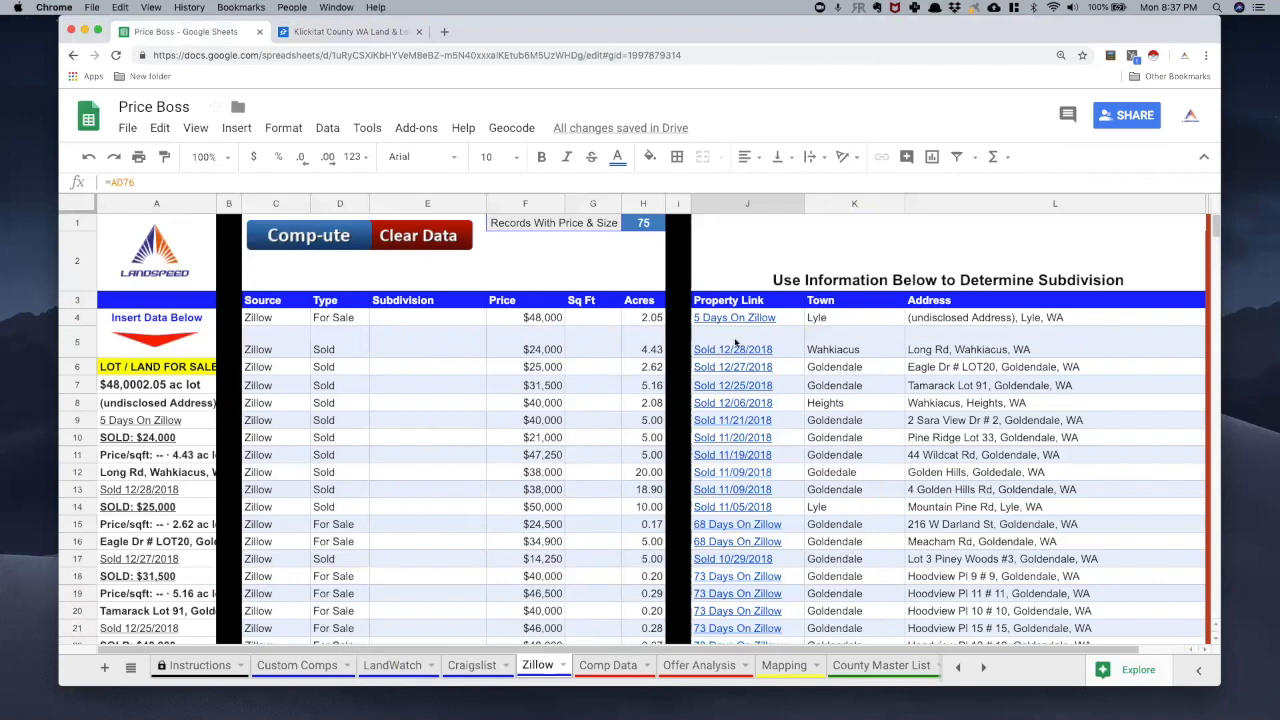
mouse_move(736, 540)
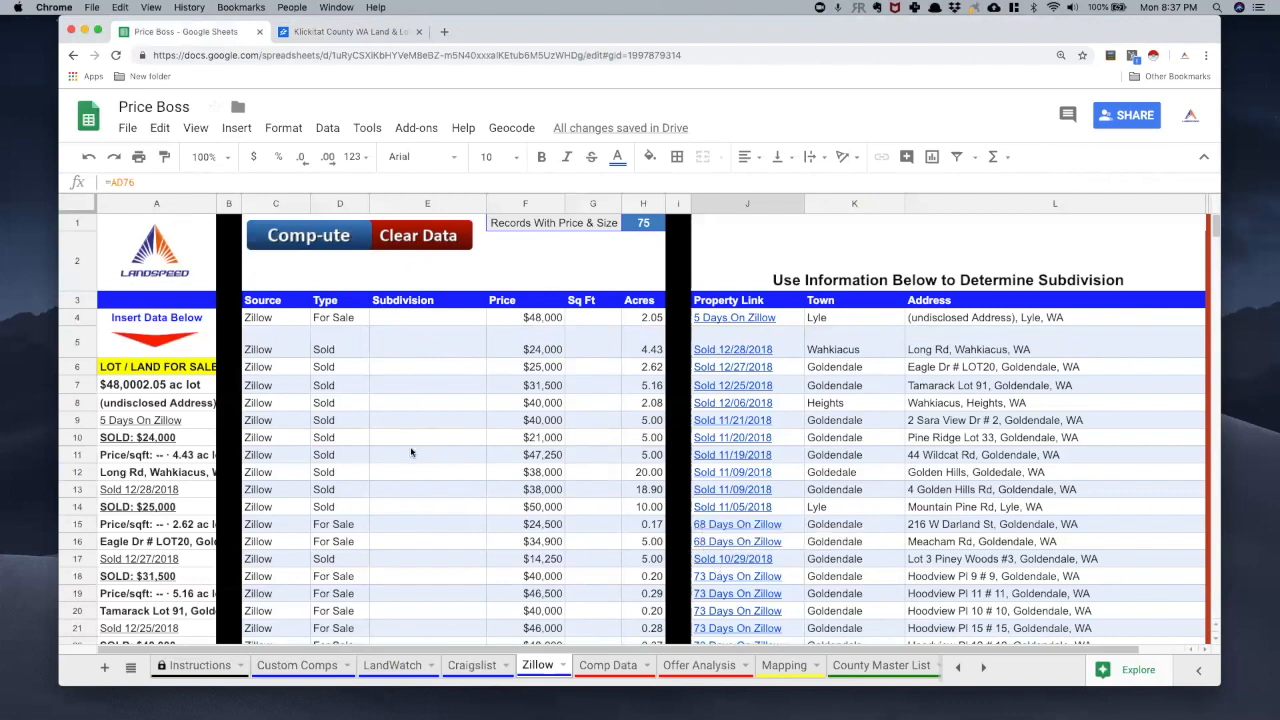
mouse_move(436, 584)
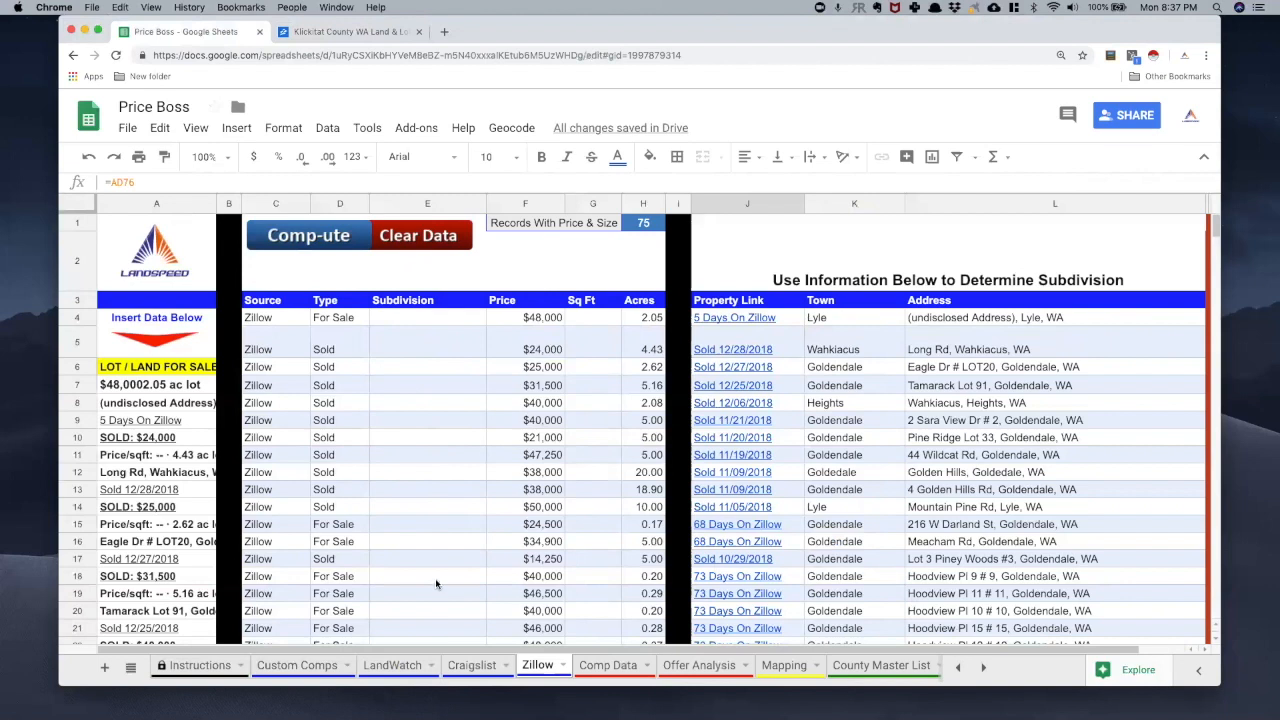
mouse_move(864, 572)
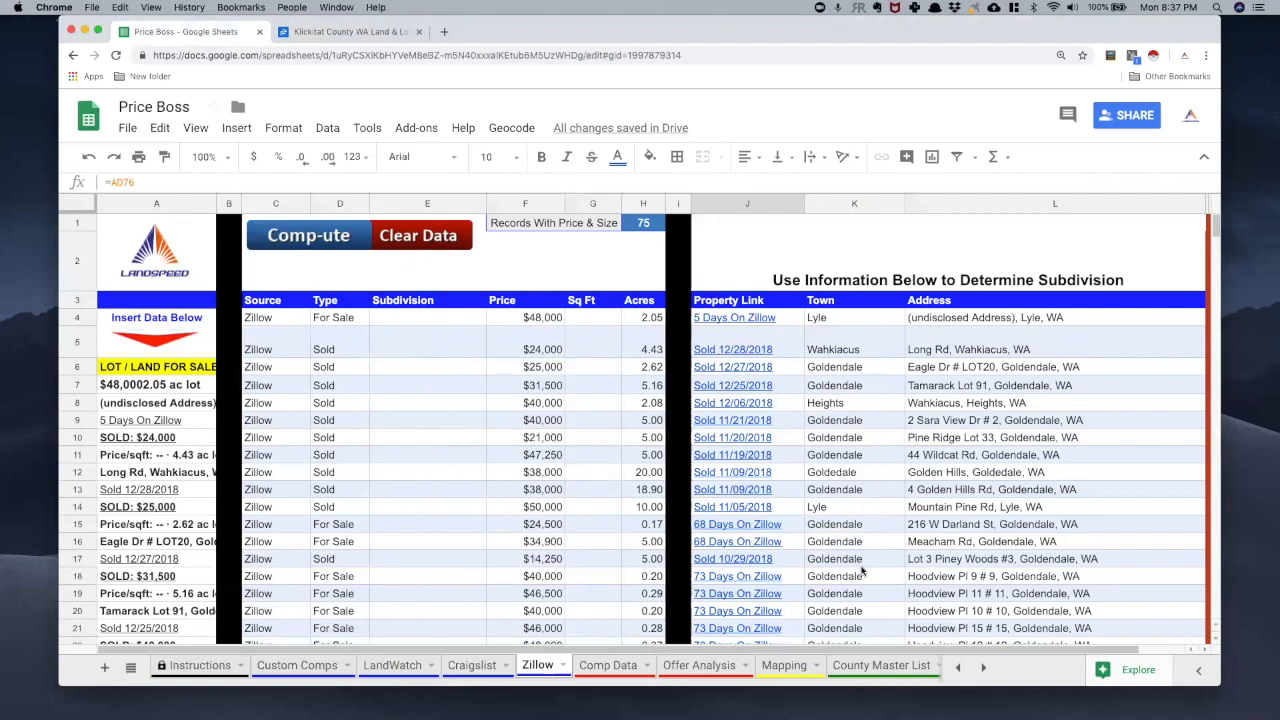
- Fill the Subdivision column with each property's town (Lyle, Wahkiacus, Goldendale...), checking against the Zillow results
left_click(852, 316)
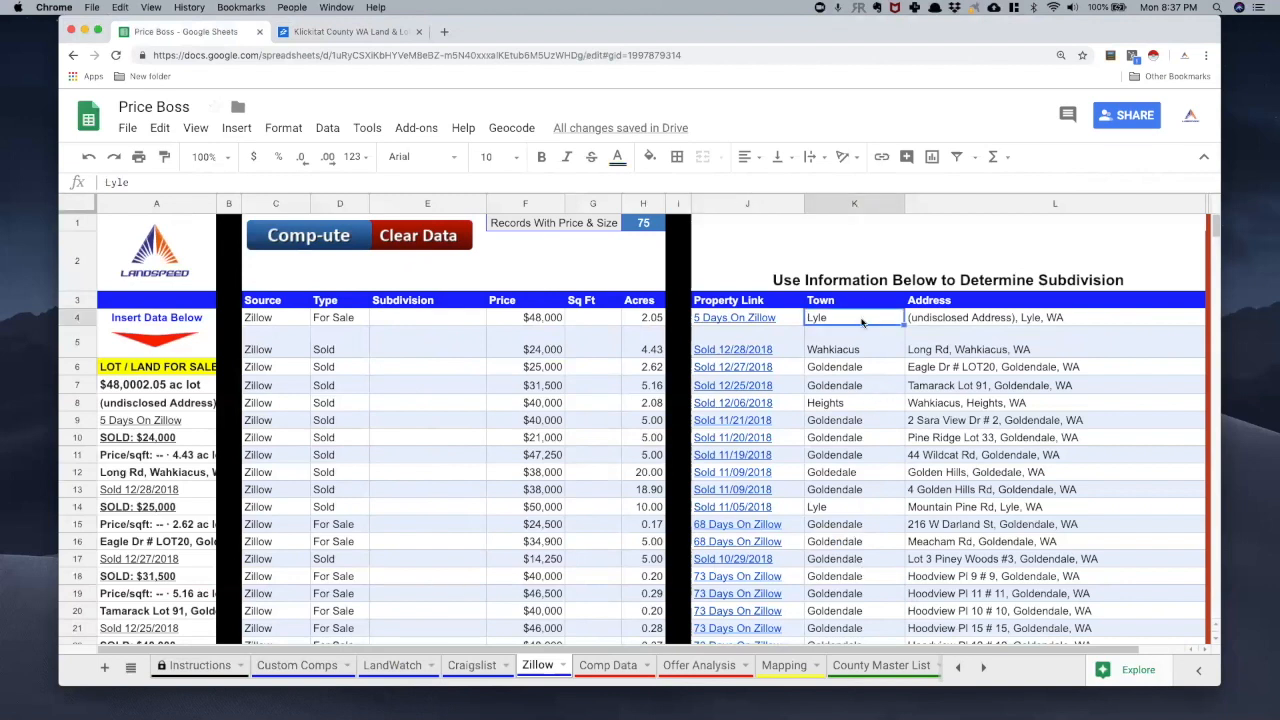
scroll("down", 3)
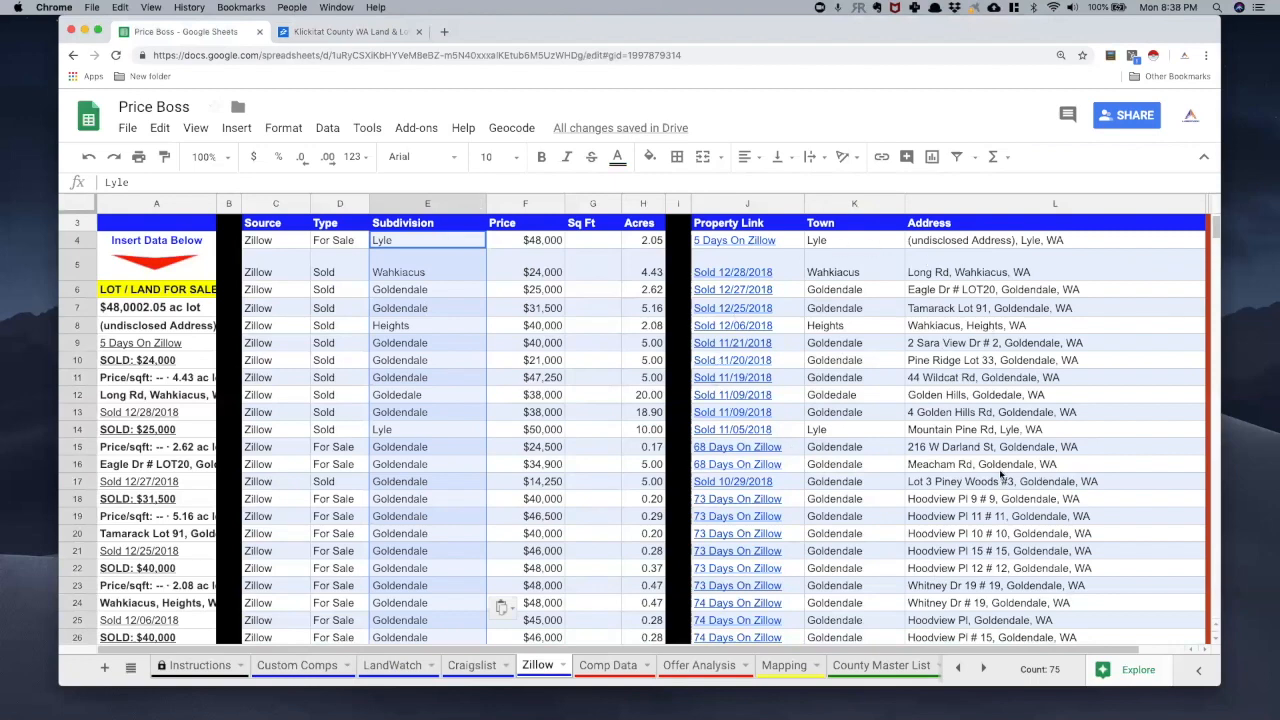
mouse_move(1000, 472)
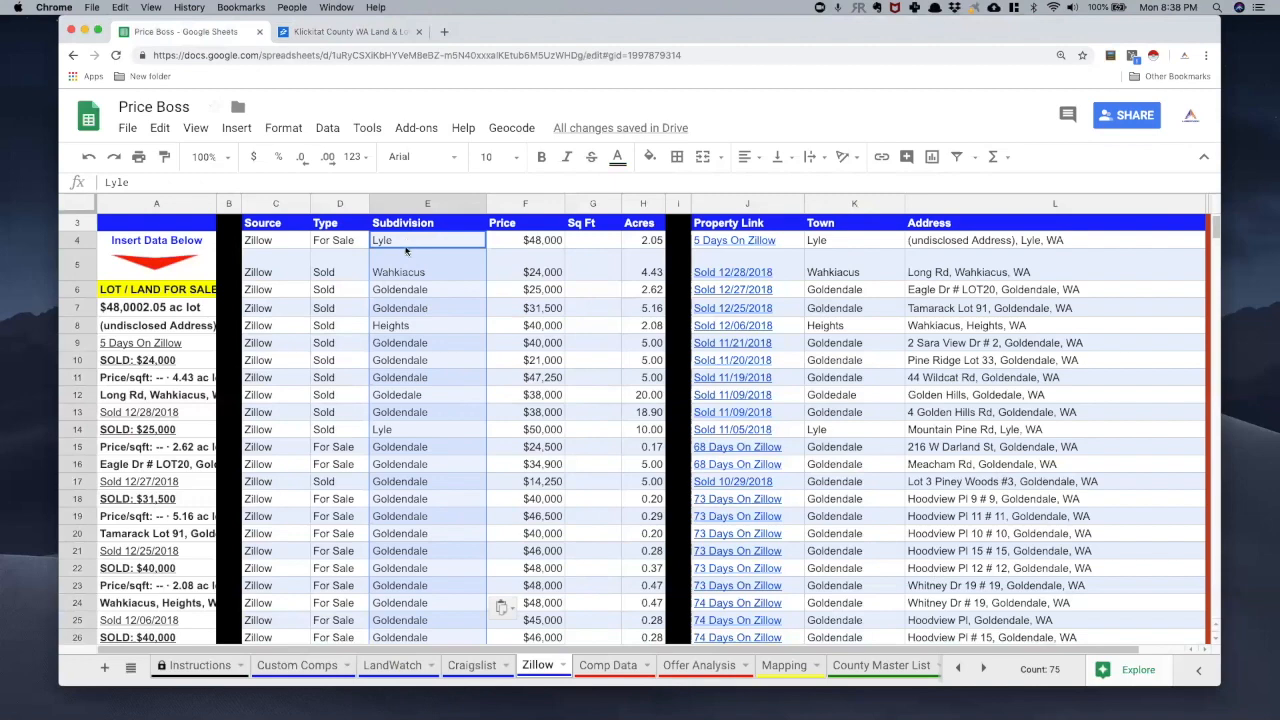
mouse_move(496, 550)
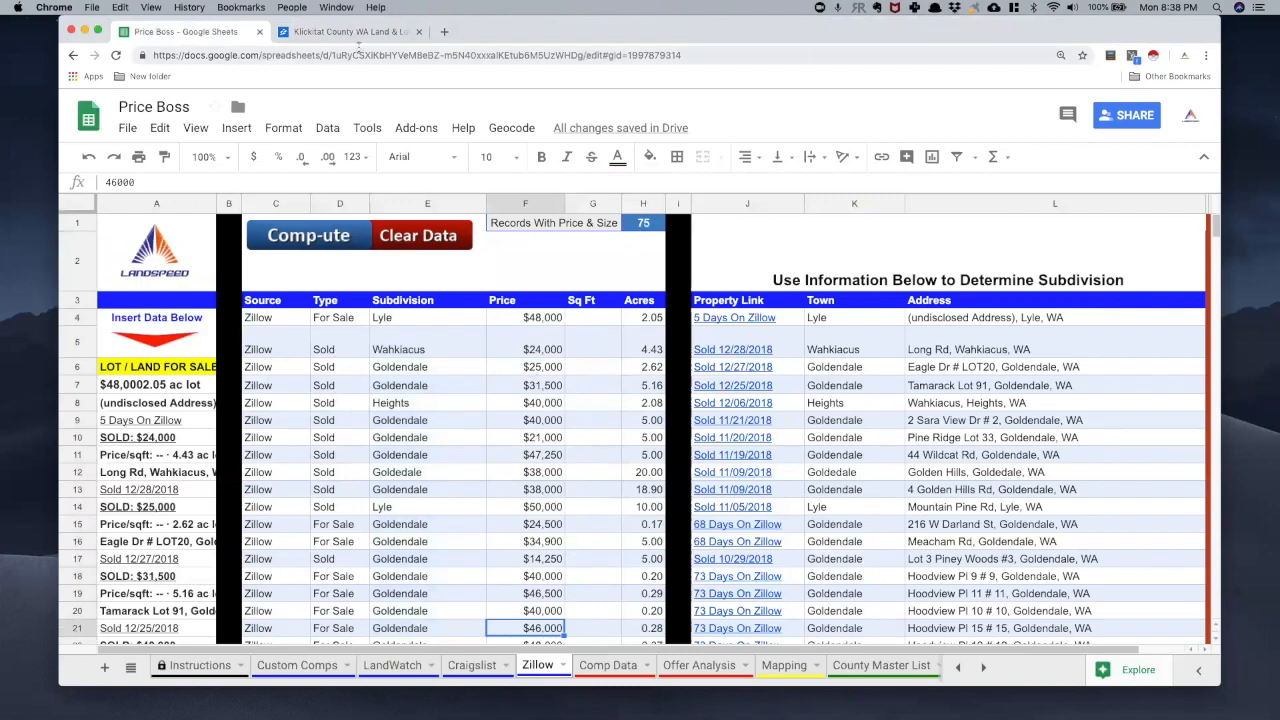
left_click(348, 32)
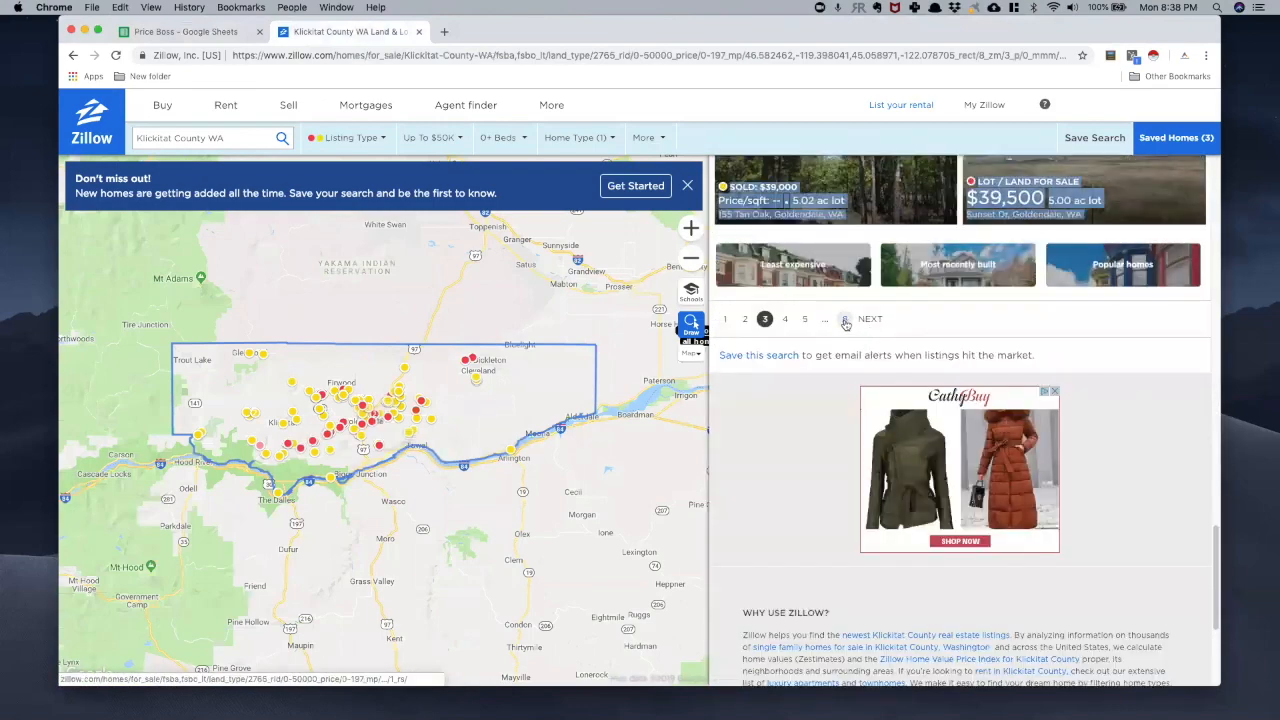
left_click(190, 32)
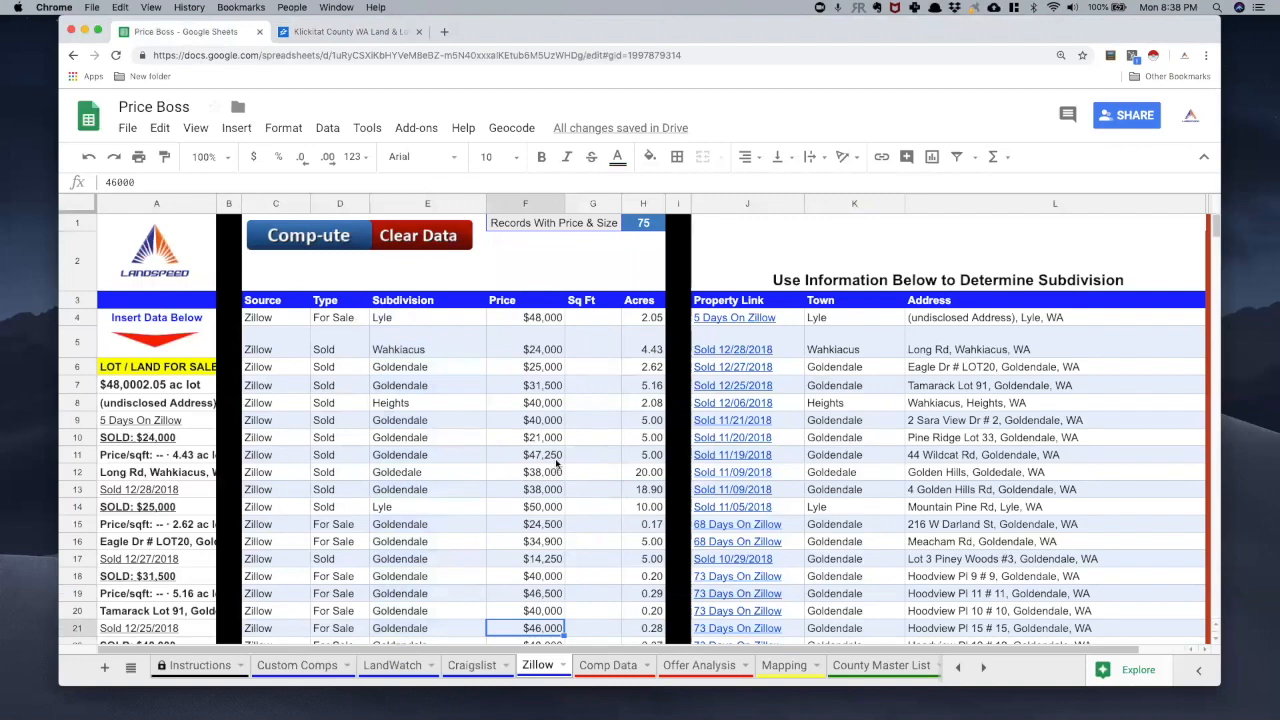
mouse_move(562, 472)
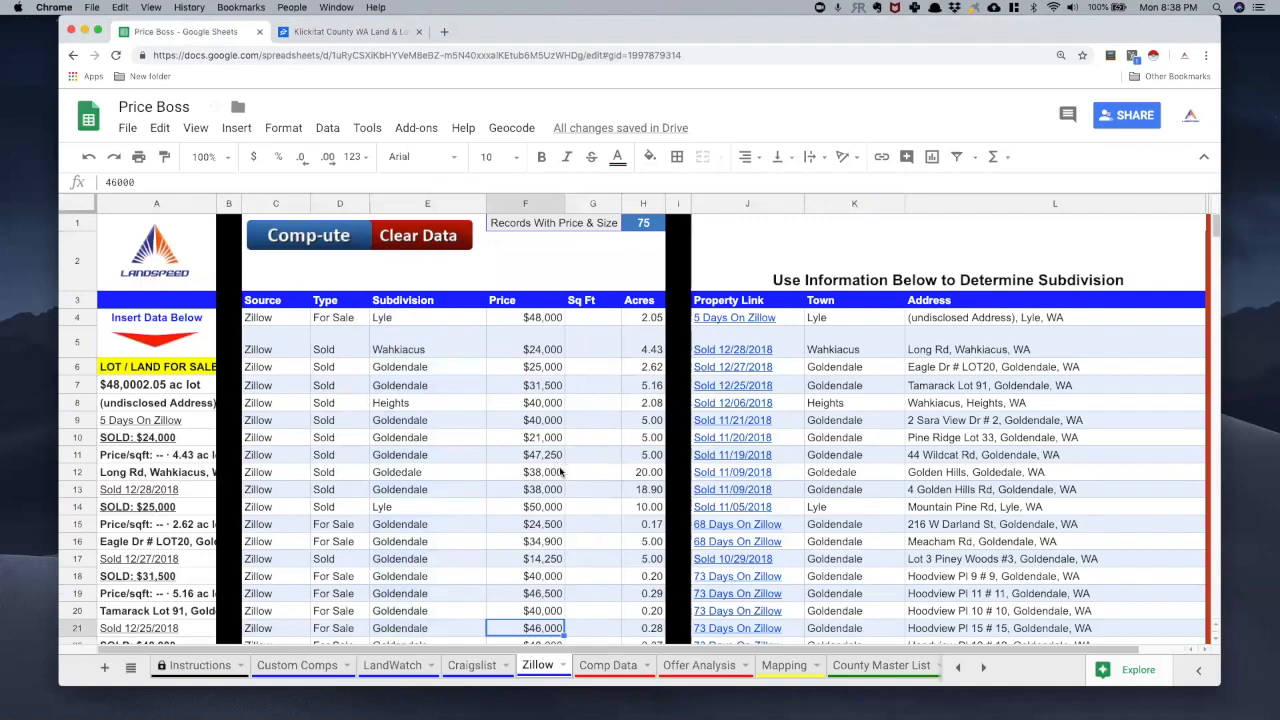